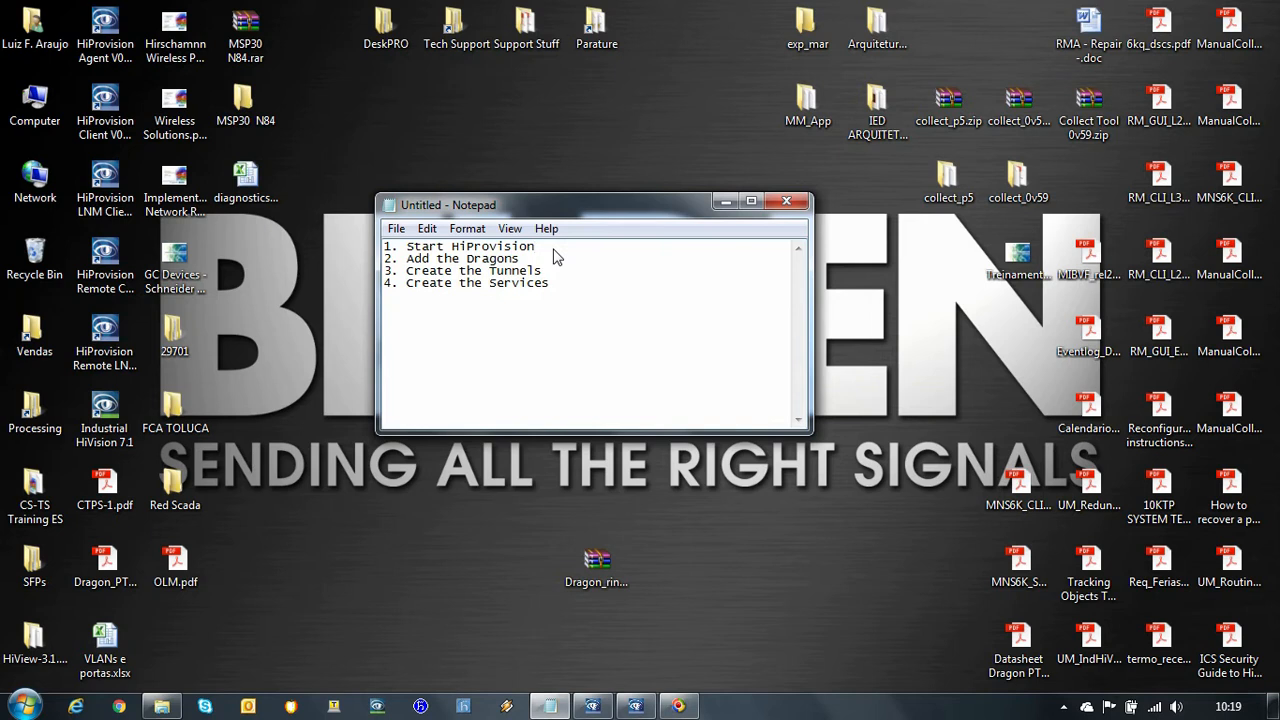
mouse_move(500, 542)
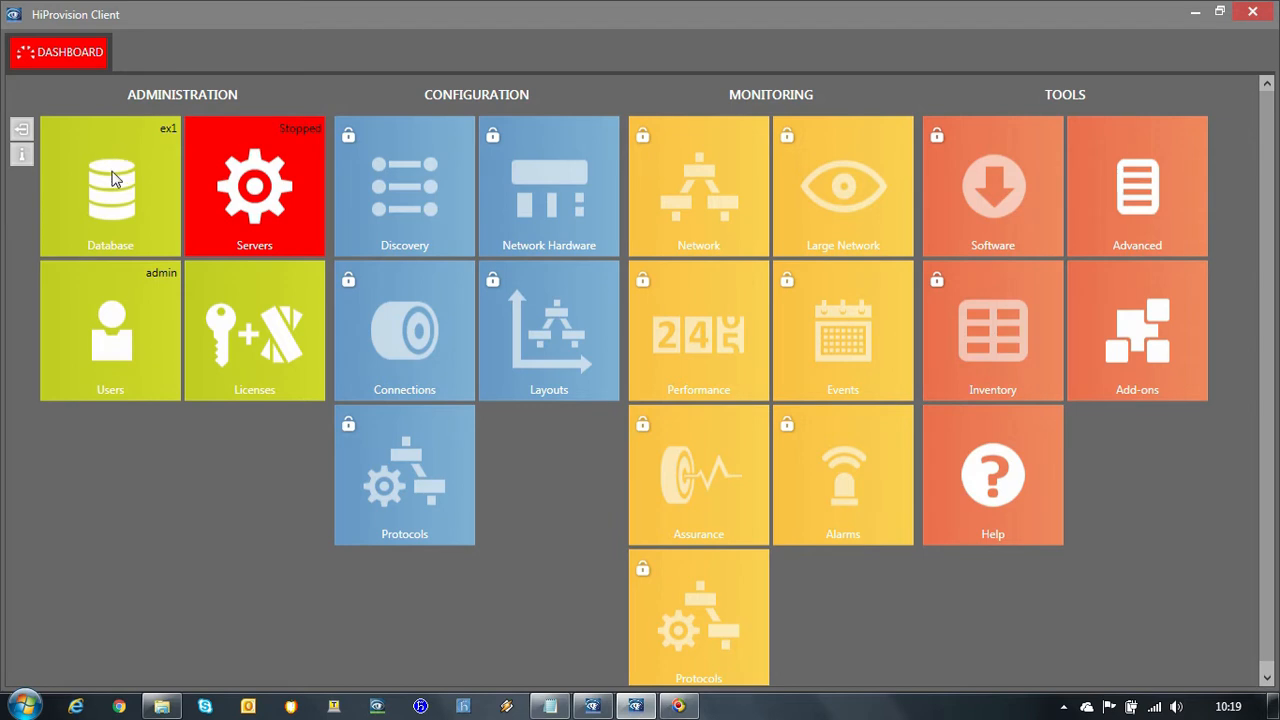
mouse_move(128, 200)
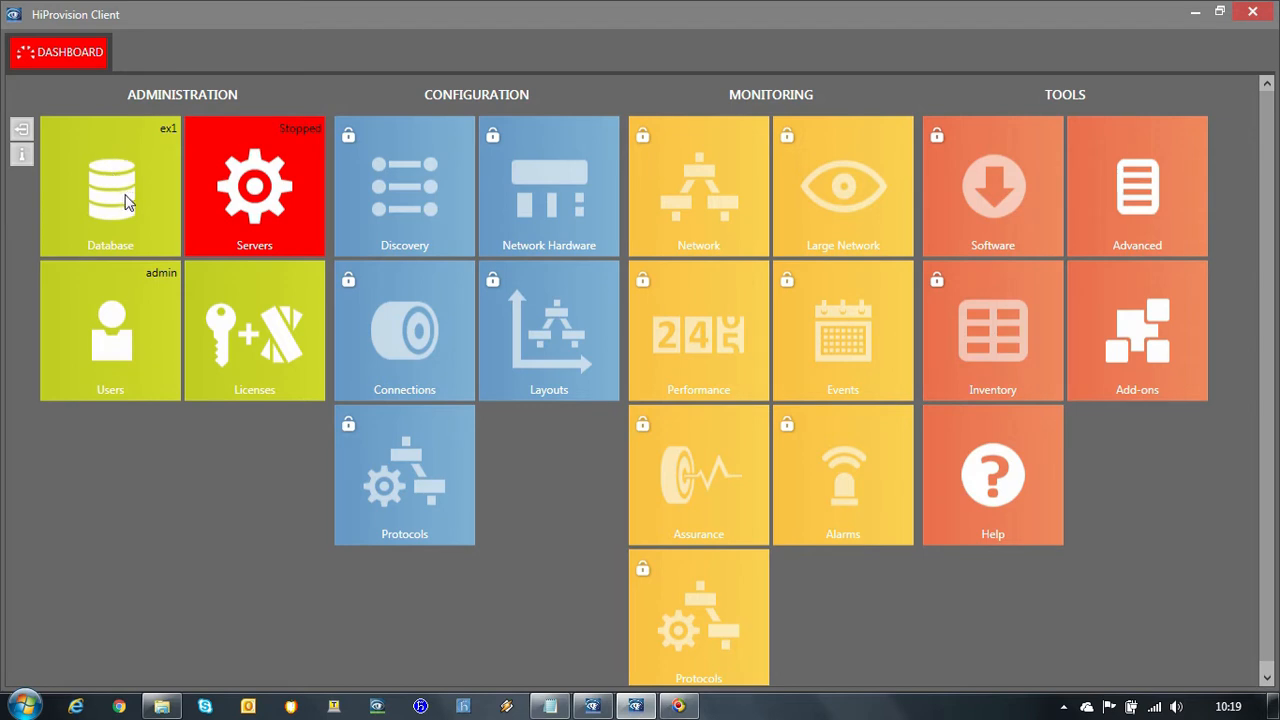
Create a new database named demo from the Database page.
click(110, 186)
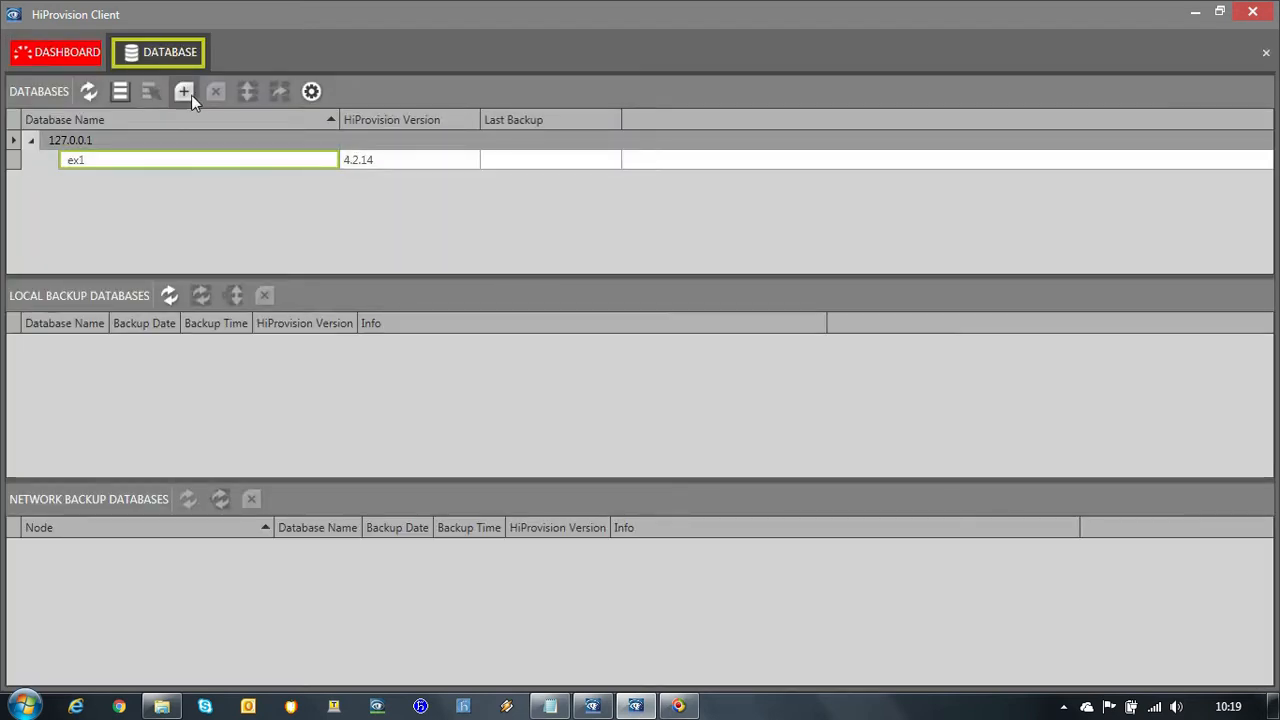
click(184, 92)
text(demo)
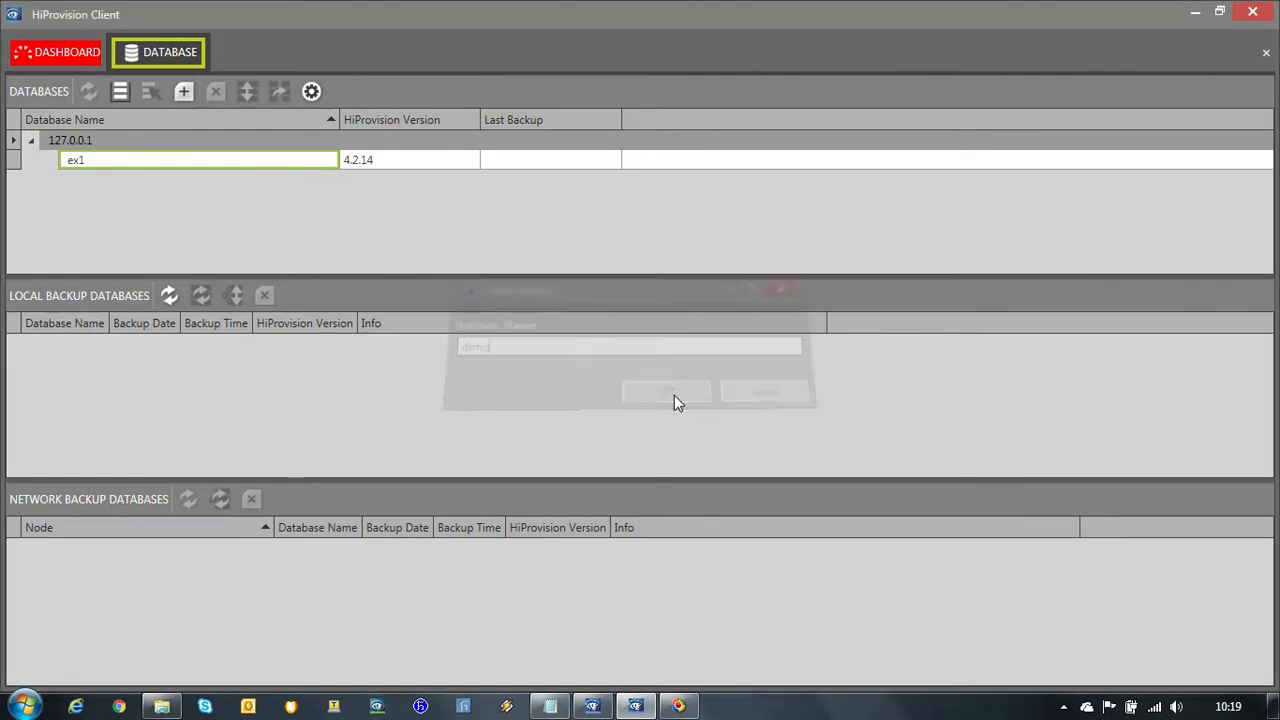
click(666, 390)
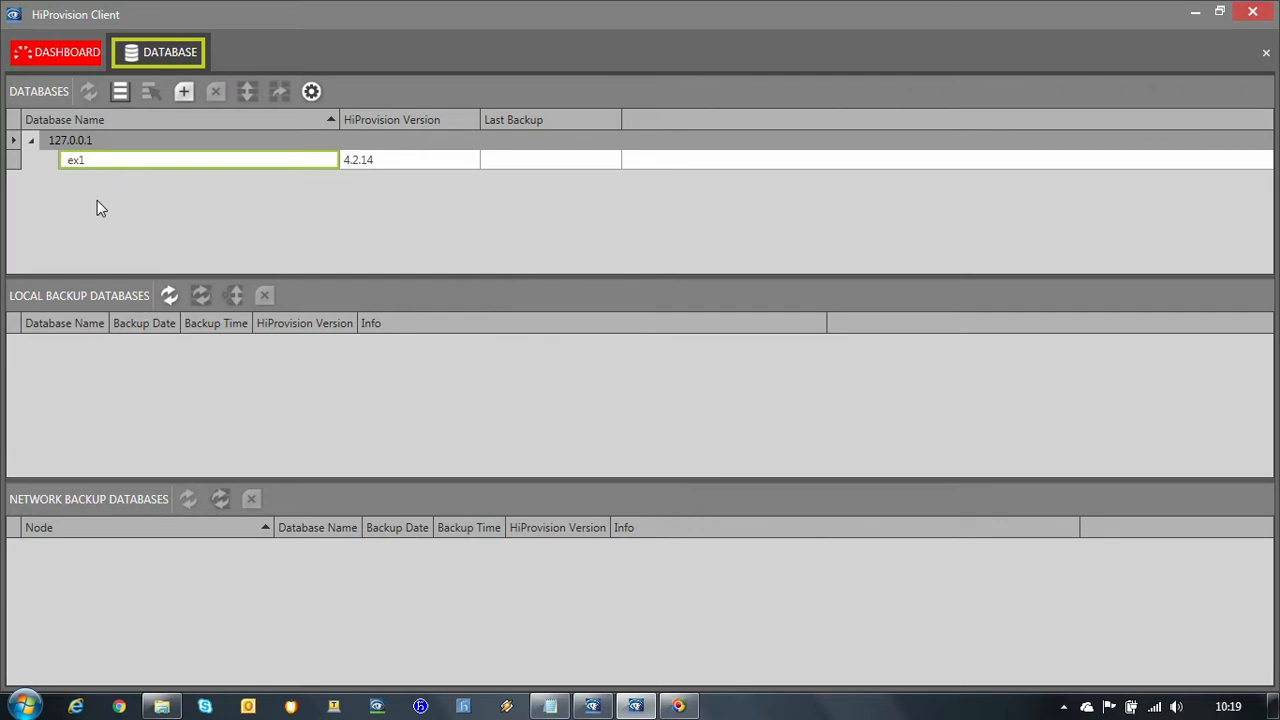
Make demo the active database, confirm, and return to the dashboard.
click(88, 92)
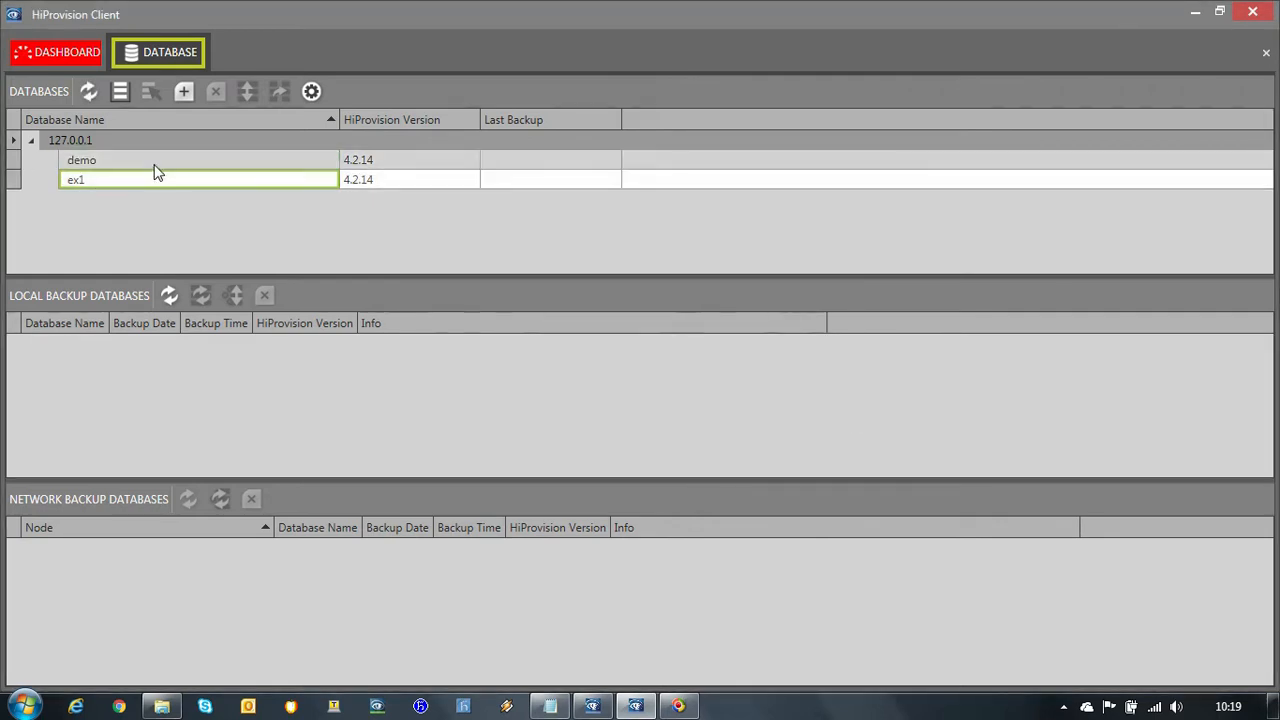
click(148, 92)
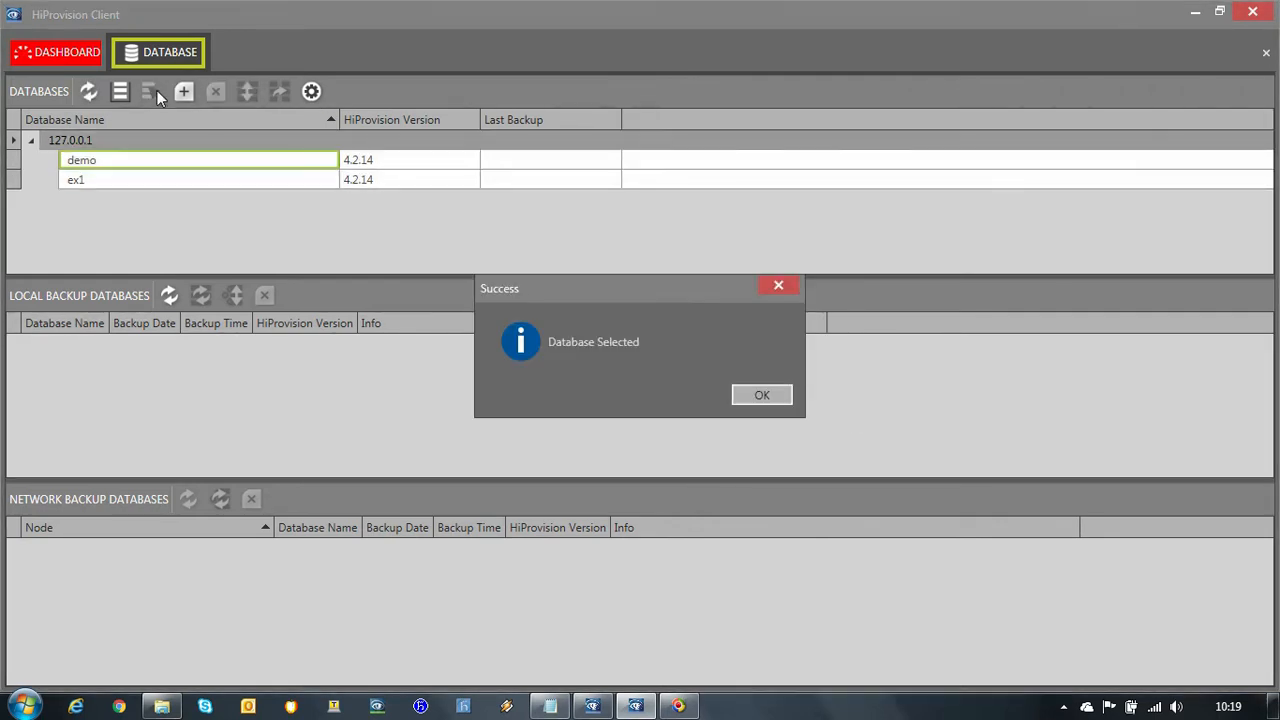
click(760, 394)
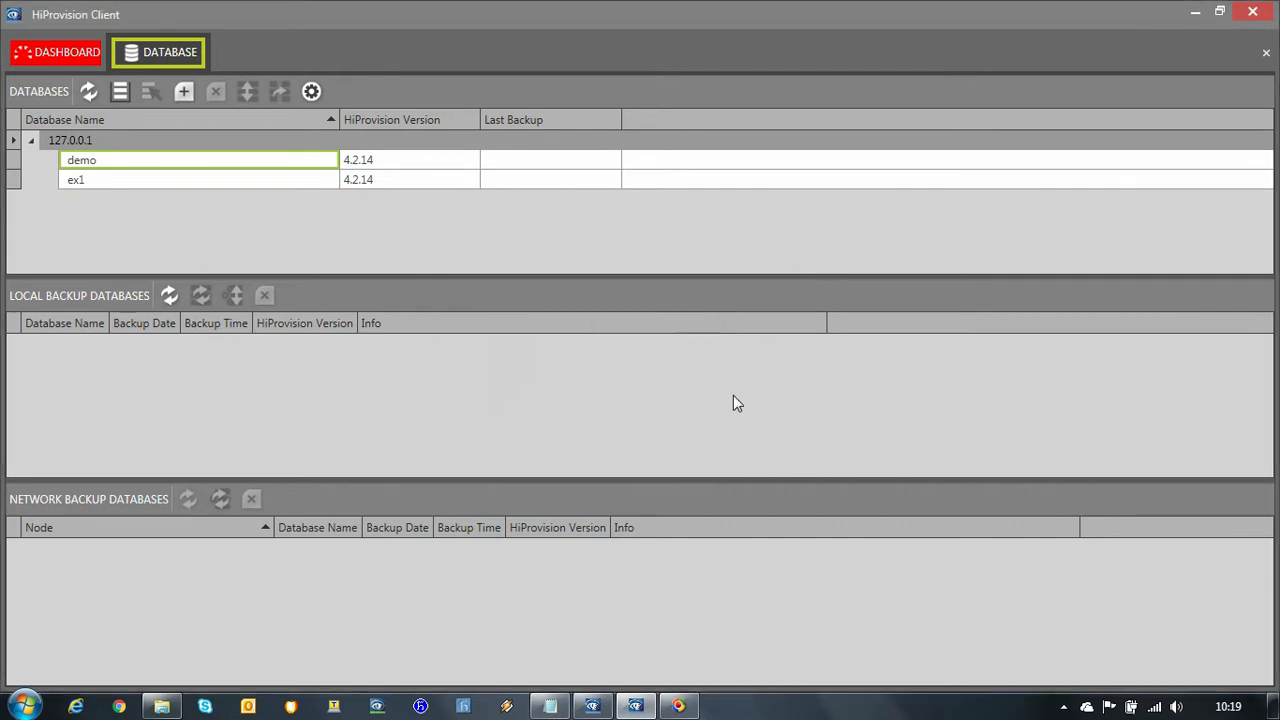
click(56, 52)
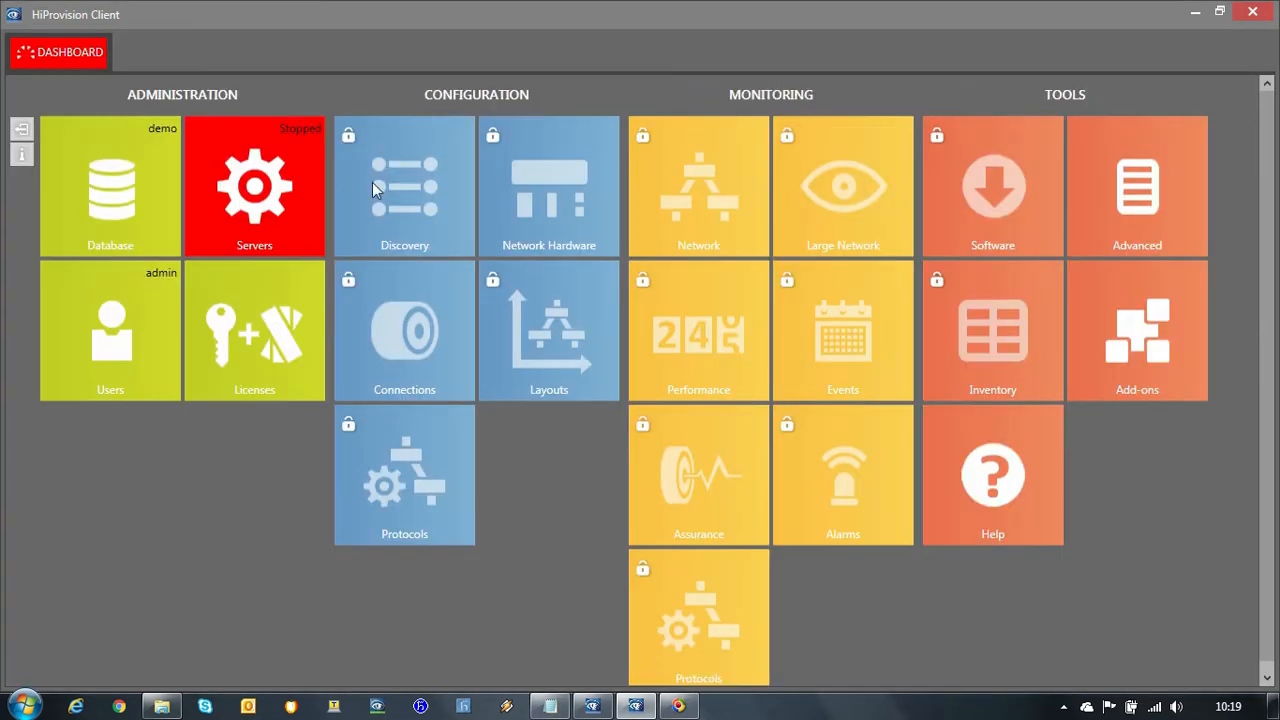
mouse_move(254, 230)
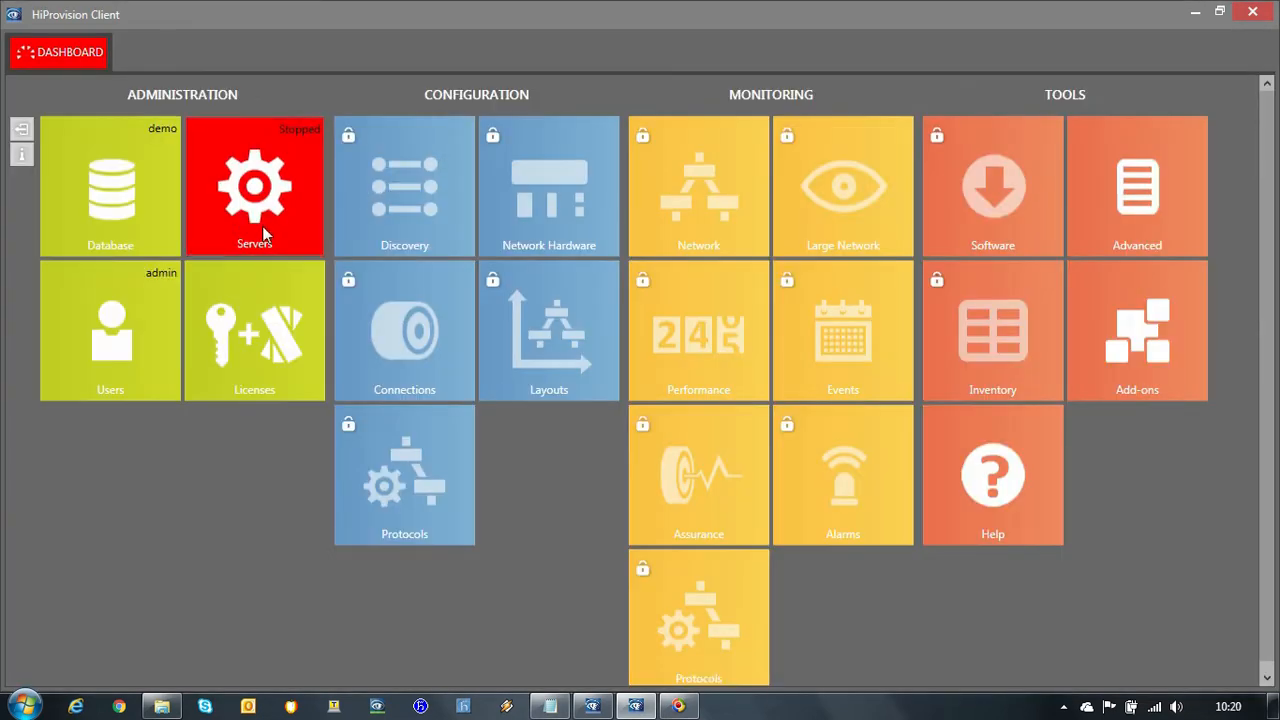
Start the MASTER server from the Servers page.
click(254, 188)
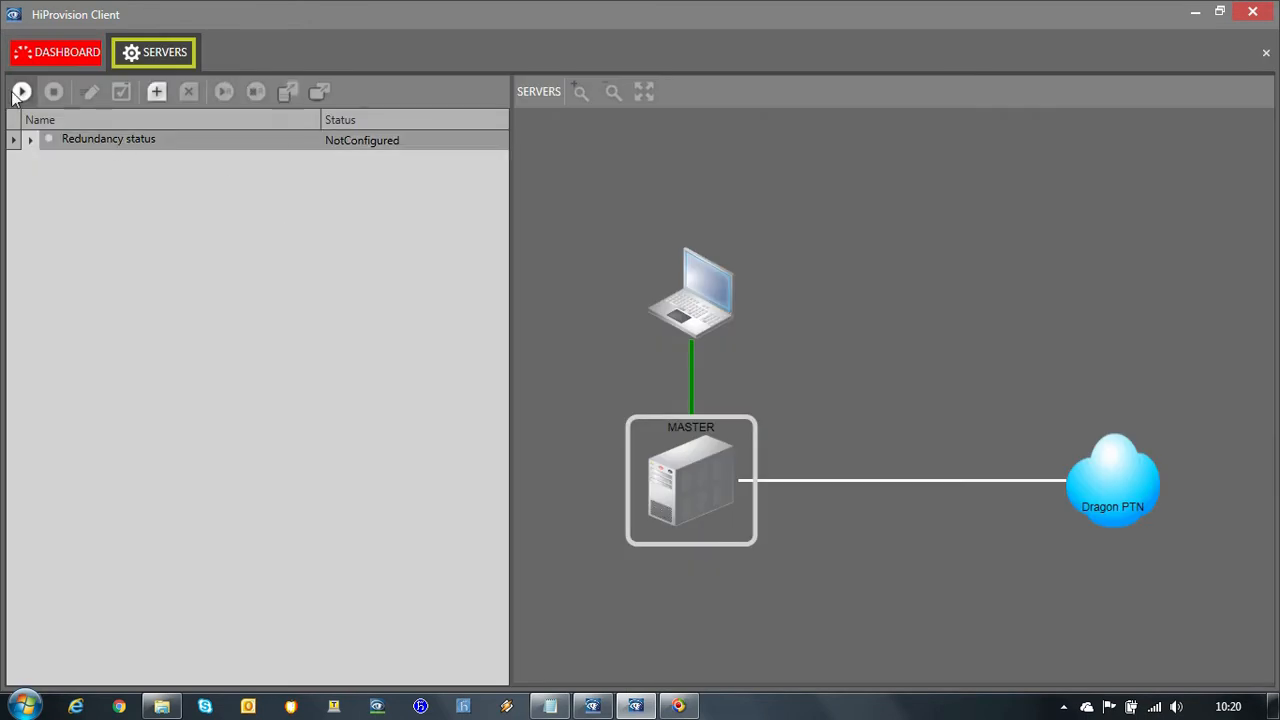
click(690, 480)
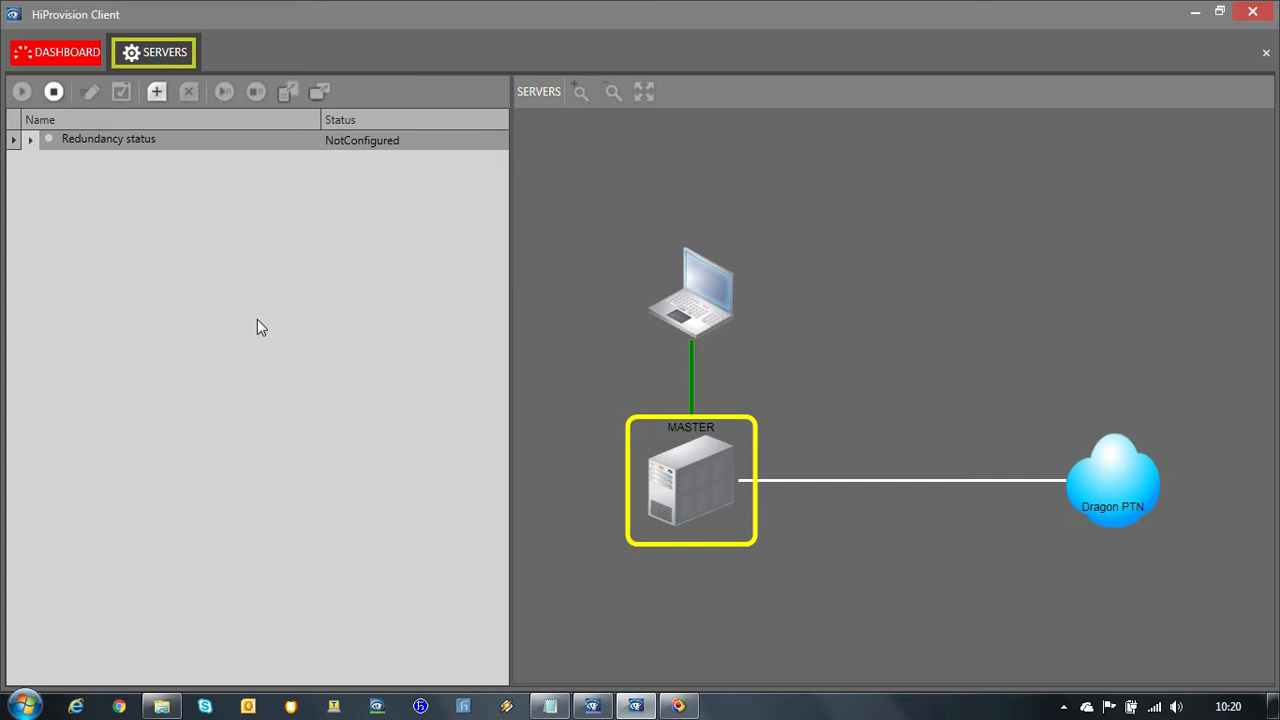
mouse_move(680, 430)
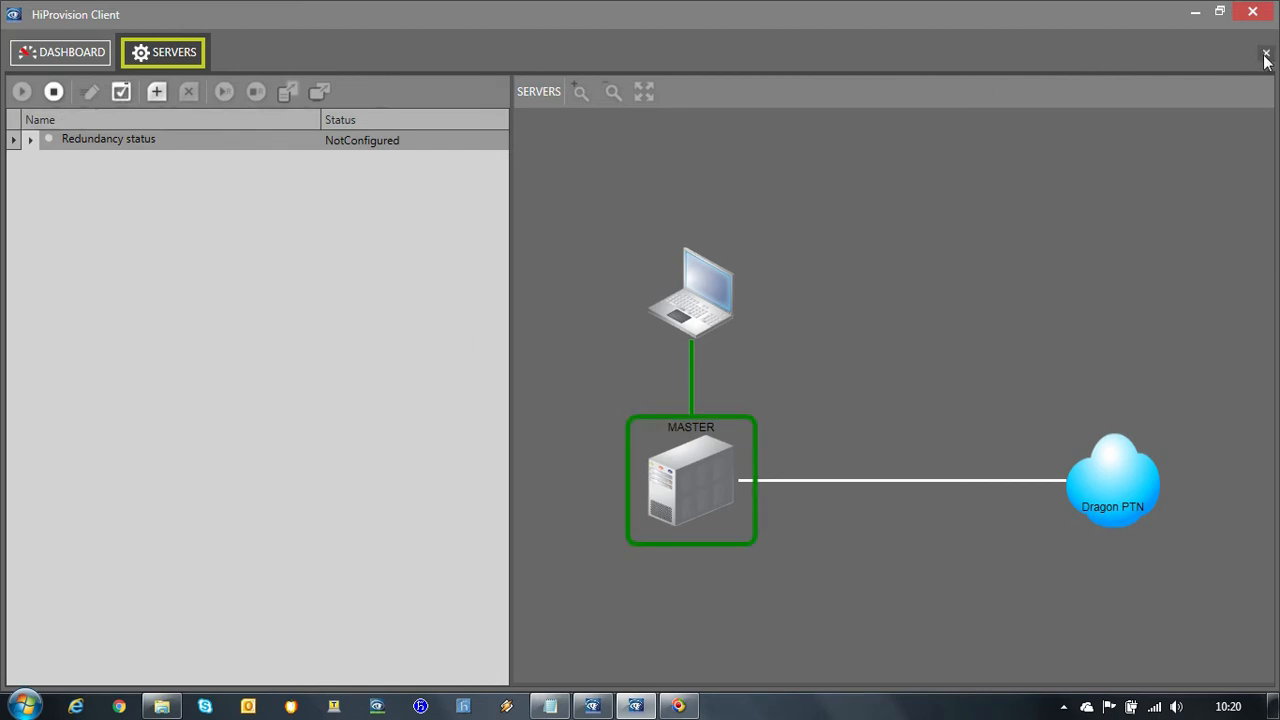
Return to the dashboard and briefly review the Notepad step list.
click(60, 52)
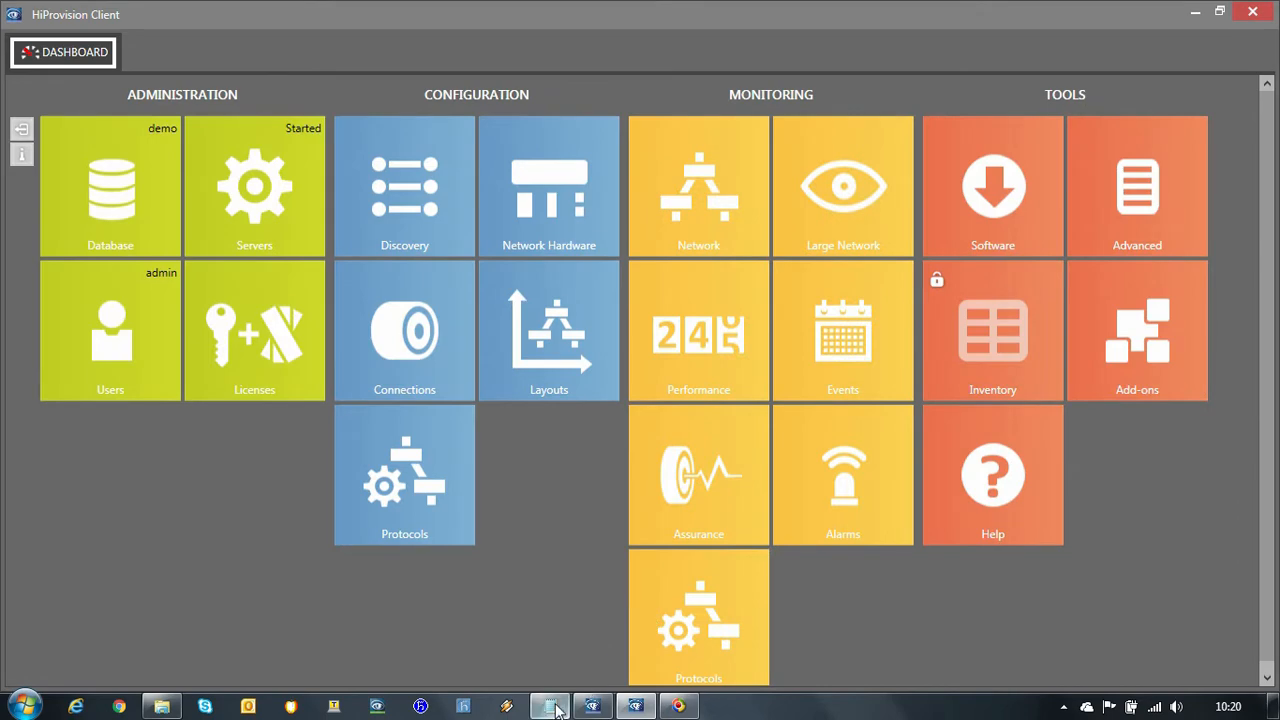
click(548, 708)
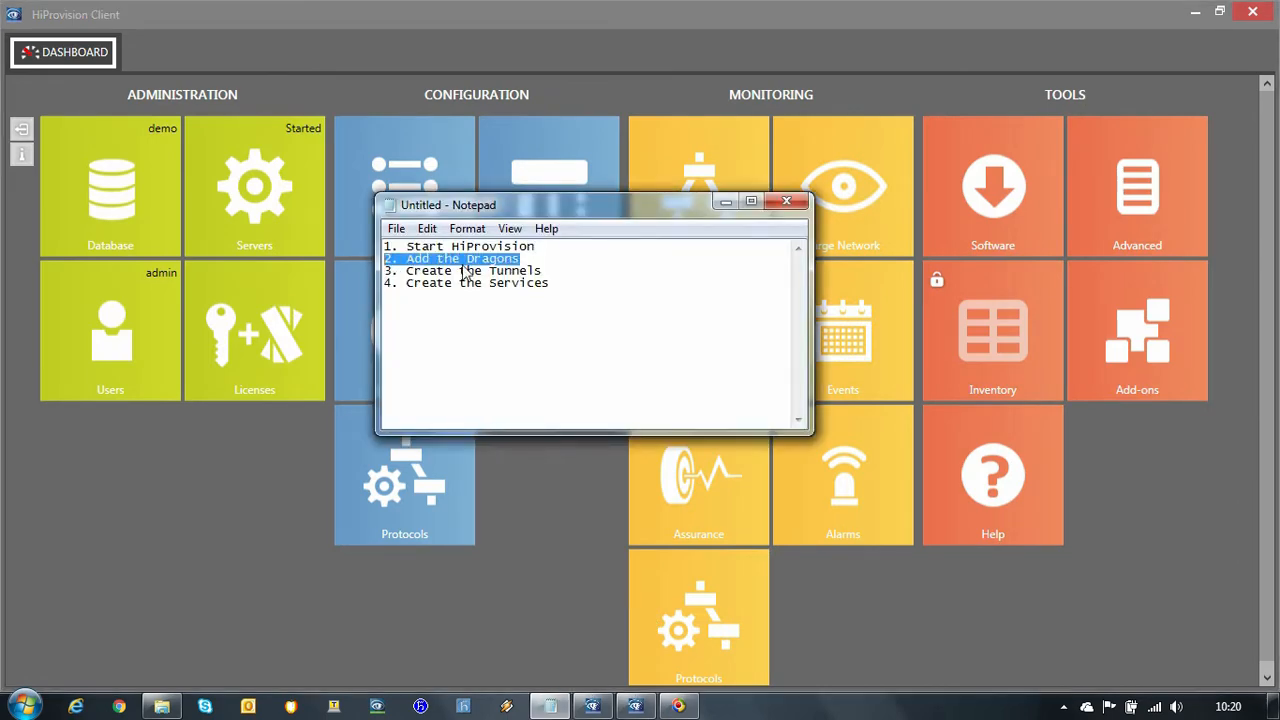
click(788, 200)
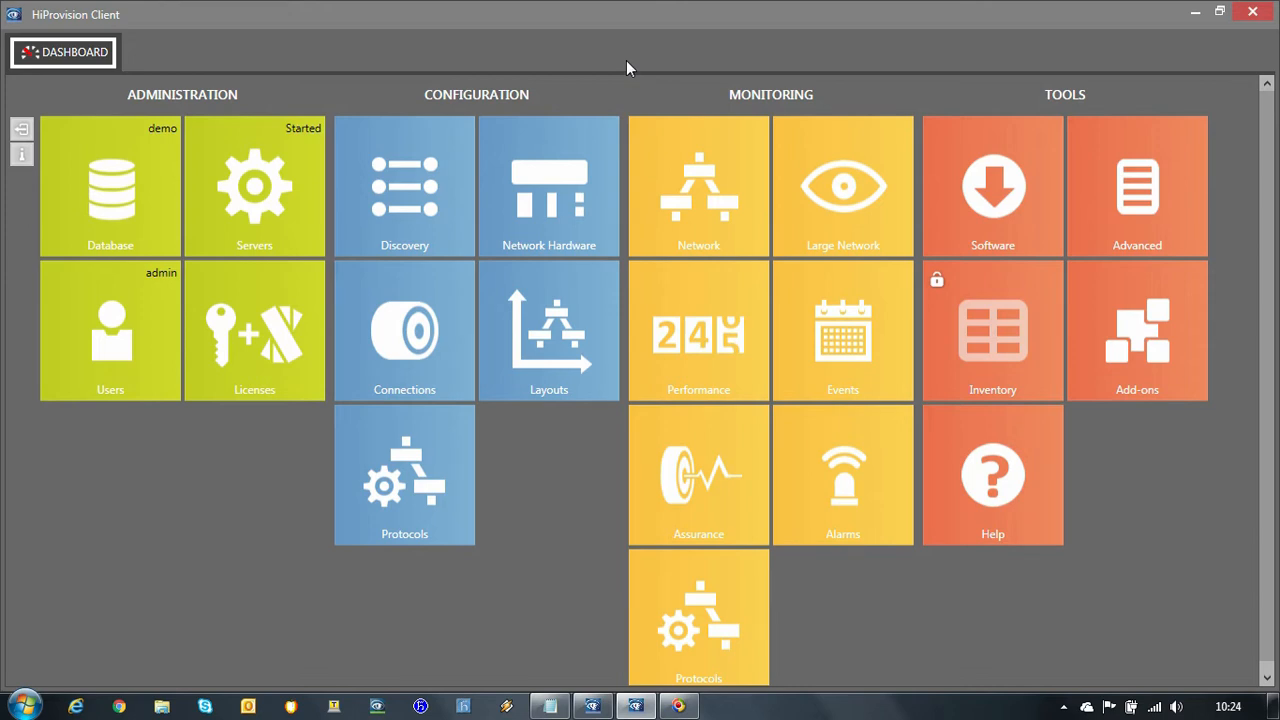
mouse_move(420, 192)
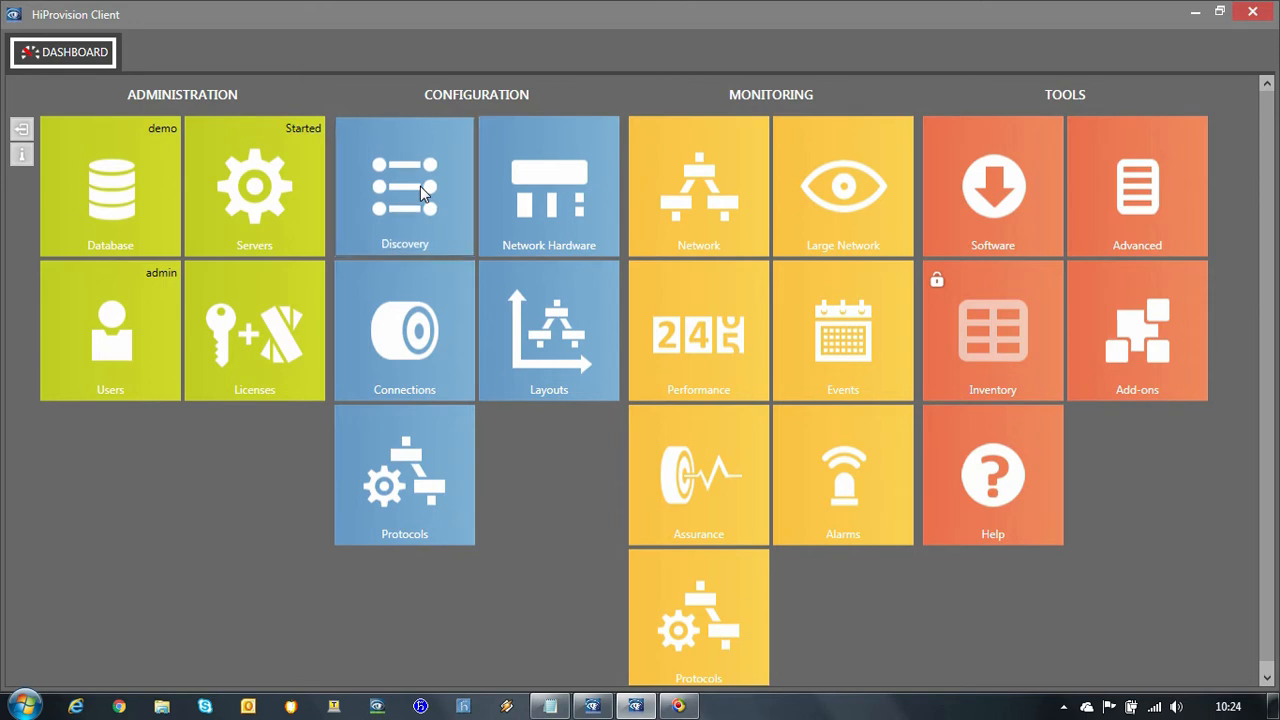
Check the empty Discovery page and close it again.
click(404, 186)
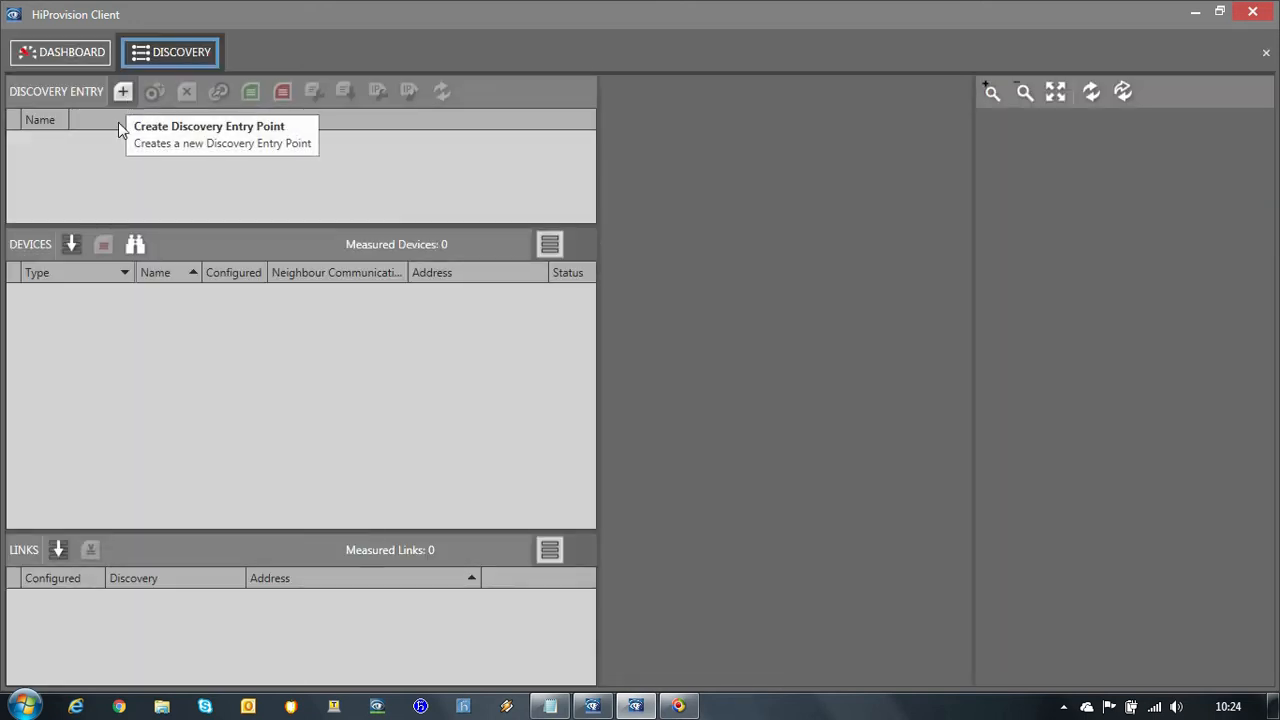
mouse_move(176, 172)
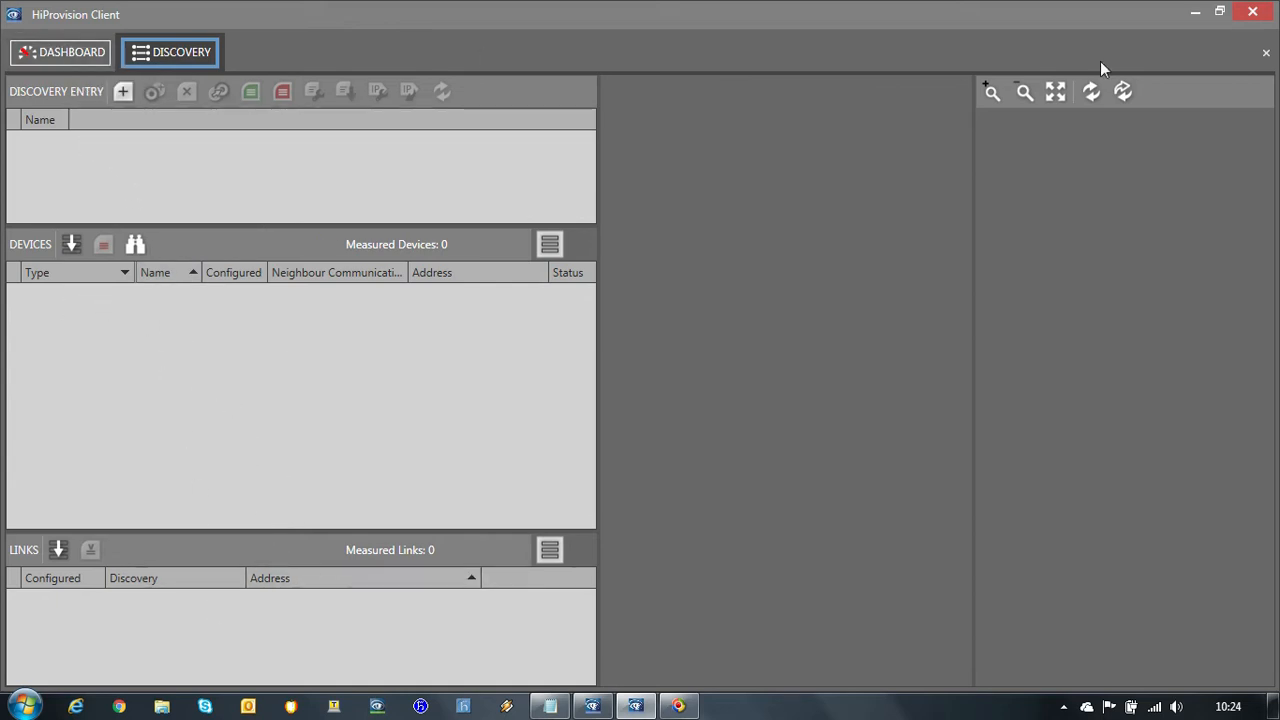
mouse_move(1266, 52)
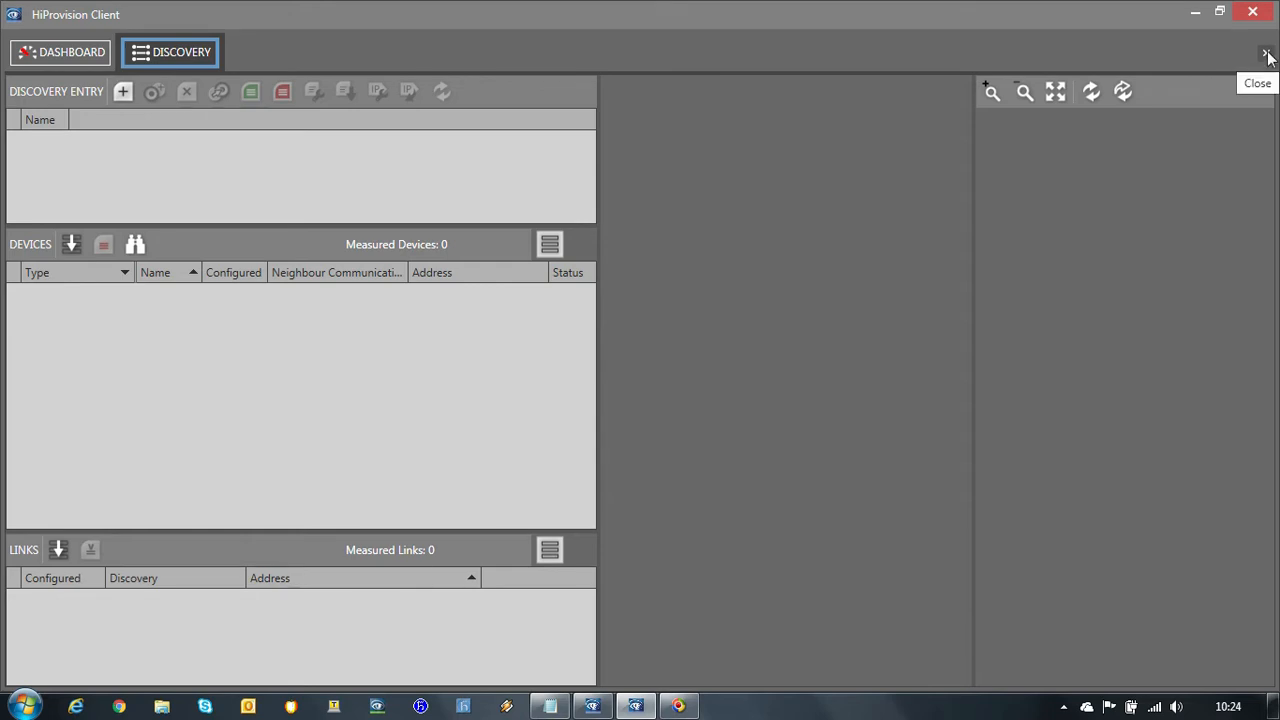
click(1268, 54)
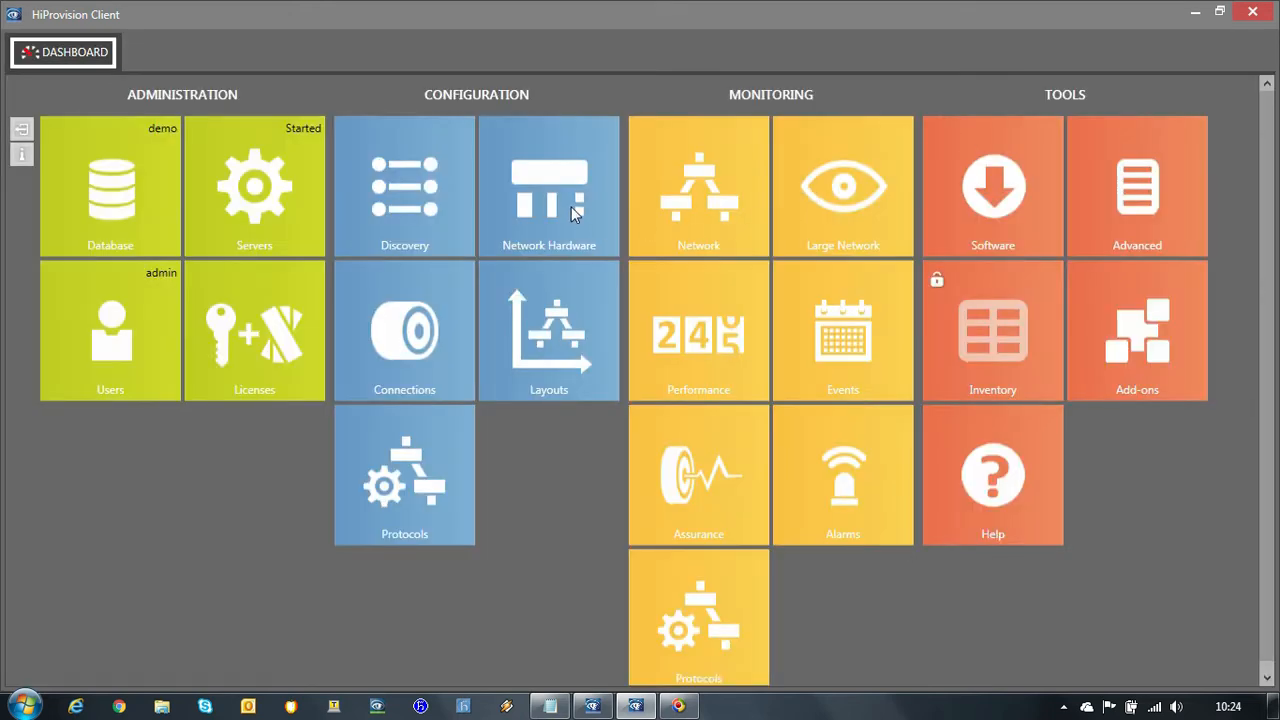
mouse_move(556, 208)
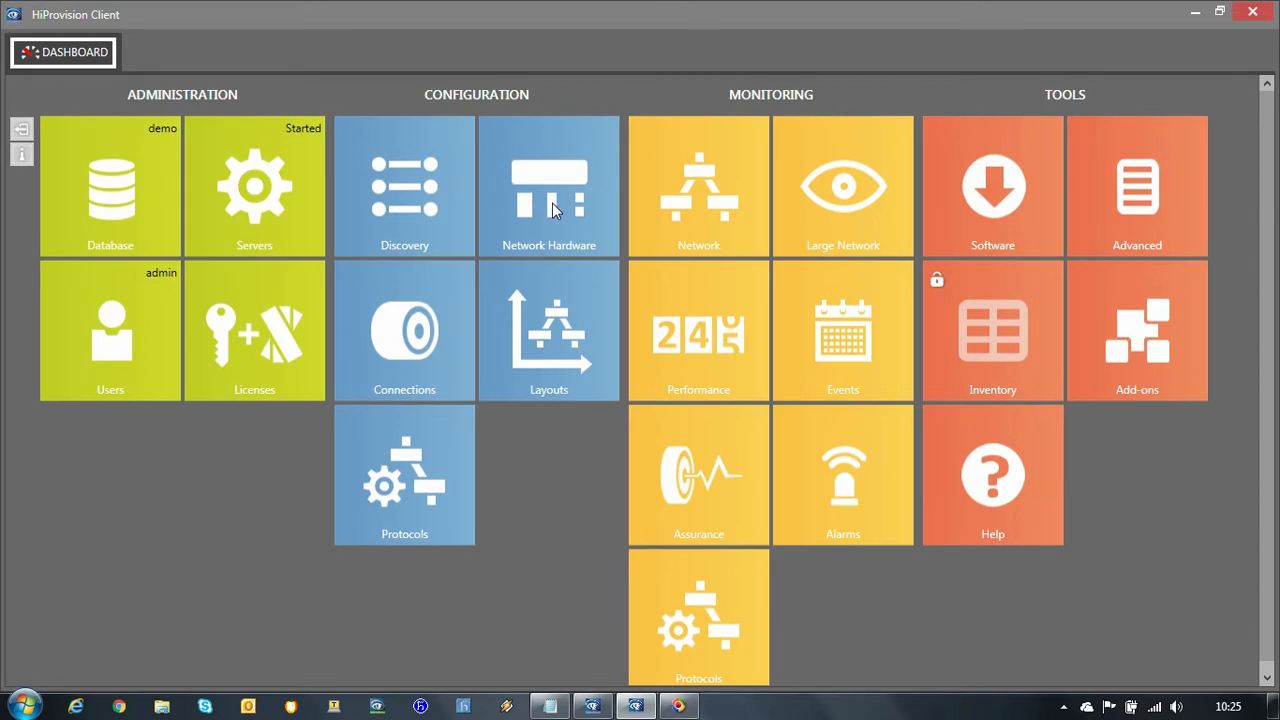
mouse_move(544, 232)
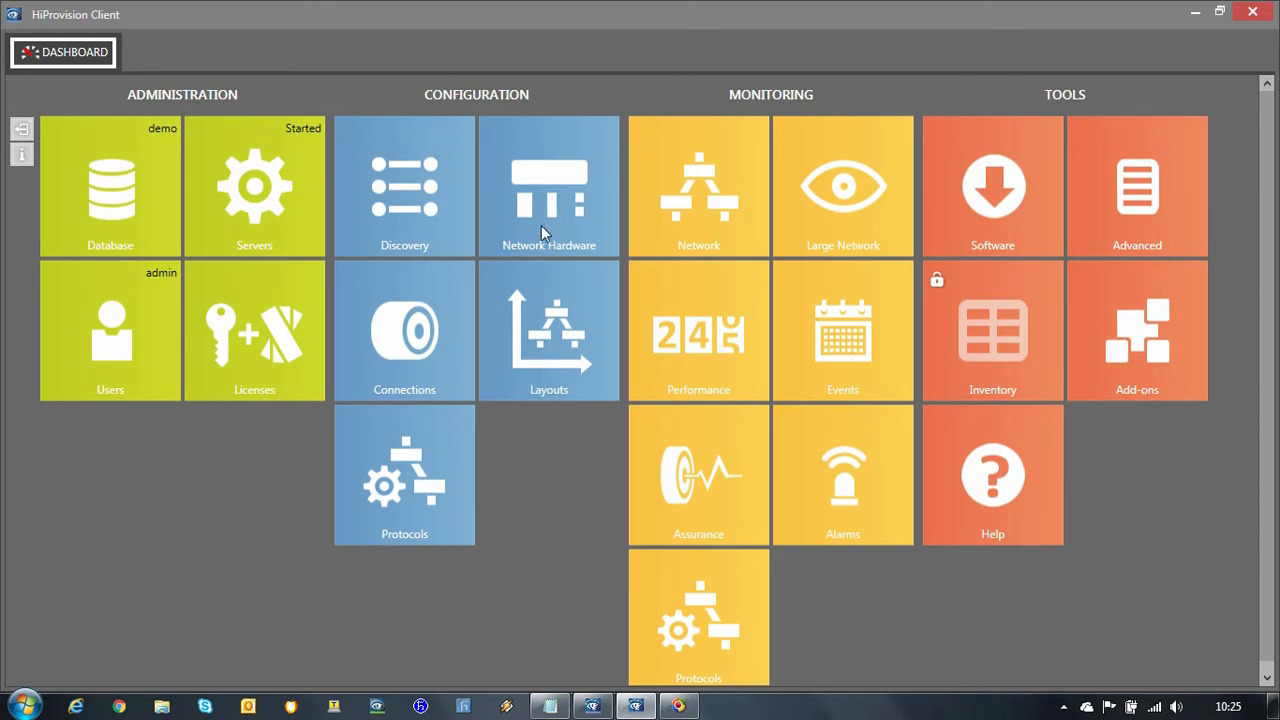
mouse_move(550, 210)
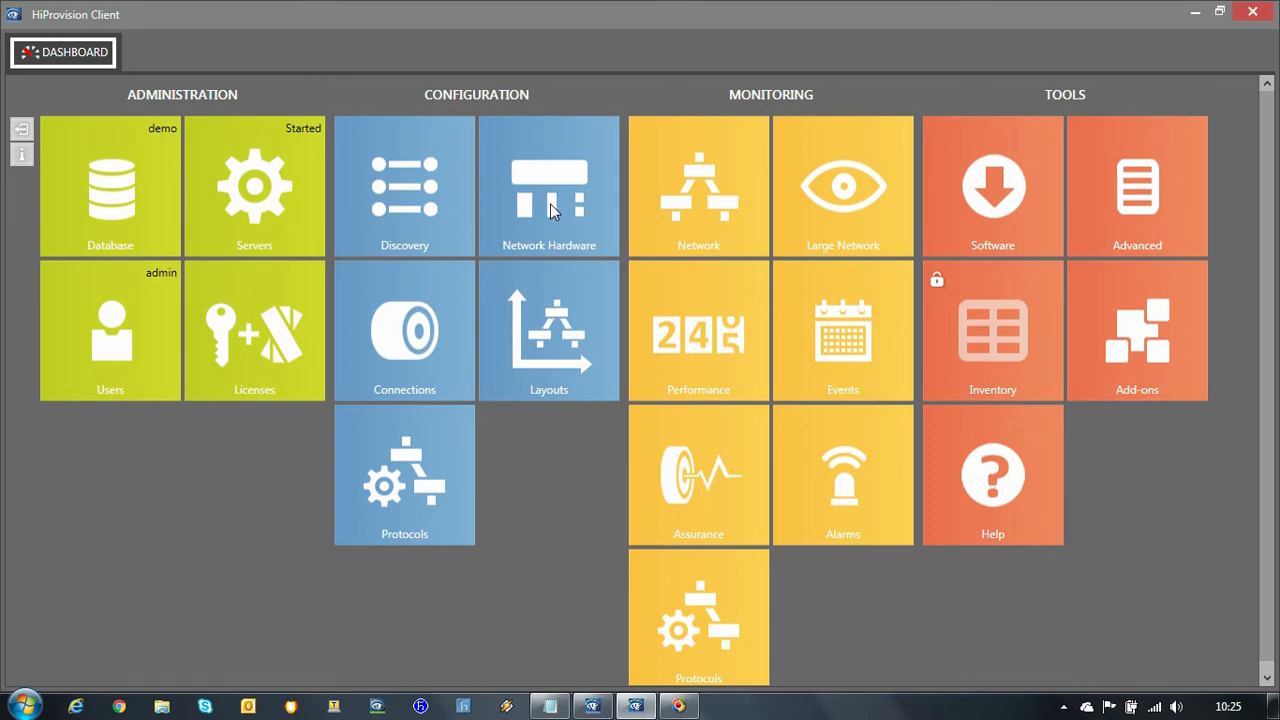
Look through the Create Device dialog in Network Hardware and close it without adding a device.
click(548, 186)
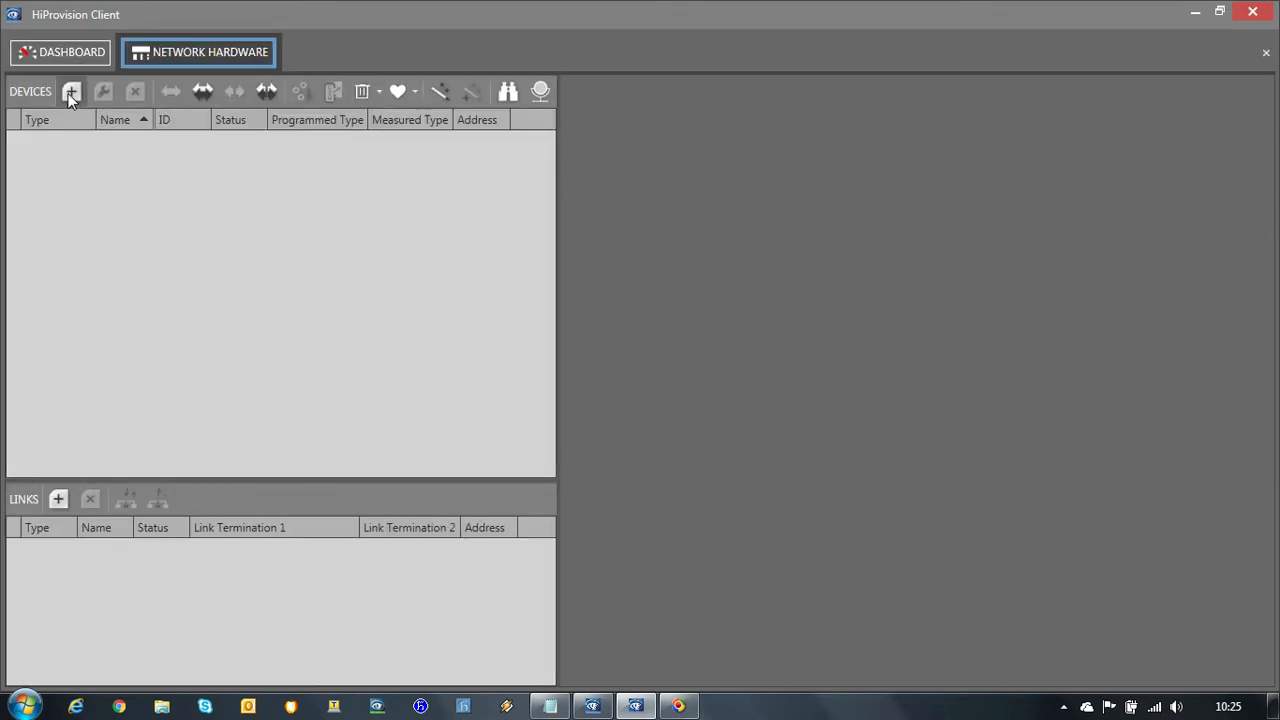
click(72, 92)
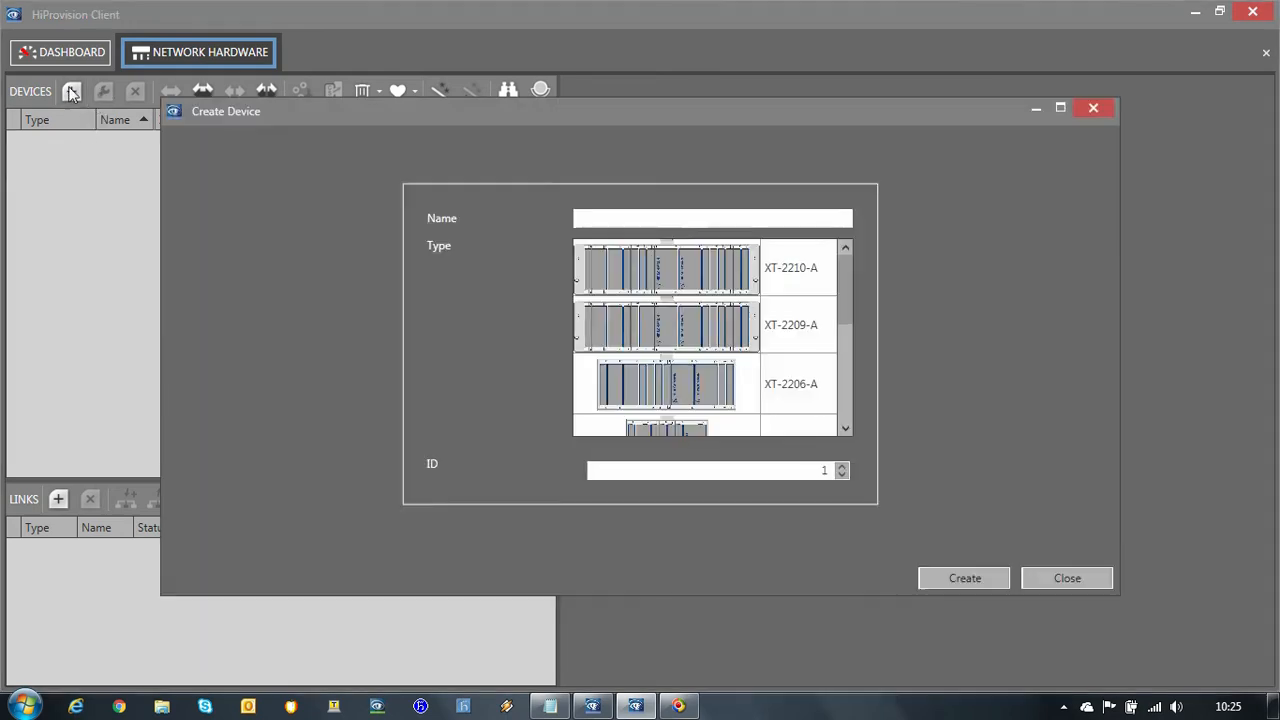
scroll(down, 3)
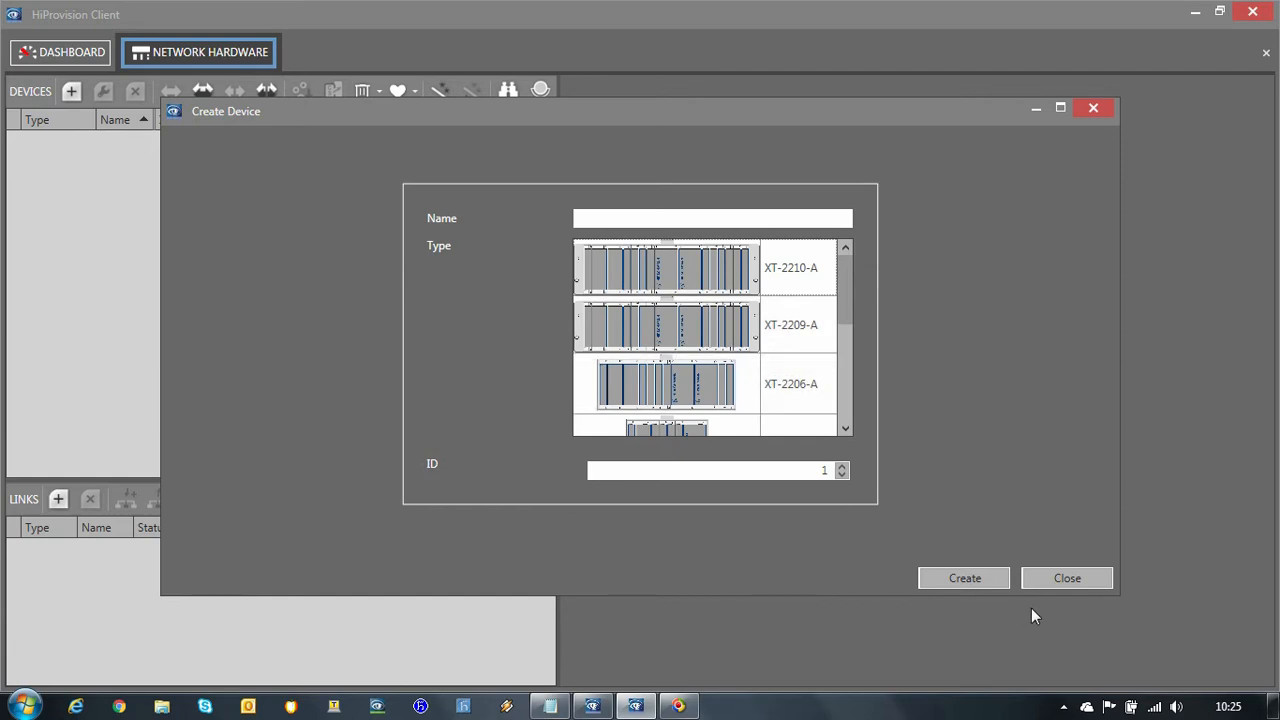
mouse_move(1068, 578)
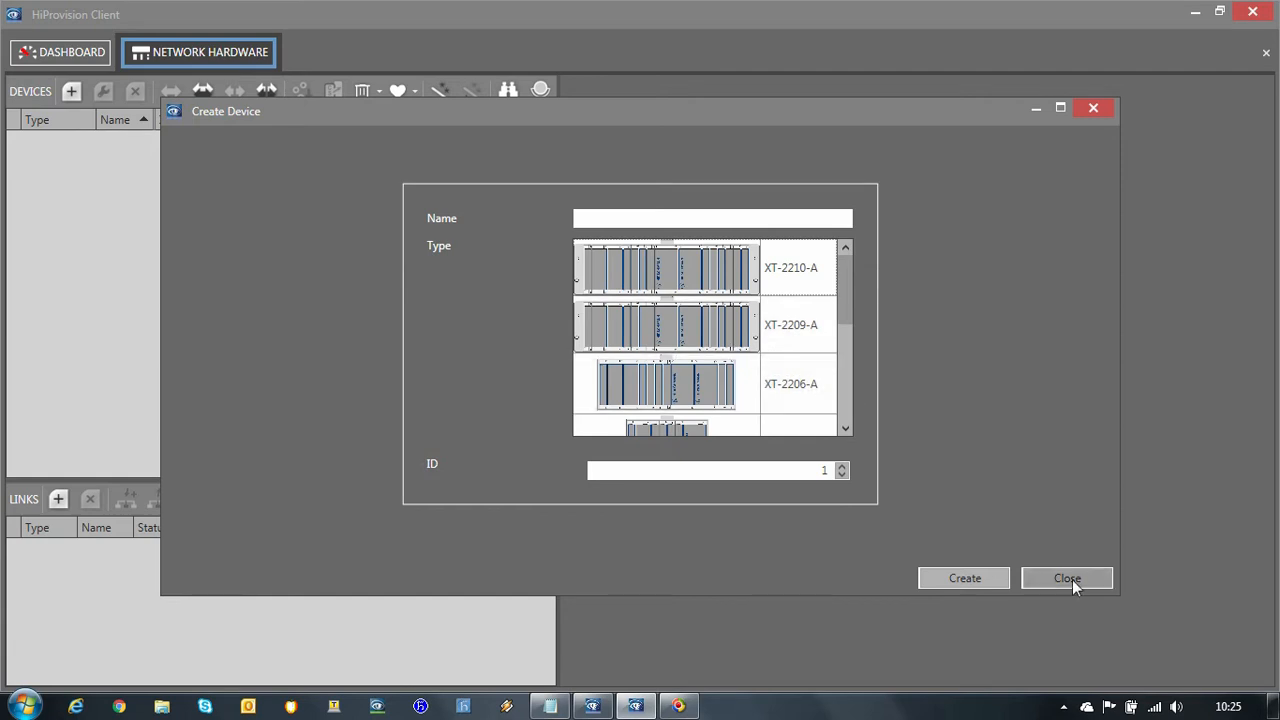
click(1068, 578)
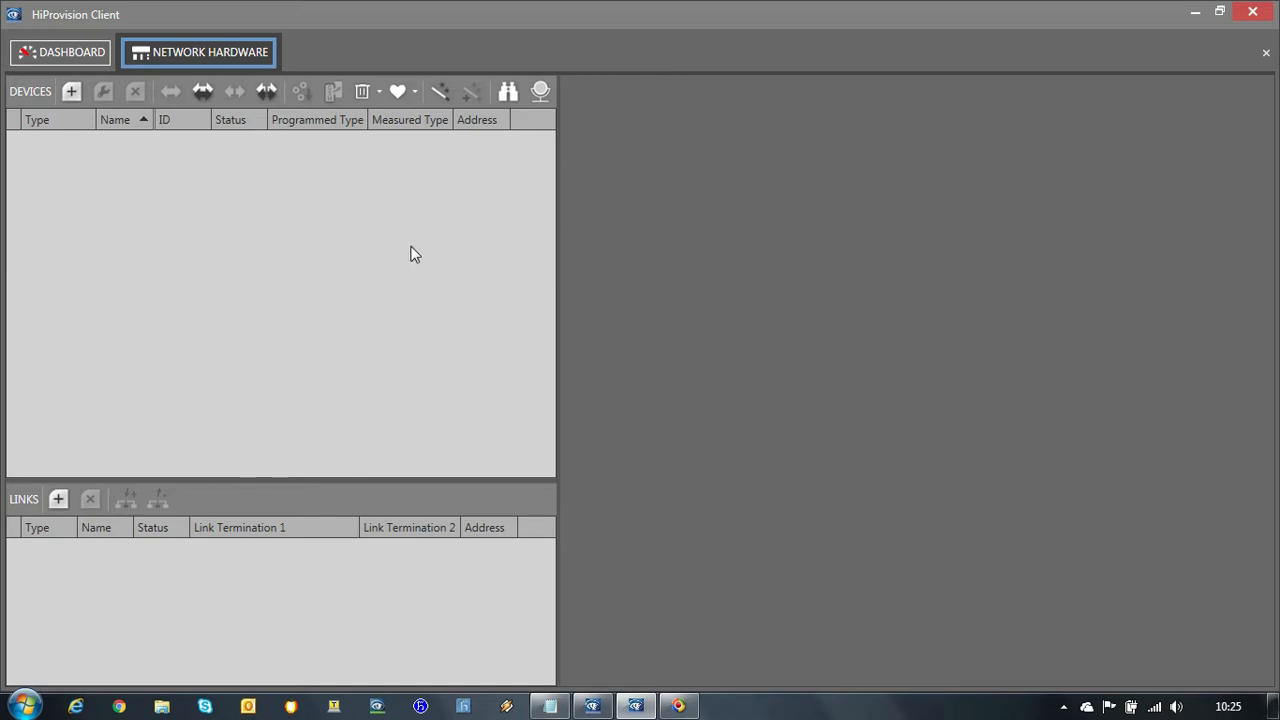
mouse_move(396, 218)
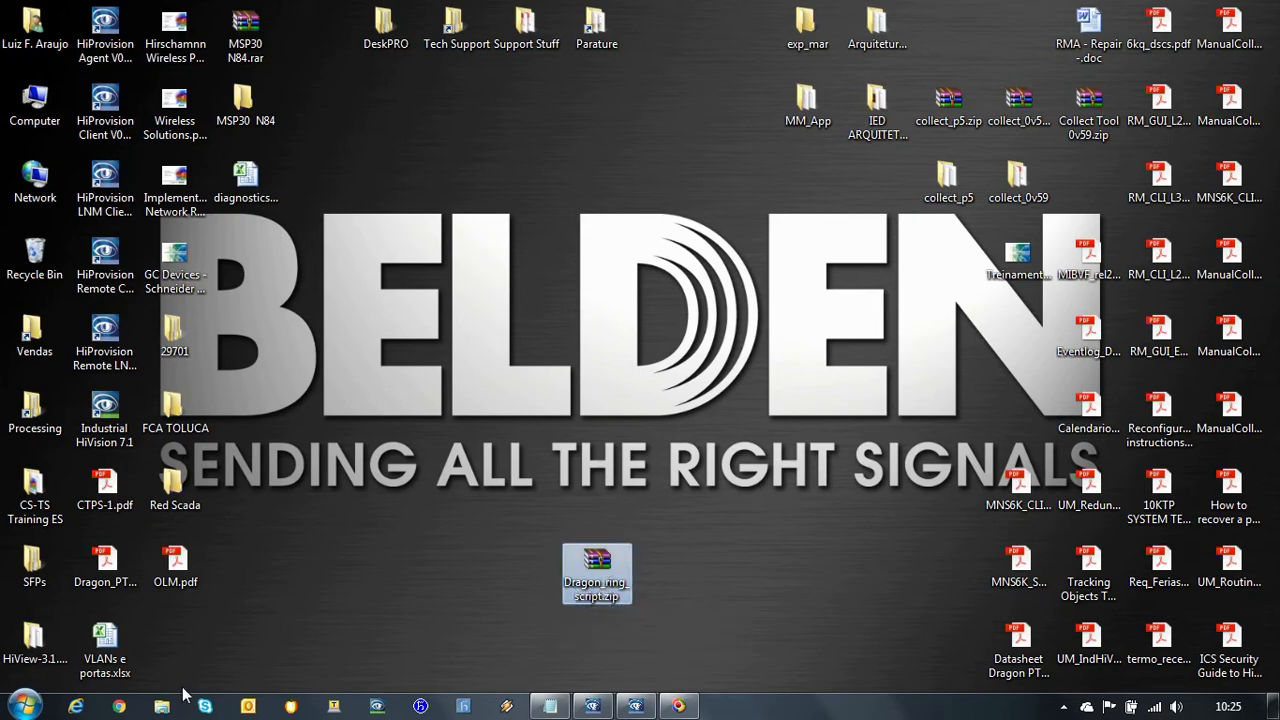
Browse to the HiProvision 04.2.14 Scripting folder under Program Files (x86)\Hirschmann.
click(160, 706)
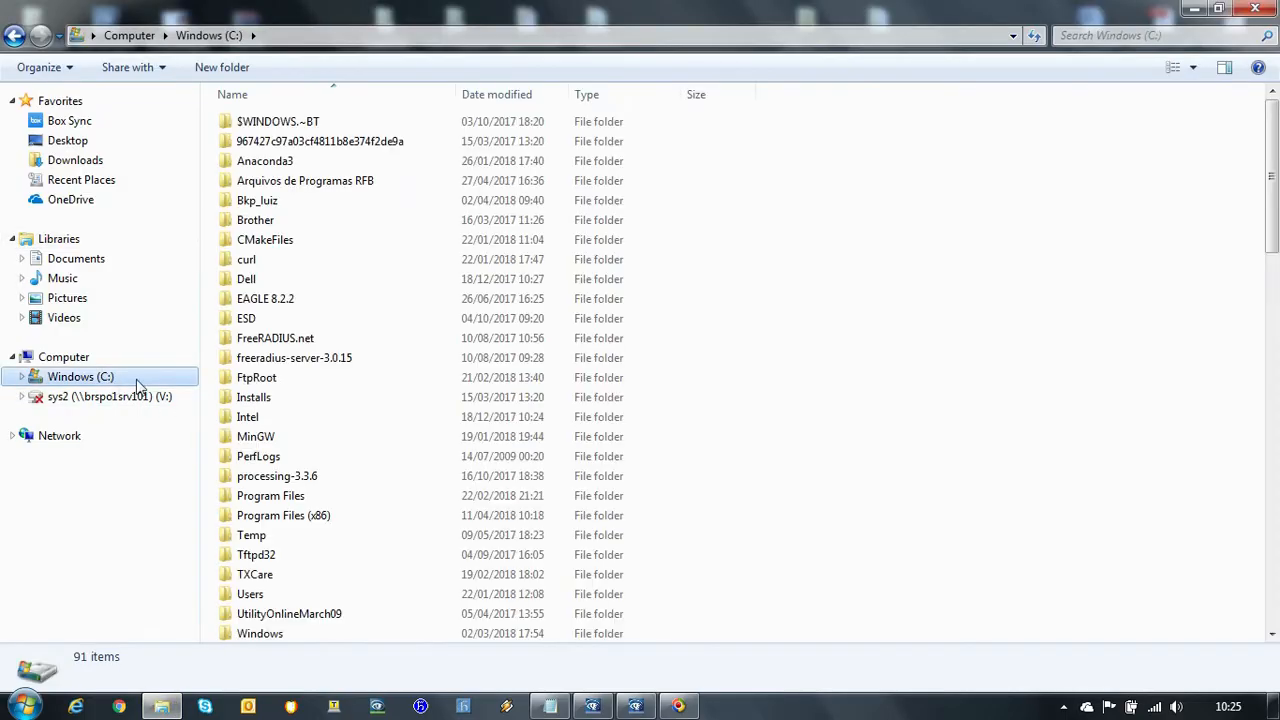
scroll(down, 3)
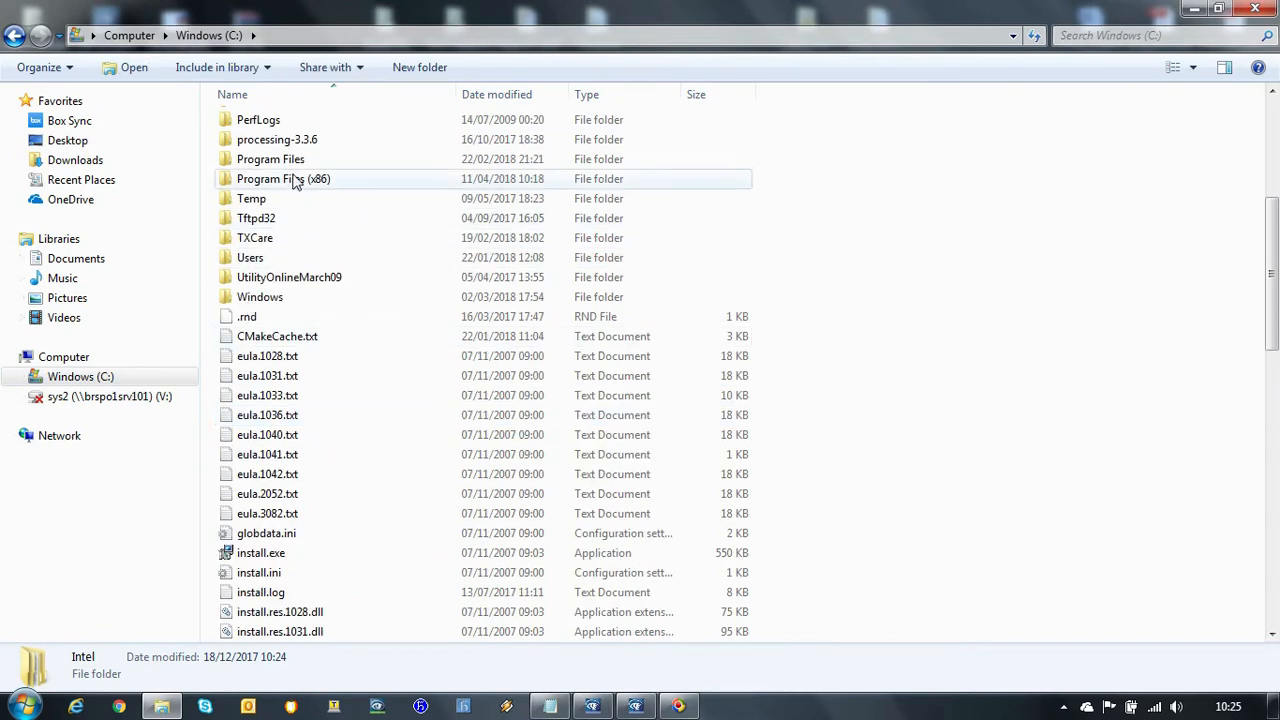
double_click(284, 178)
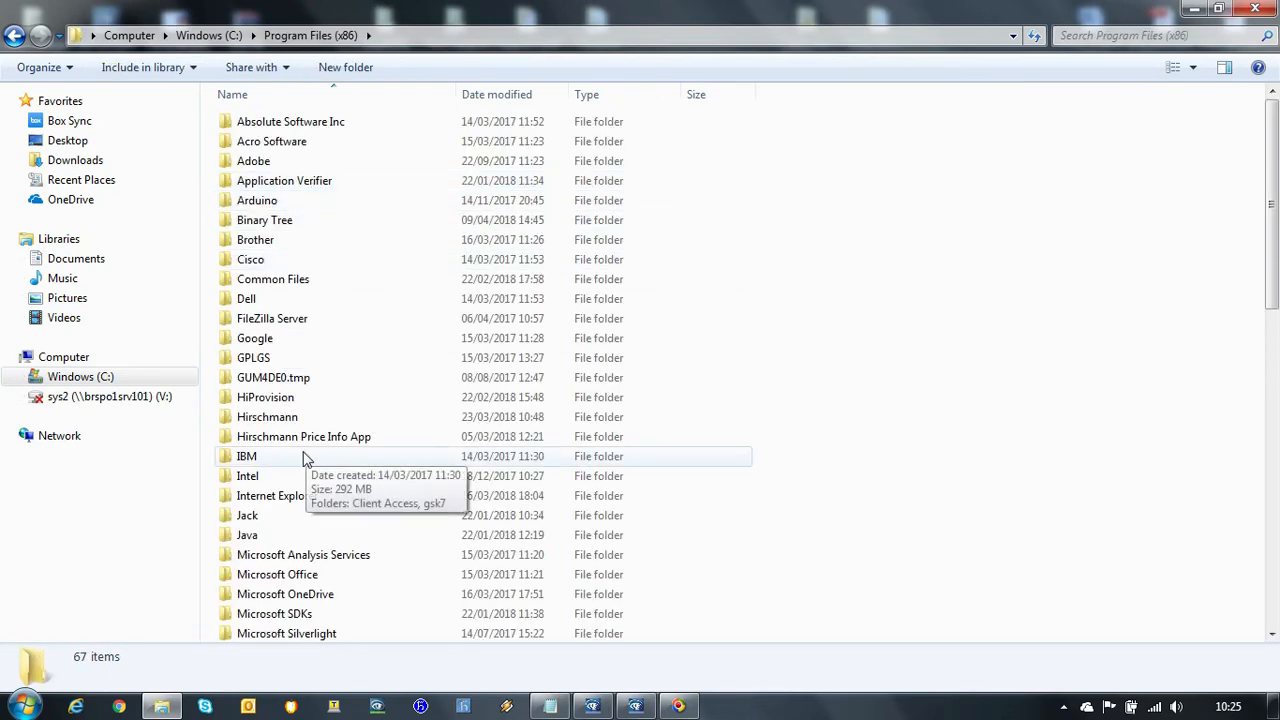
scroll(down, 3)
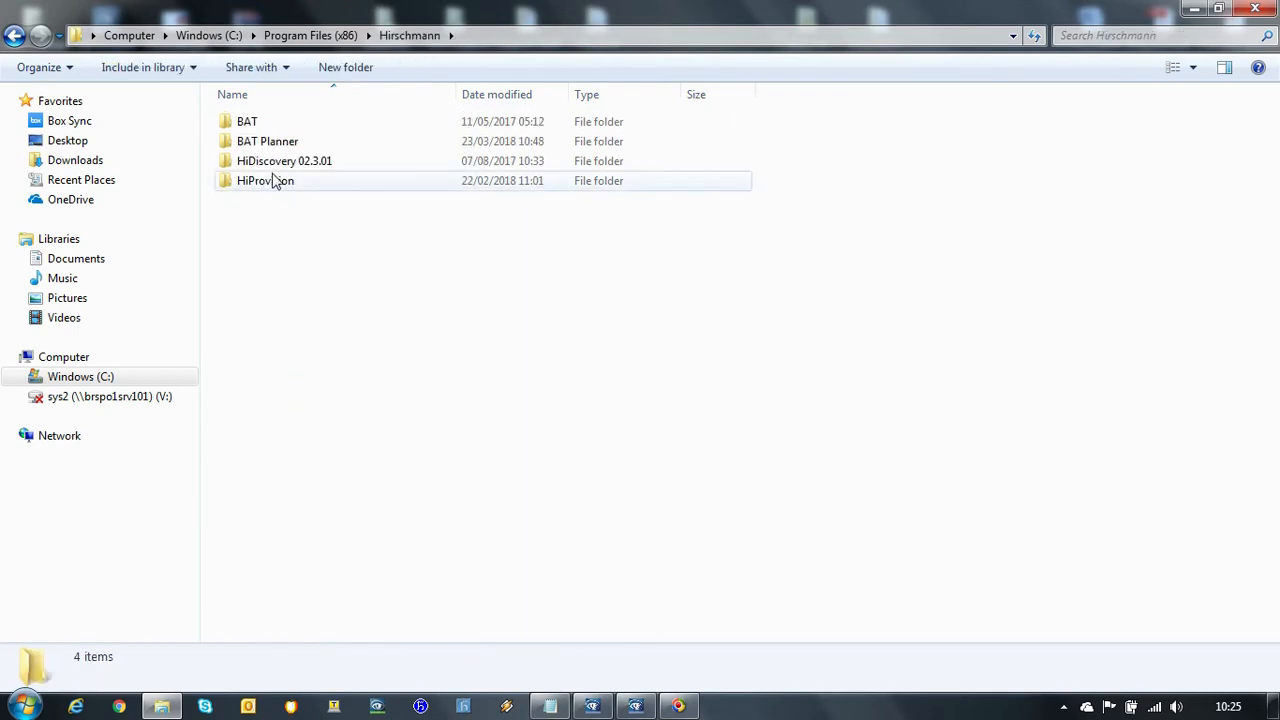
double_click(266, 180)
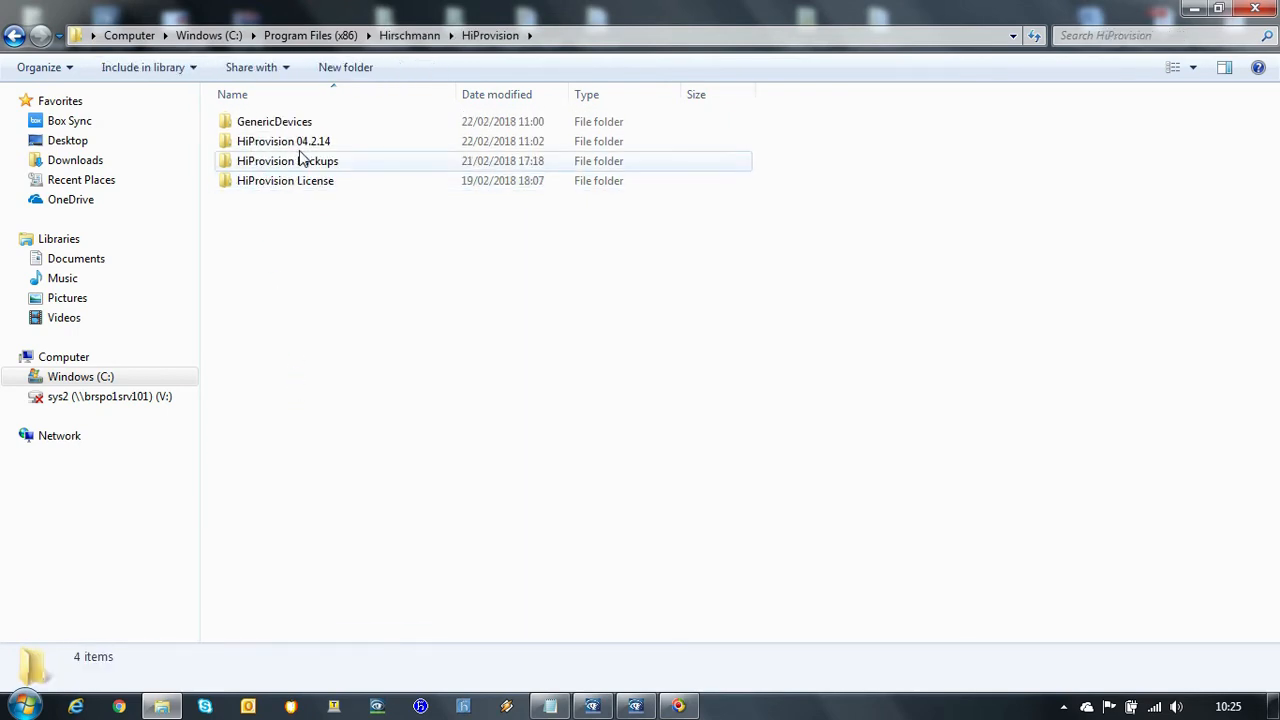
double_click(284, 140)
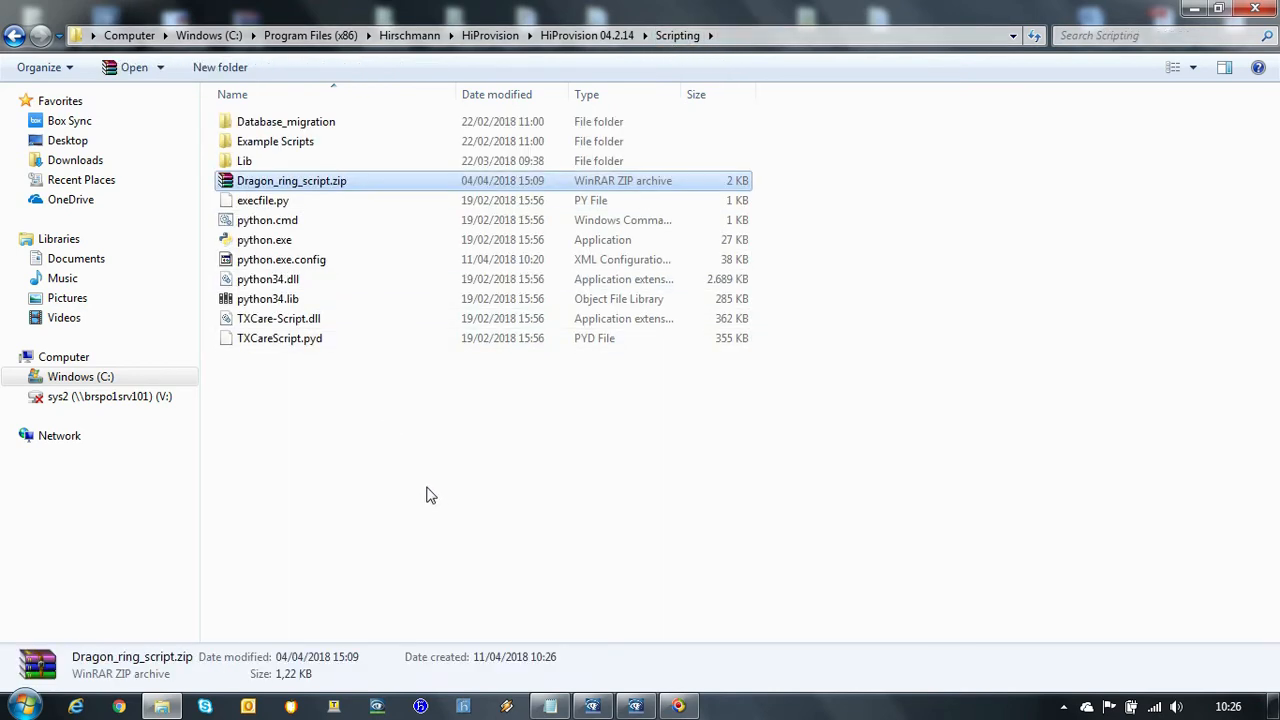
Extract Dragon_ring_script.zip there and check the .bat, .py and python.exe files.
right_click(292, 180)
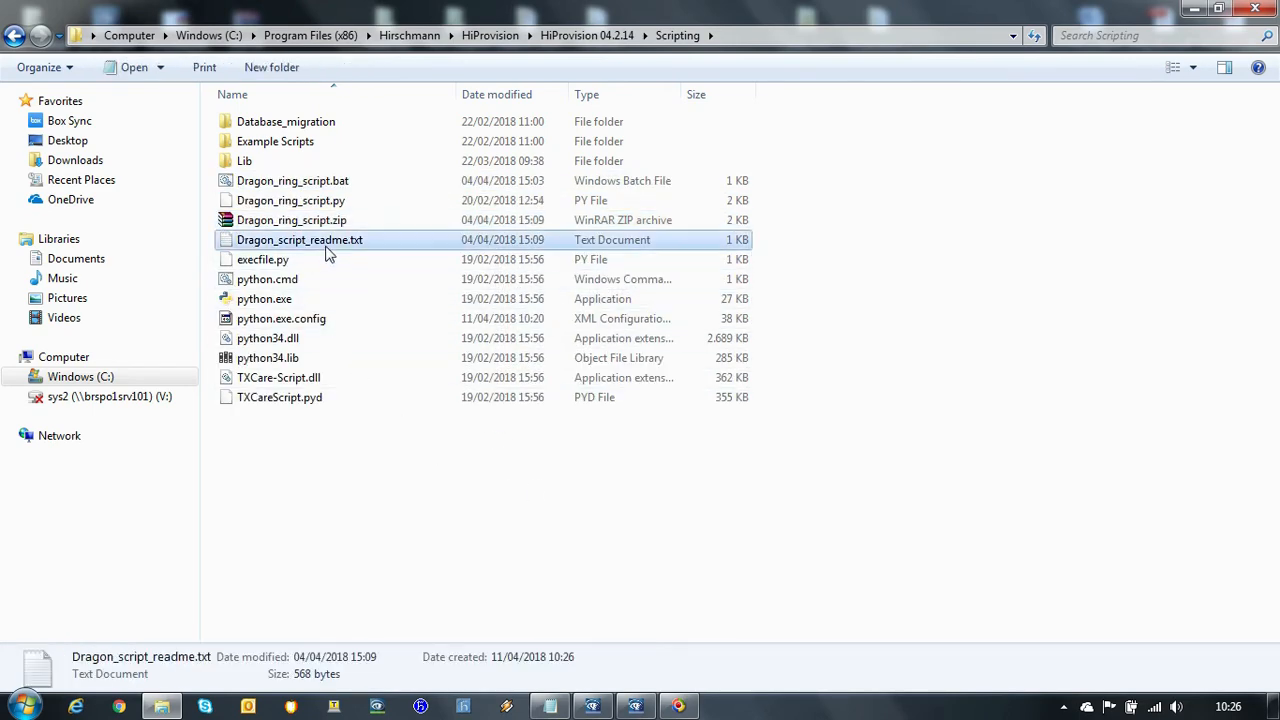
mouse_move(322, 240)
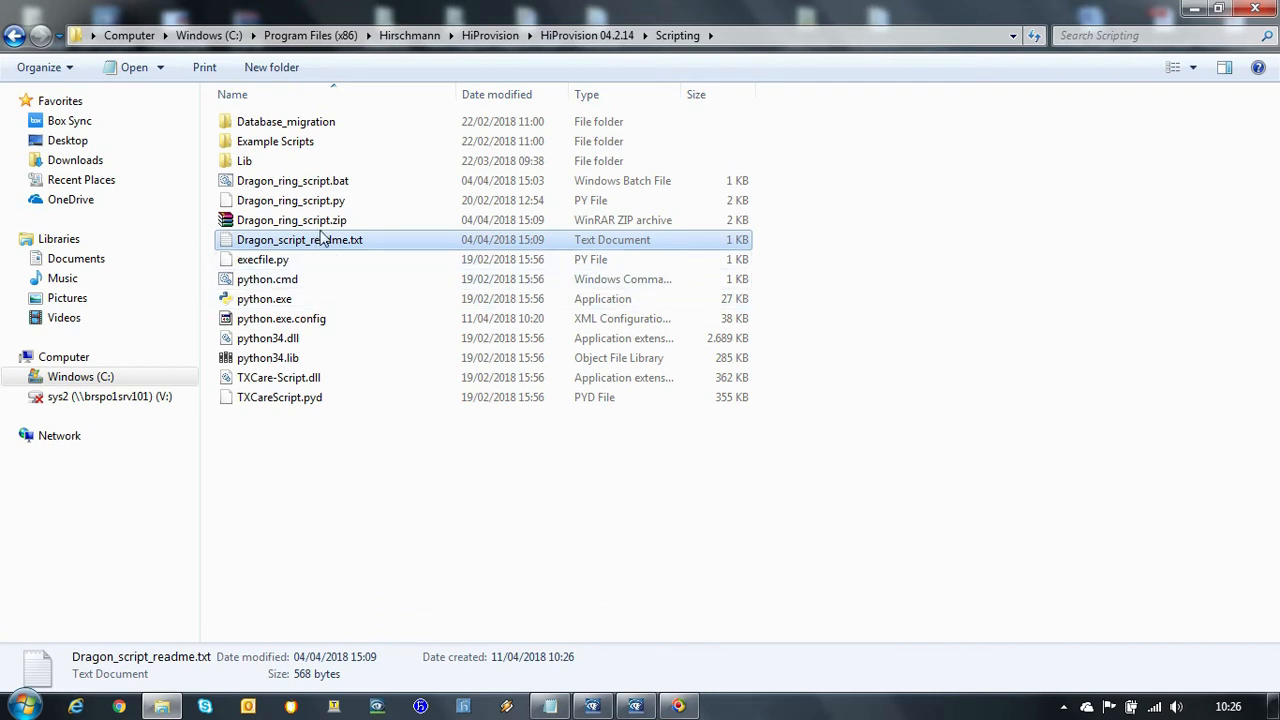
click(292, 180)
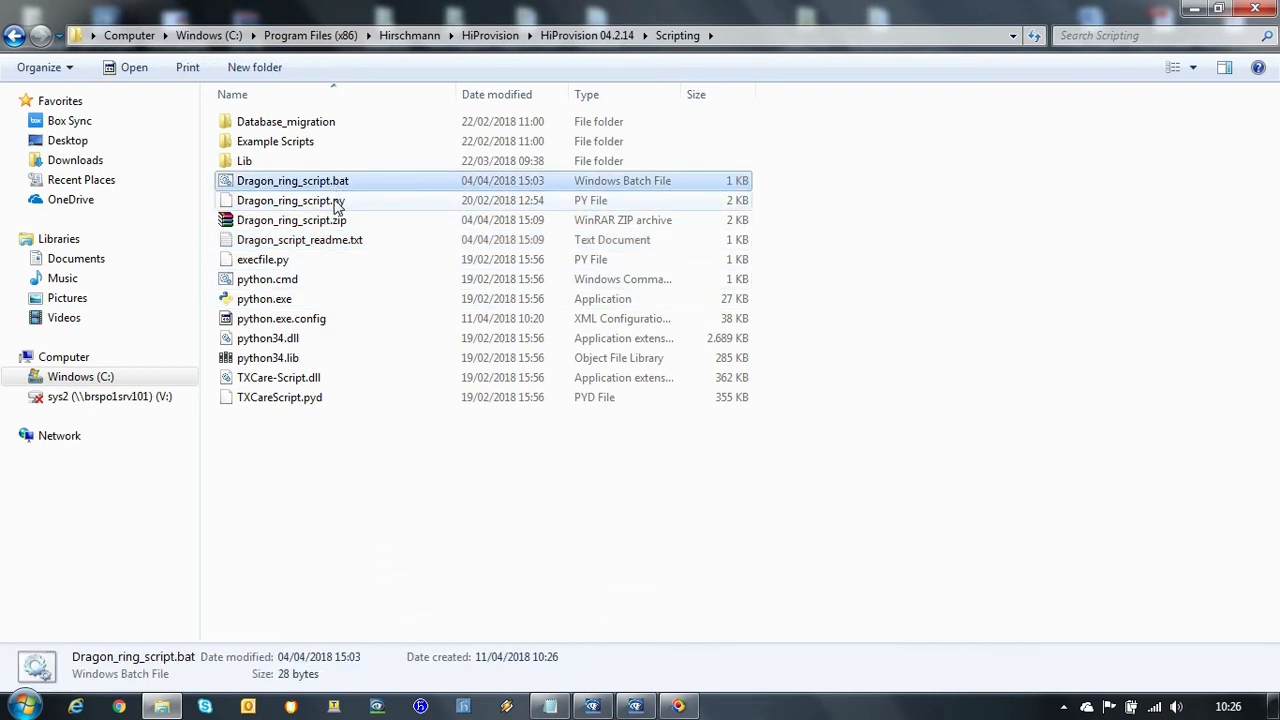
click(292, 200)
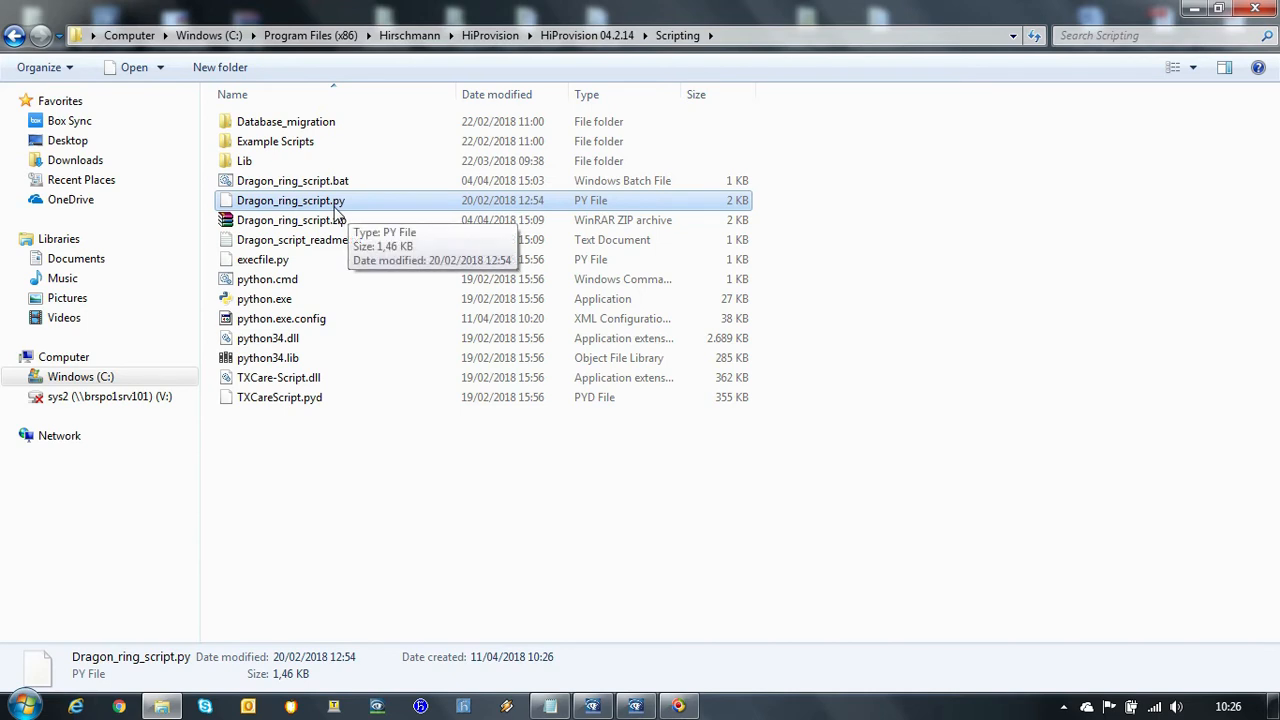
mouse_move(292, 304)
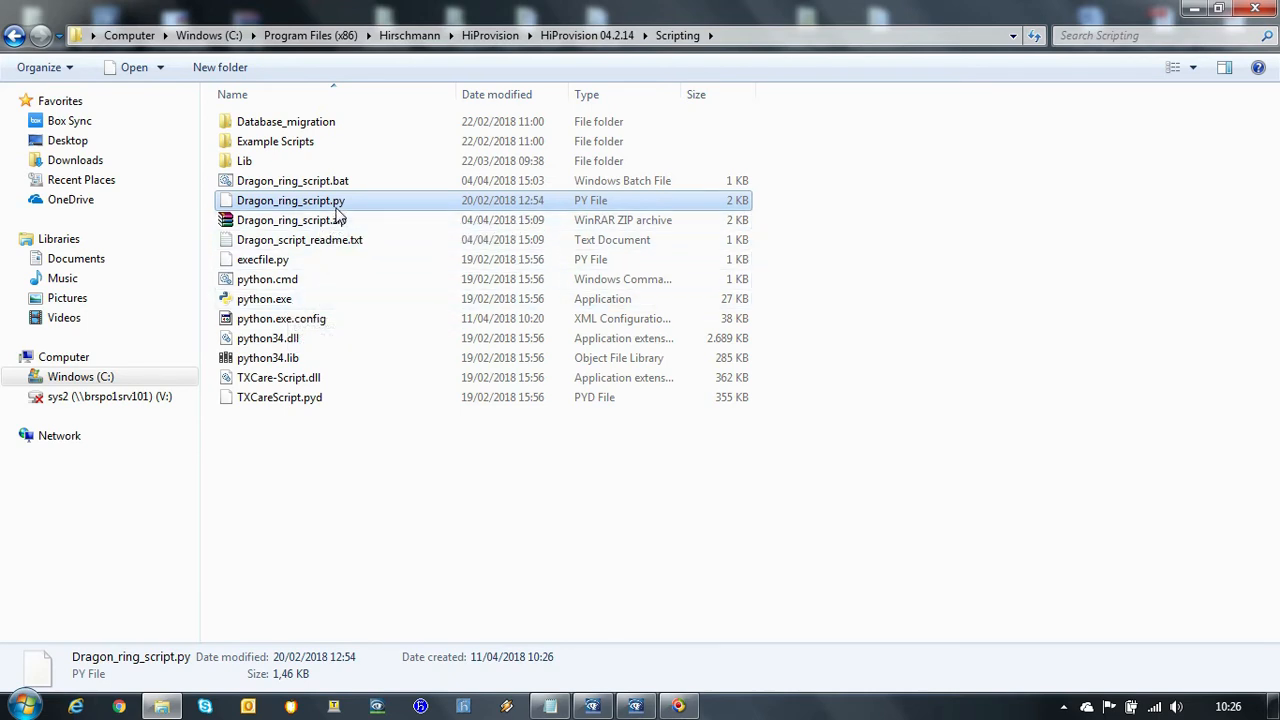
mouse_move(264, 298)
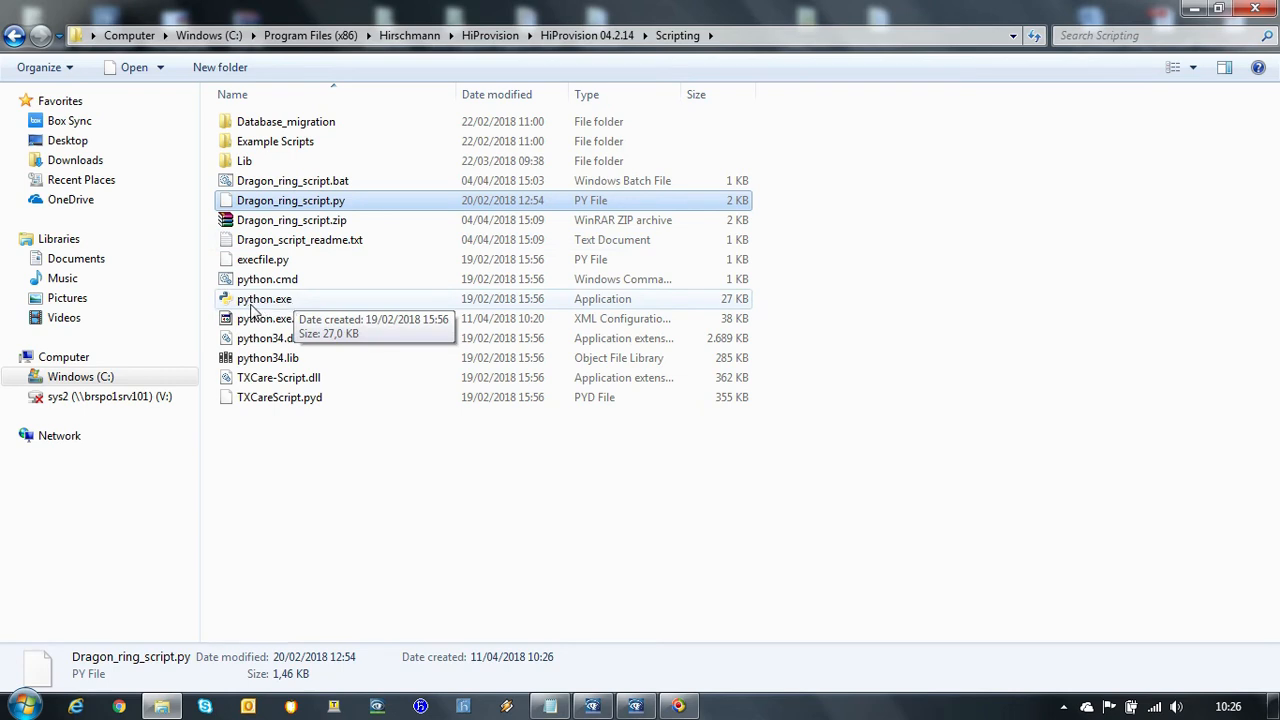
click(264, 300)
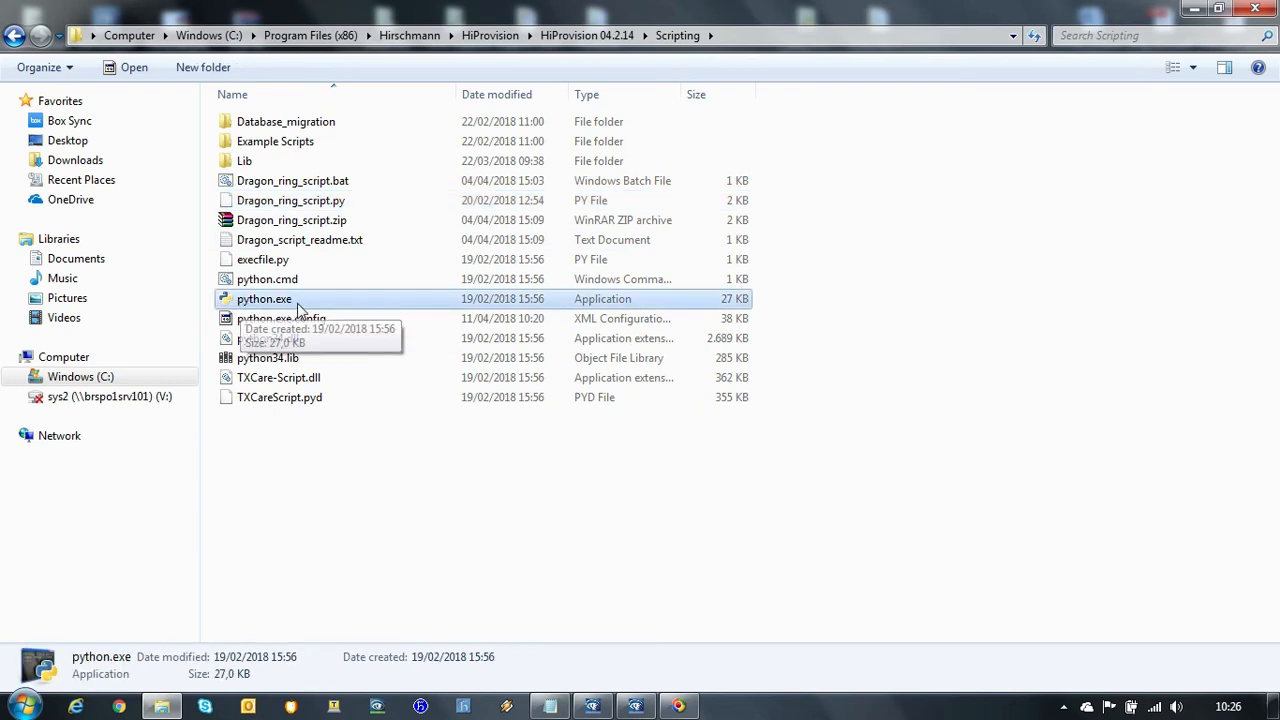
mouse_move(450, 344)
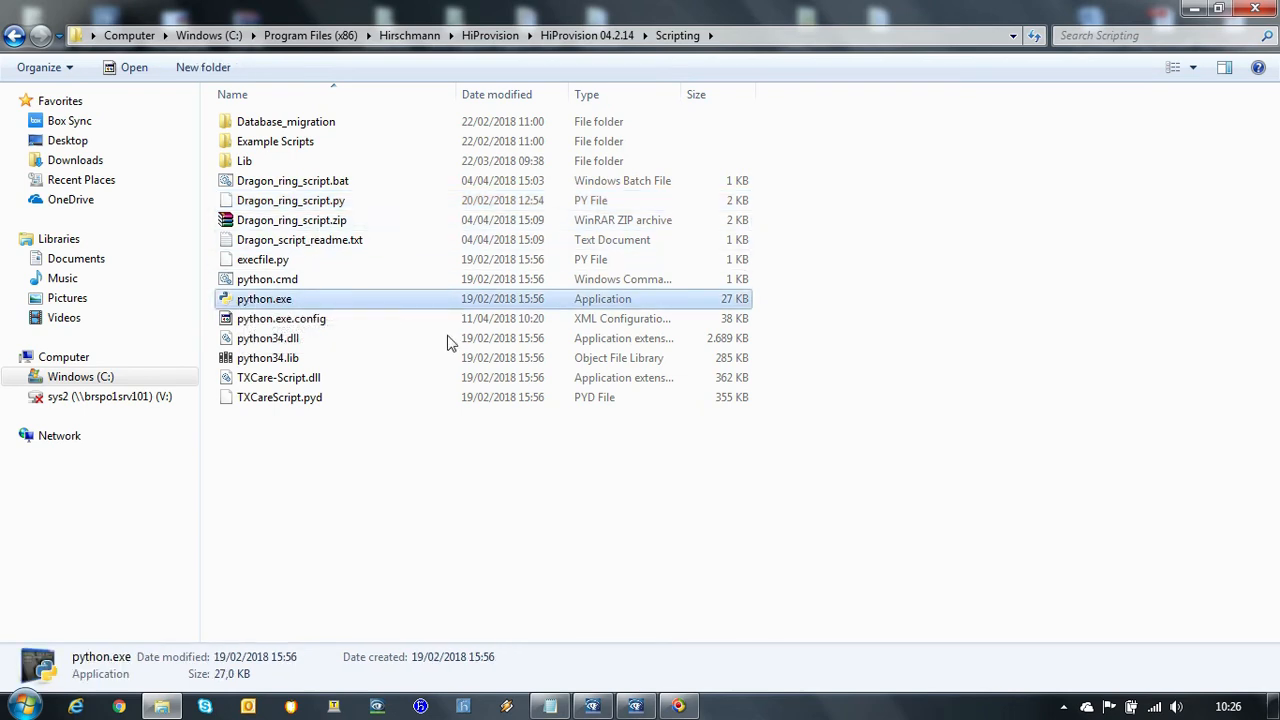
mouse_move(324, 200)
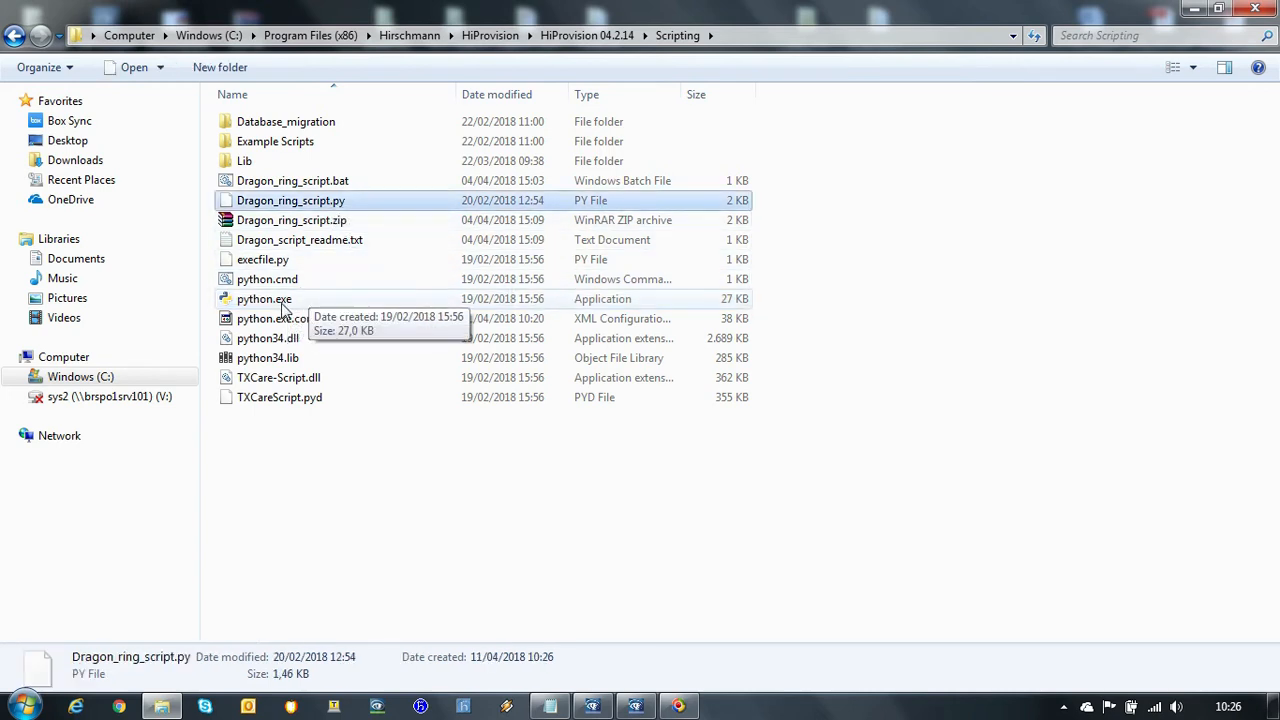
click(264, 298)
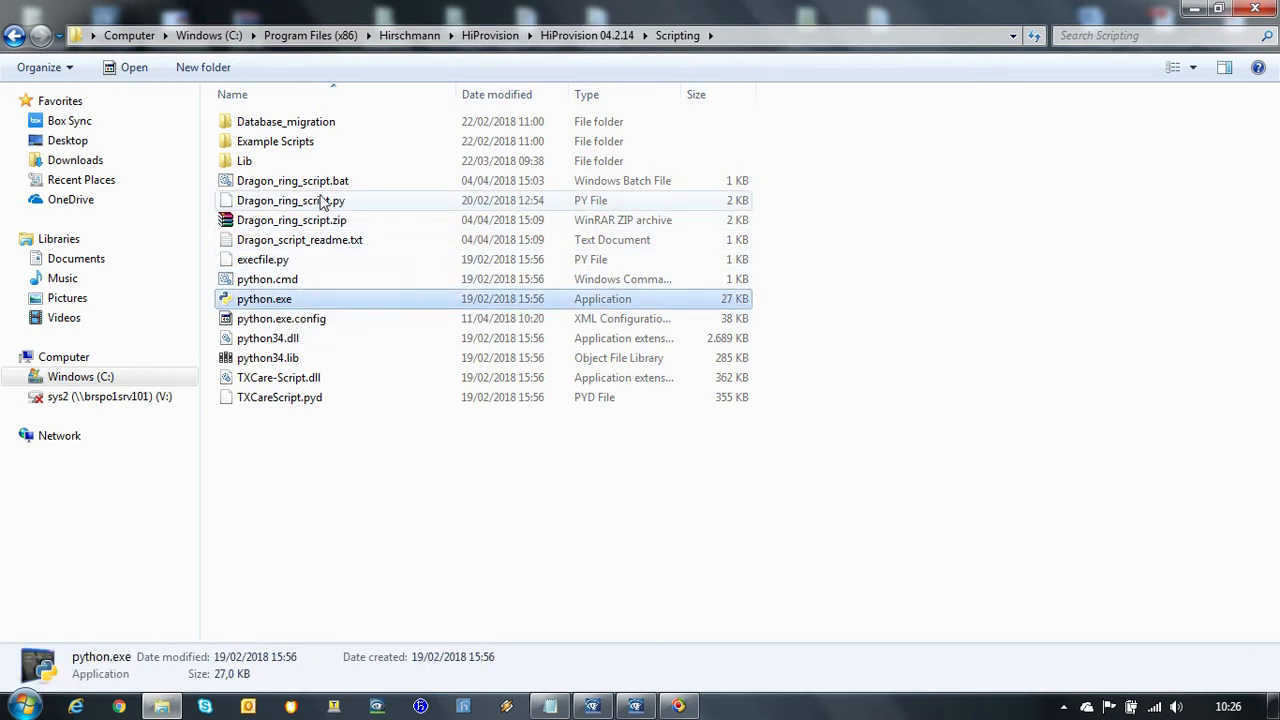
click(292, 180)
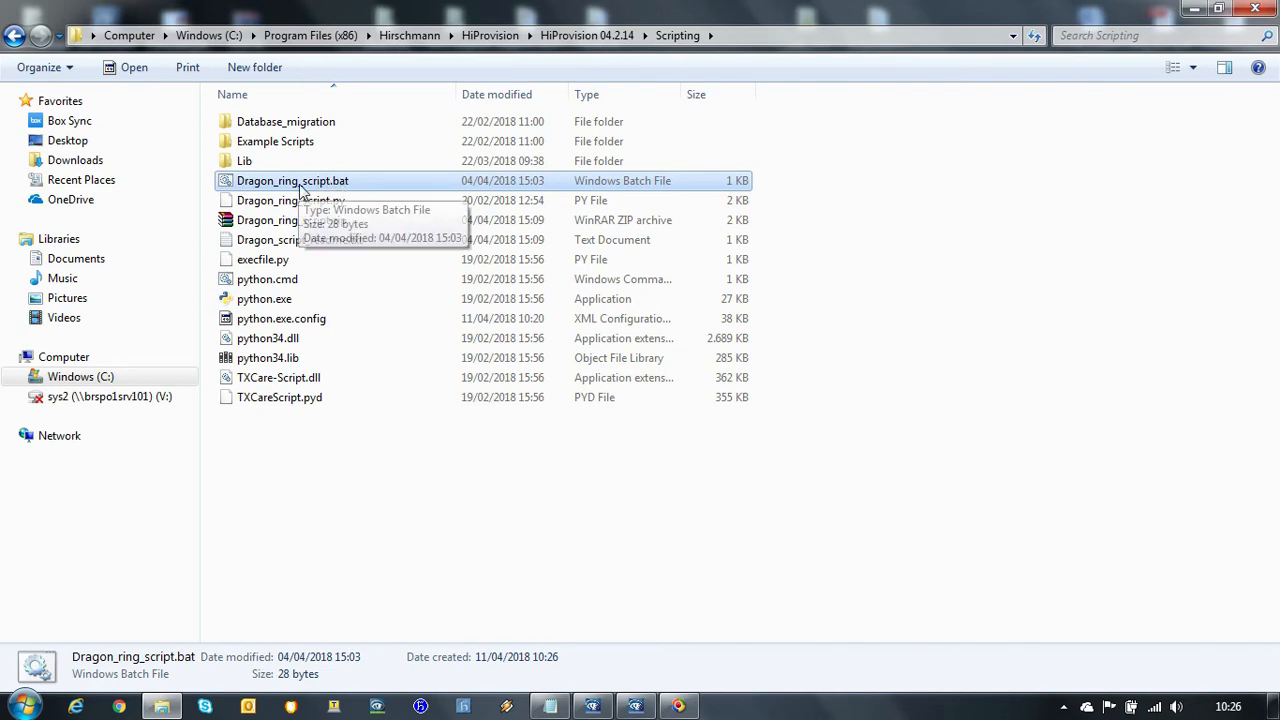
Run Dragon_ring_script.bat, answering 2 rings and 4 nodes, and watch nodes, modules and links created.
double_click(292, 180)
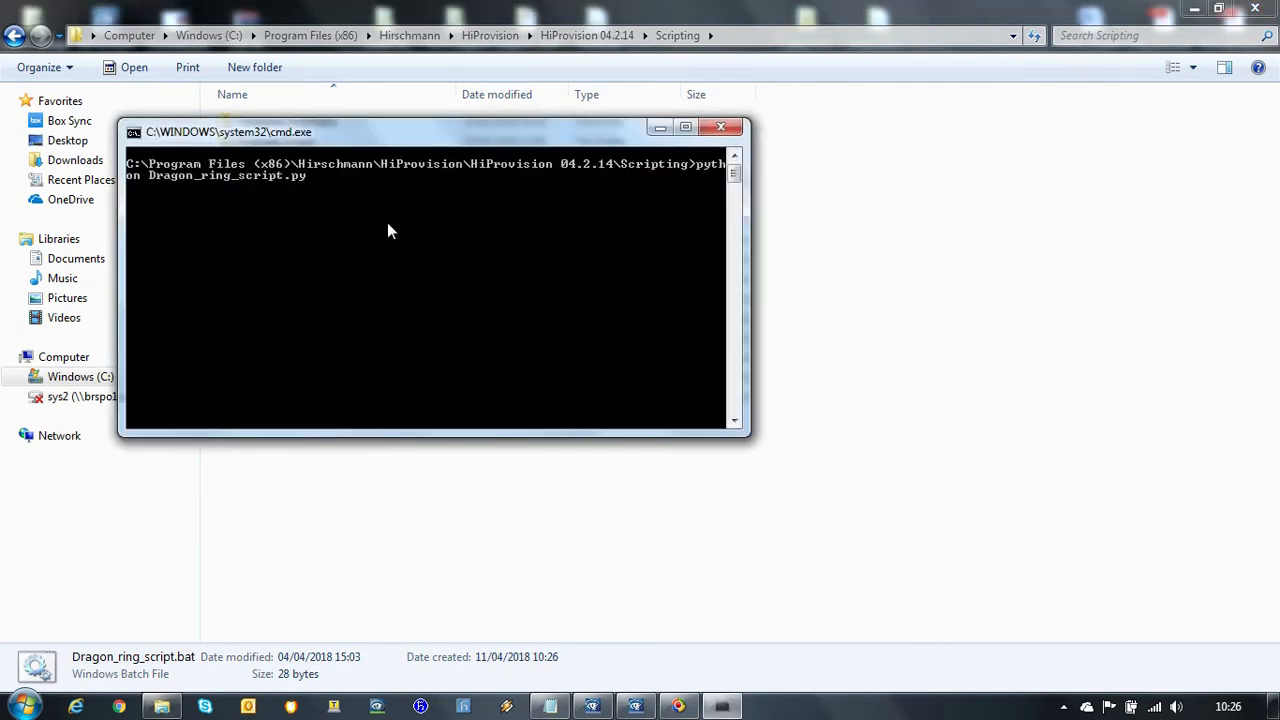
mouse_move(564, 148)
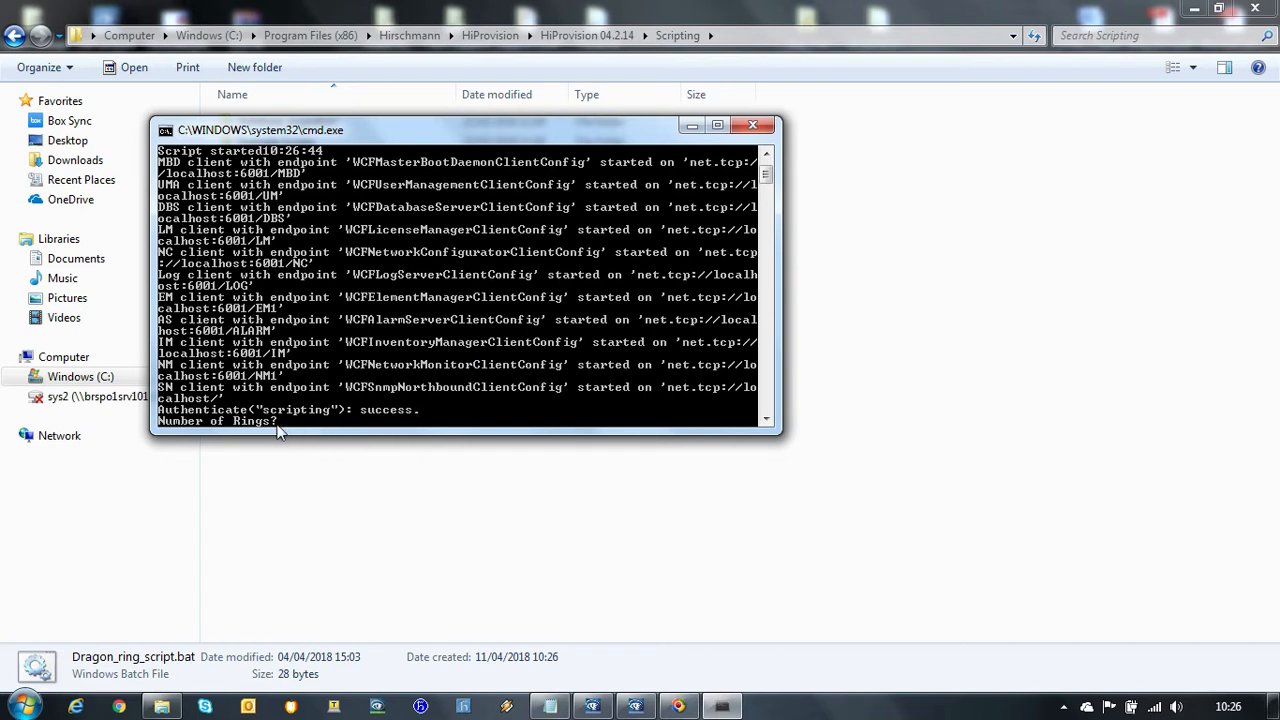
mouse_move(492, 434)
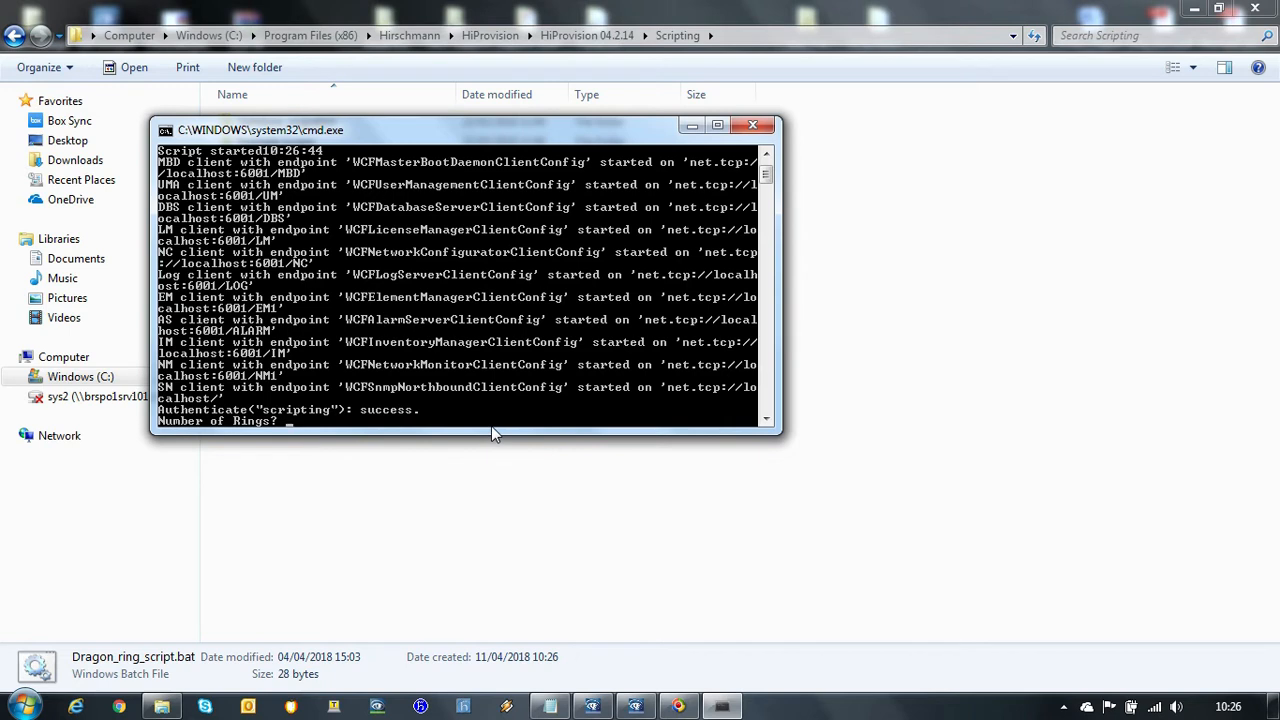
text(2)
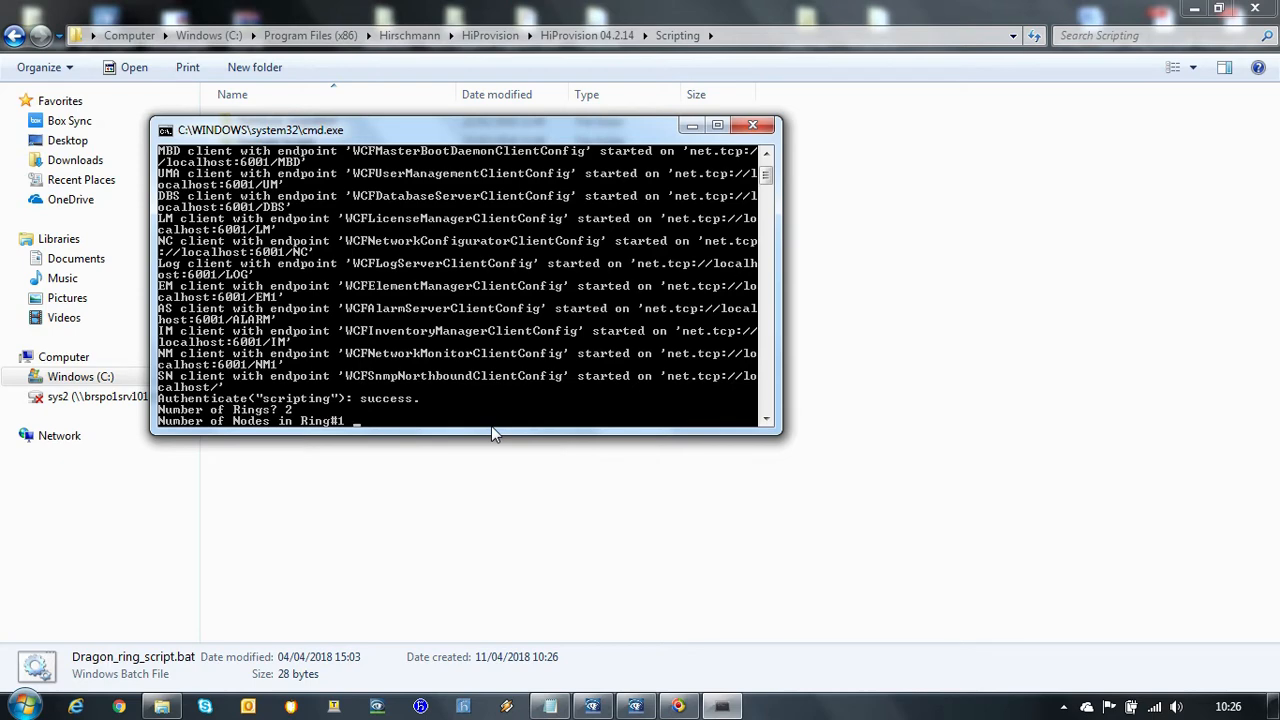
text(4)
text(3)
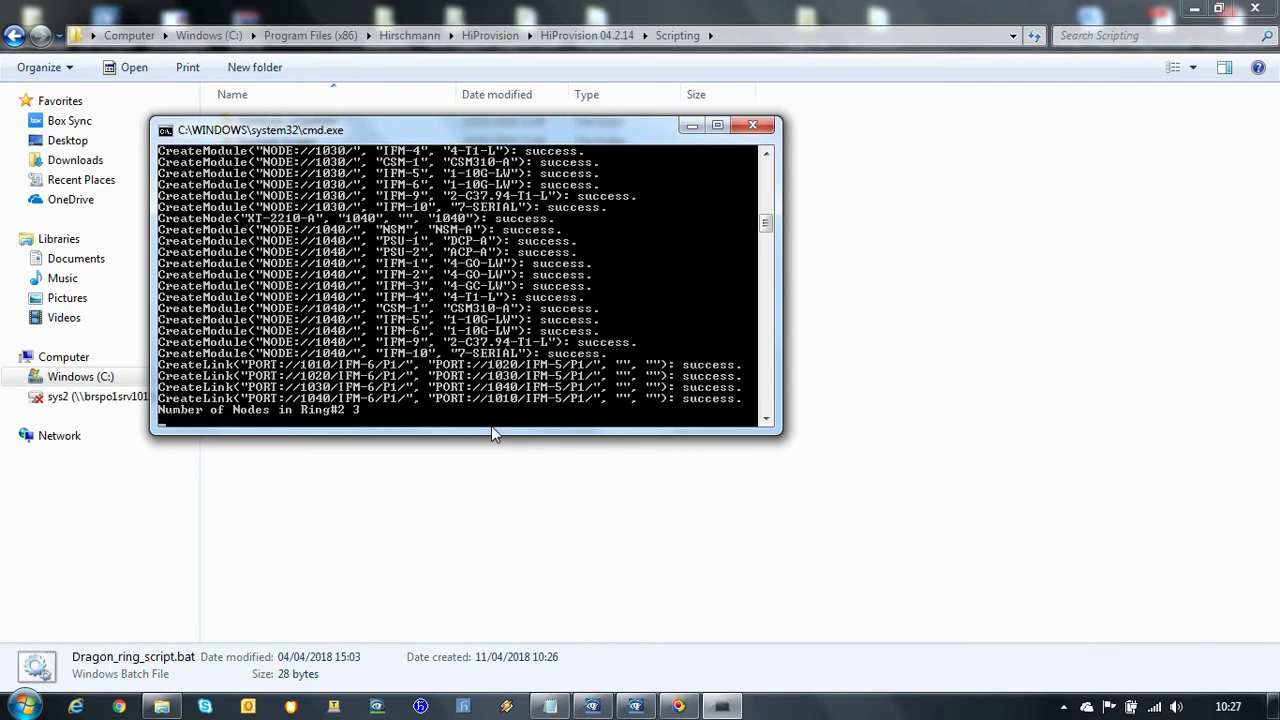
scroll(down, 3)
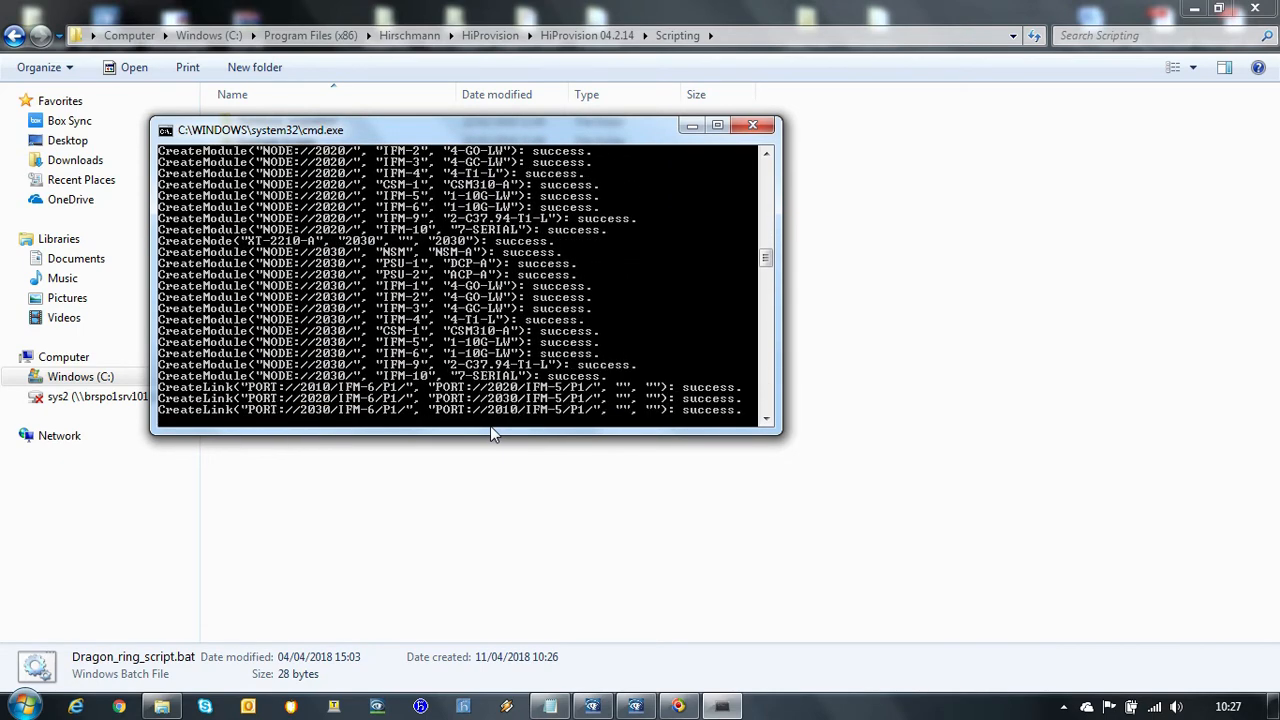
mouse_move(560, 420)
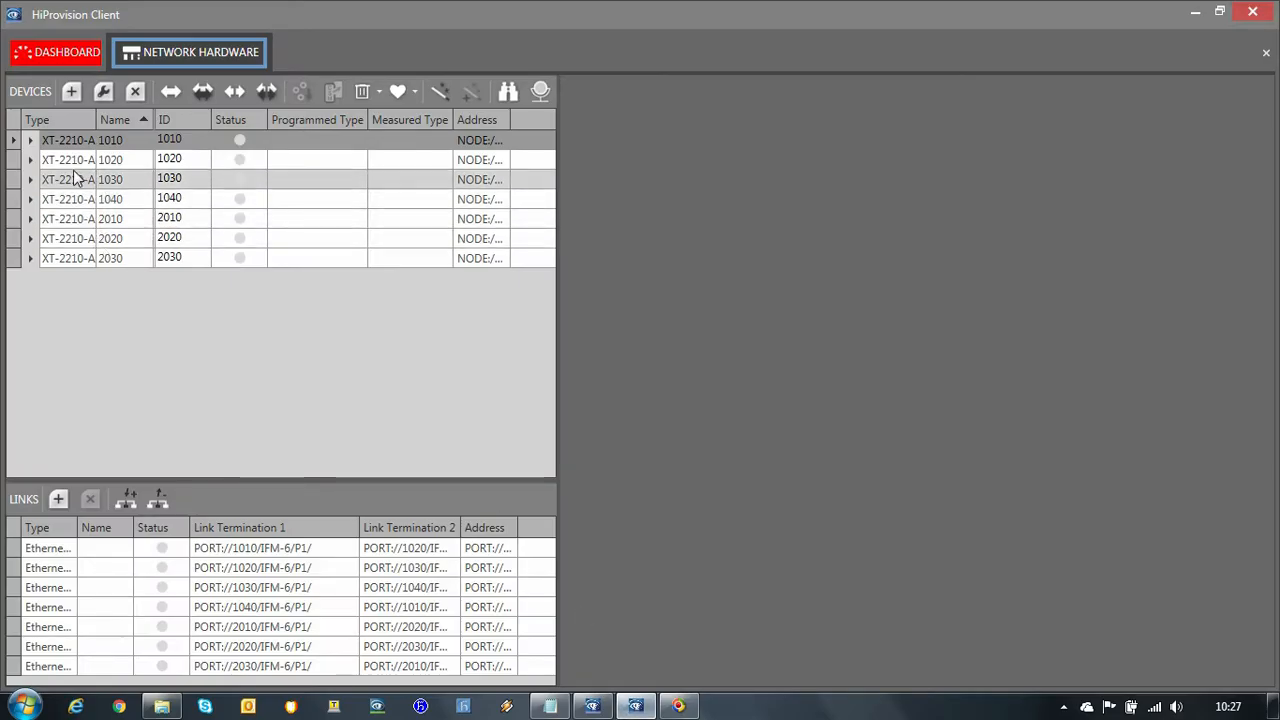
View device 2030's properties in Network Hardware, then return to the dashboard.
click(110, 198)
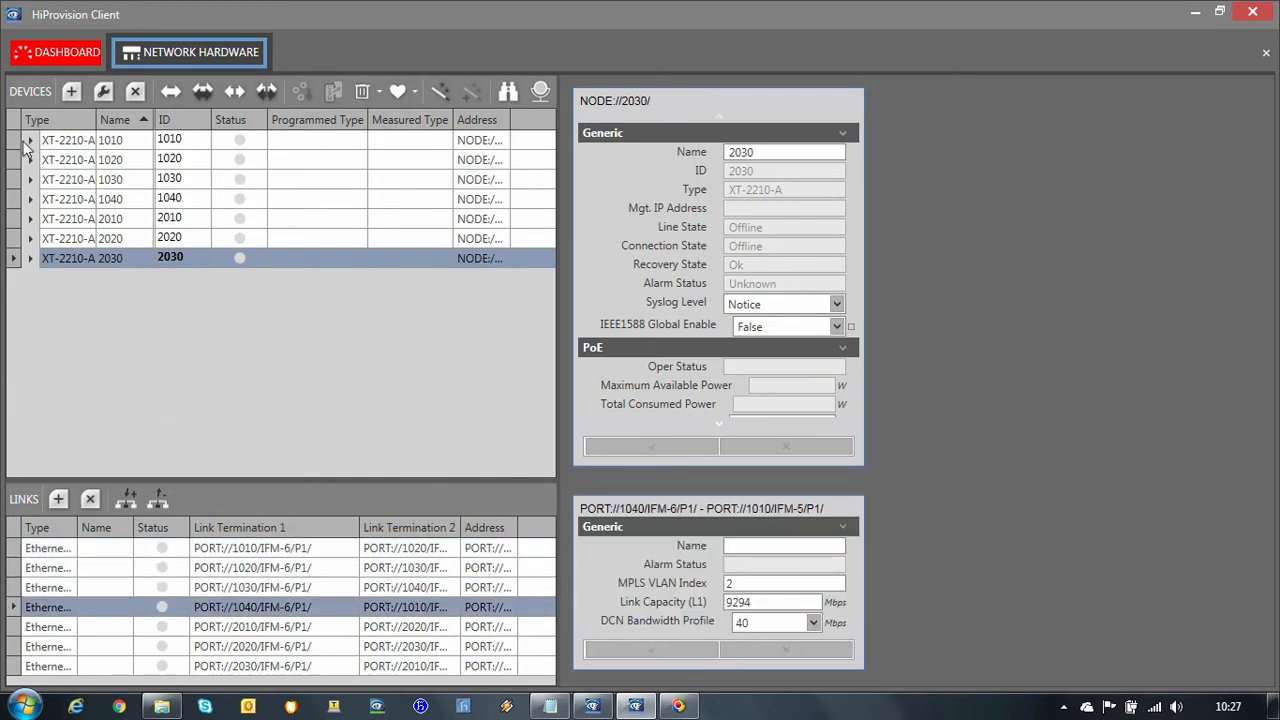
click(56, 52)
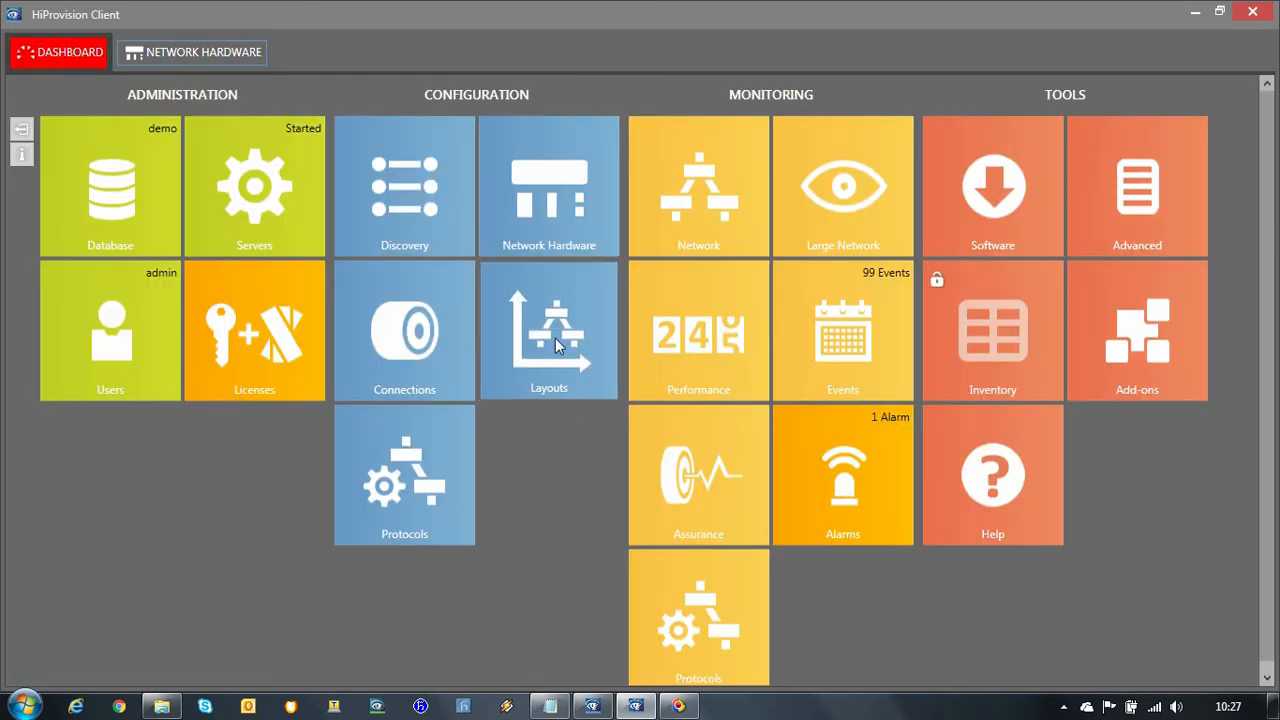
Apply the Circular Device Layout so the nodes form their two rings.
click(548, 330)
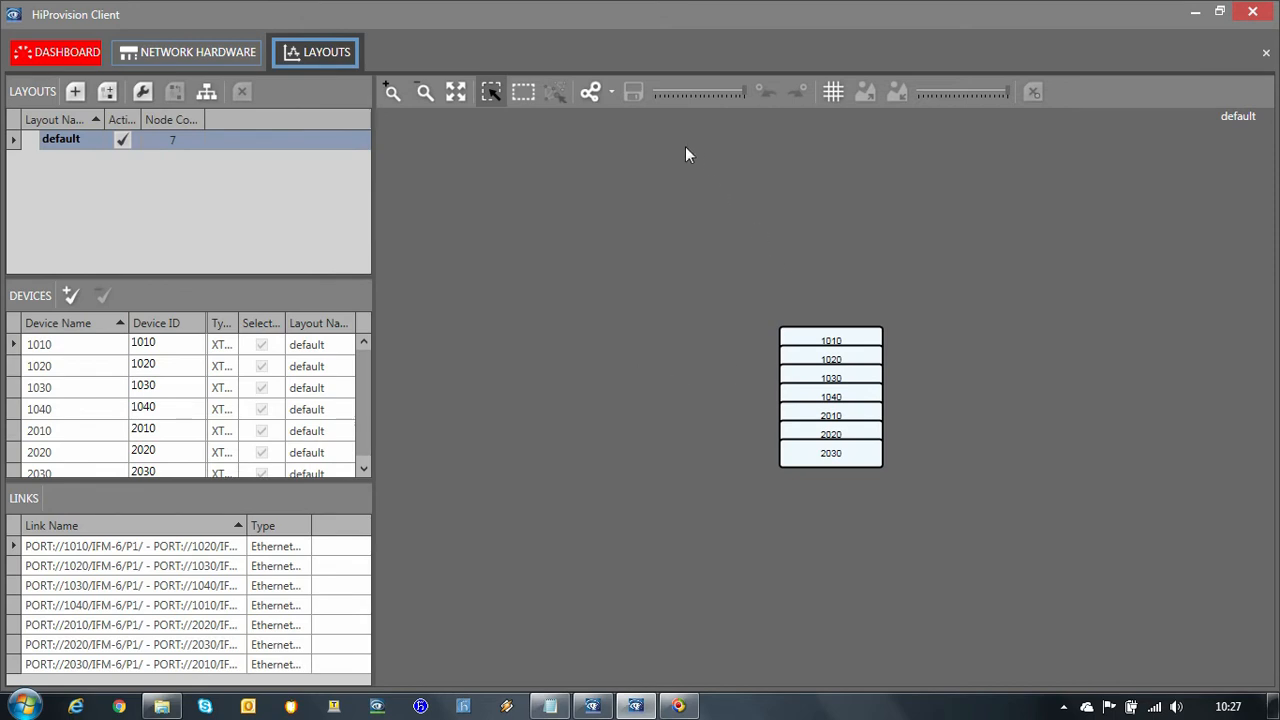
click(588, 92)
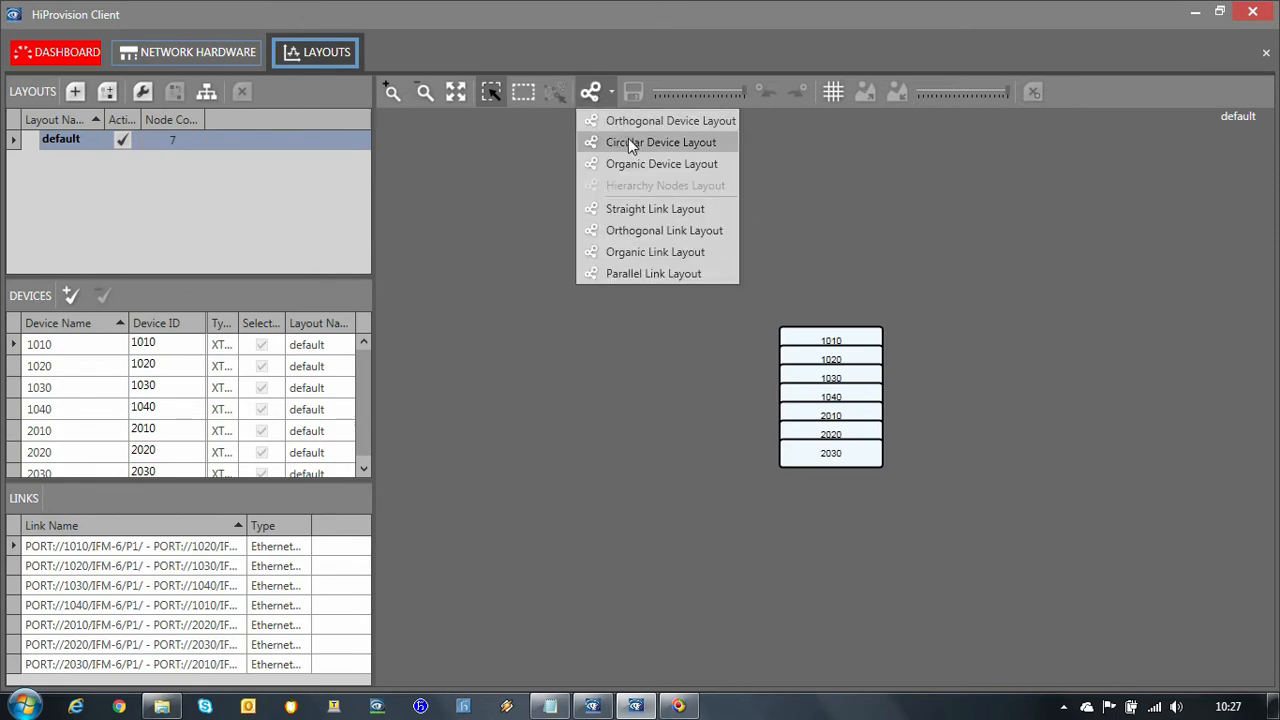
click(660, 140)
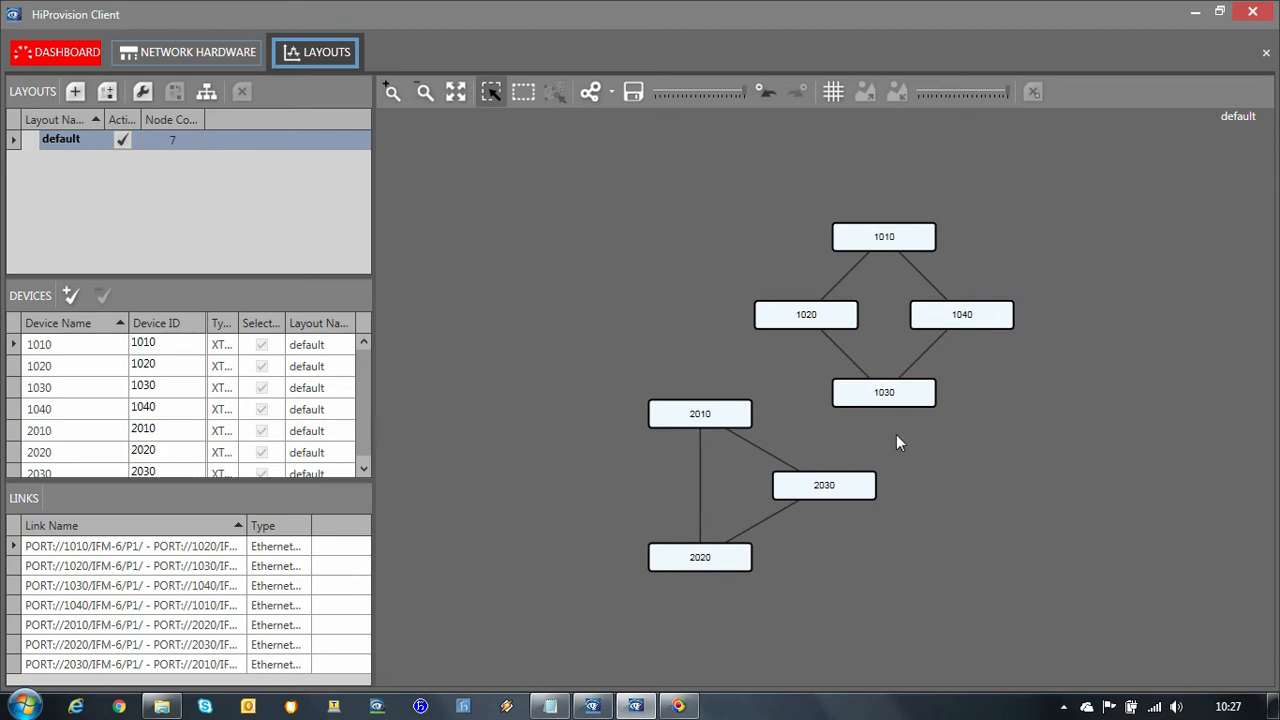
mouse_move(918, 248)
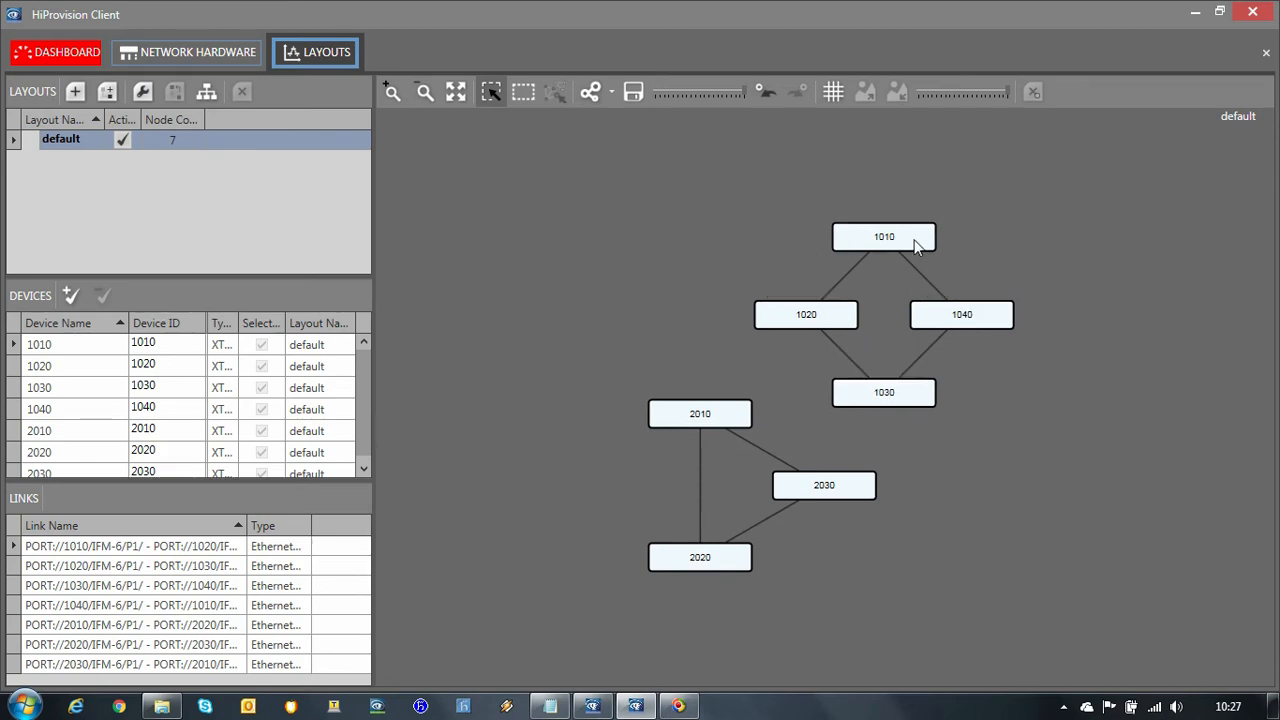
mouse_move(838, 496)
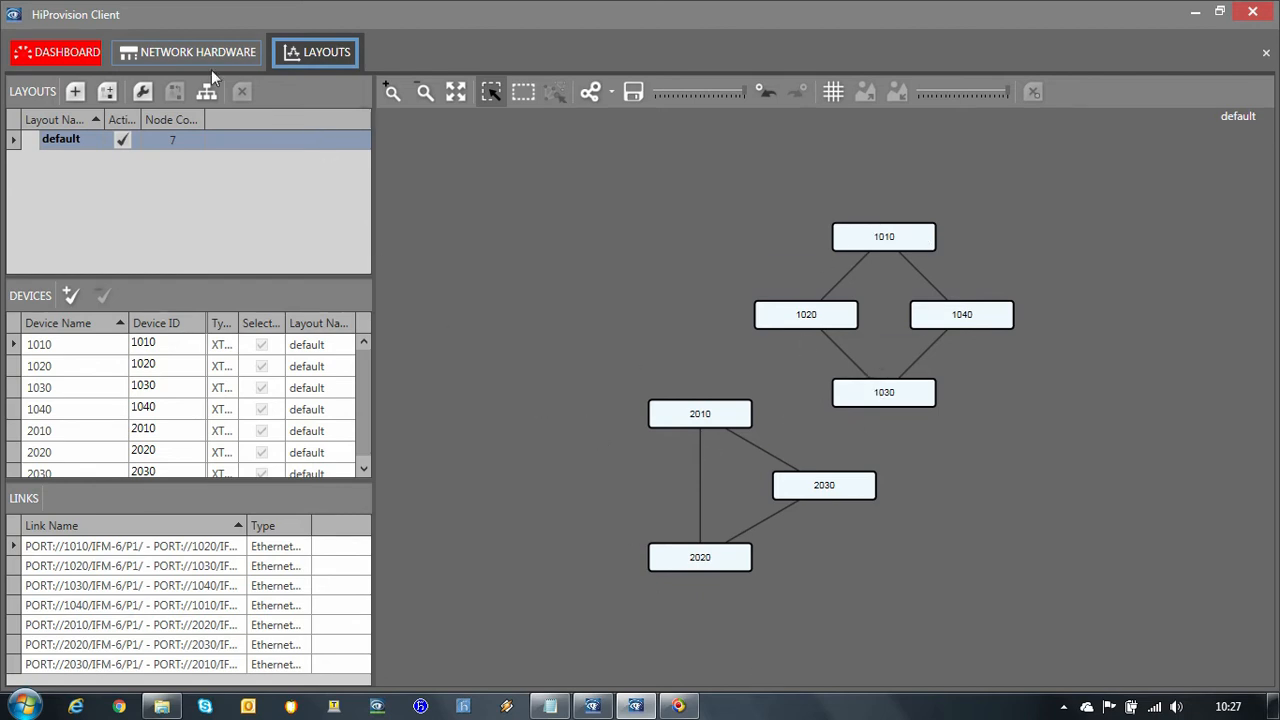
Compare the device list with the layout and end on Network Hardware.
click(188, 52)
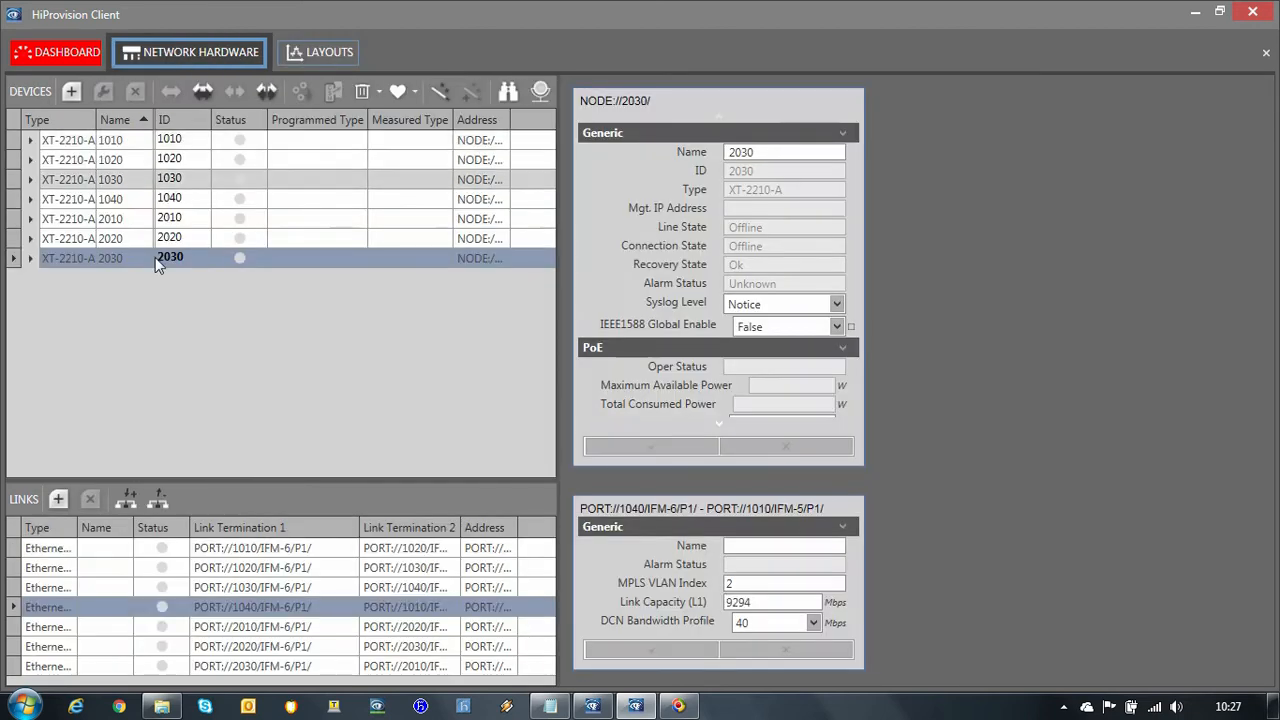
click(318, 52)
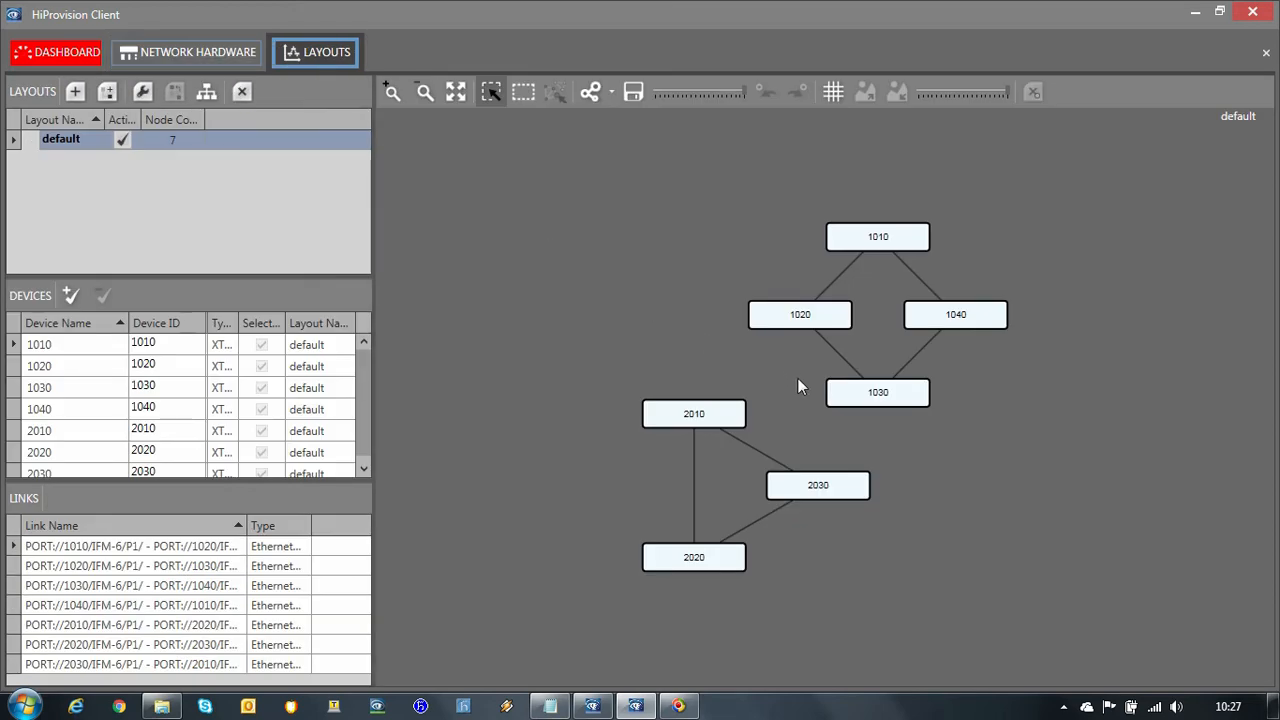
mouse_move(694, 420)
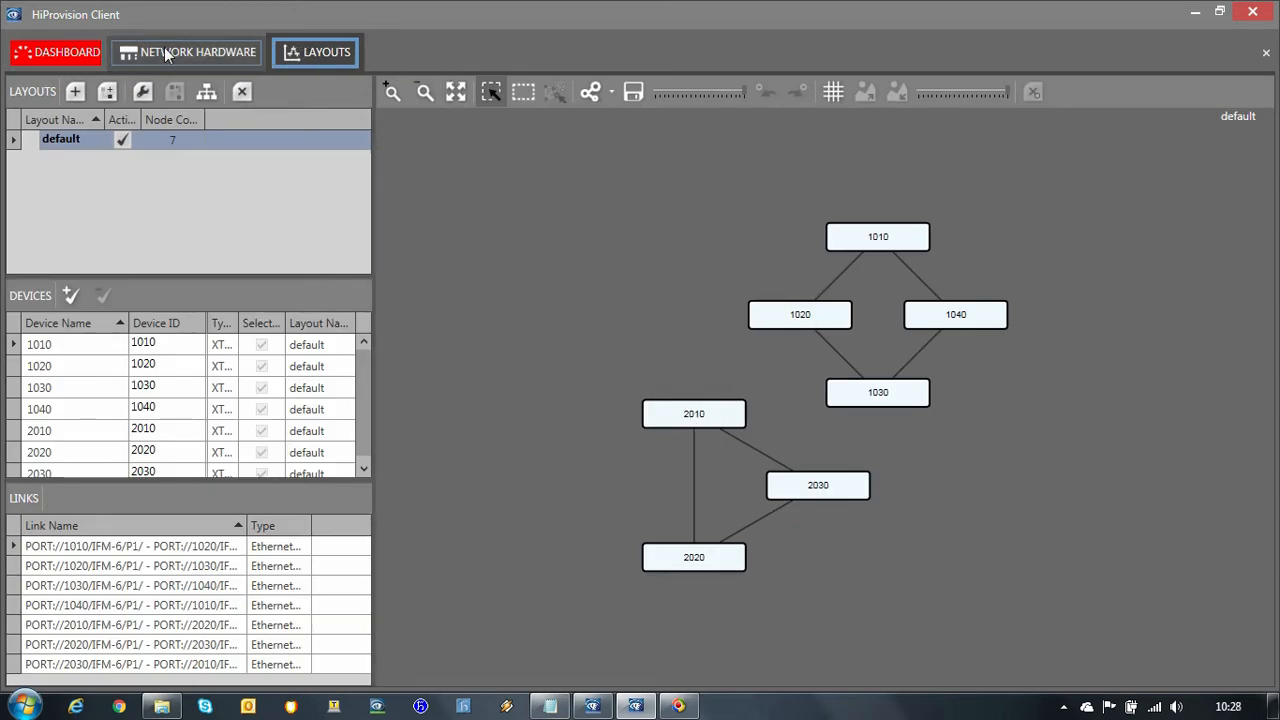
click(196, 52)
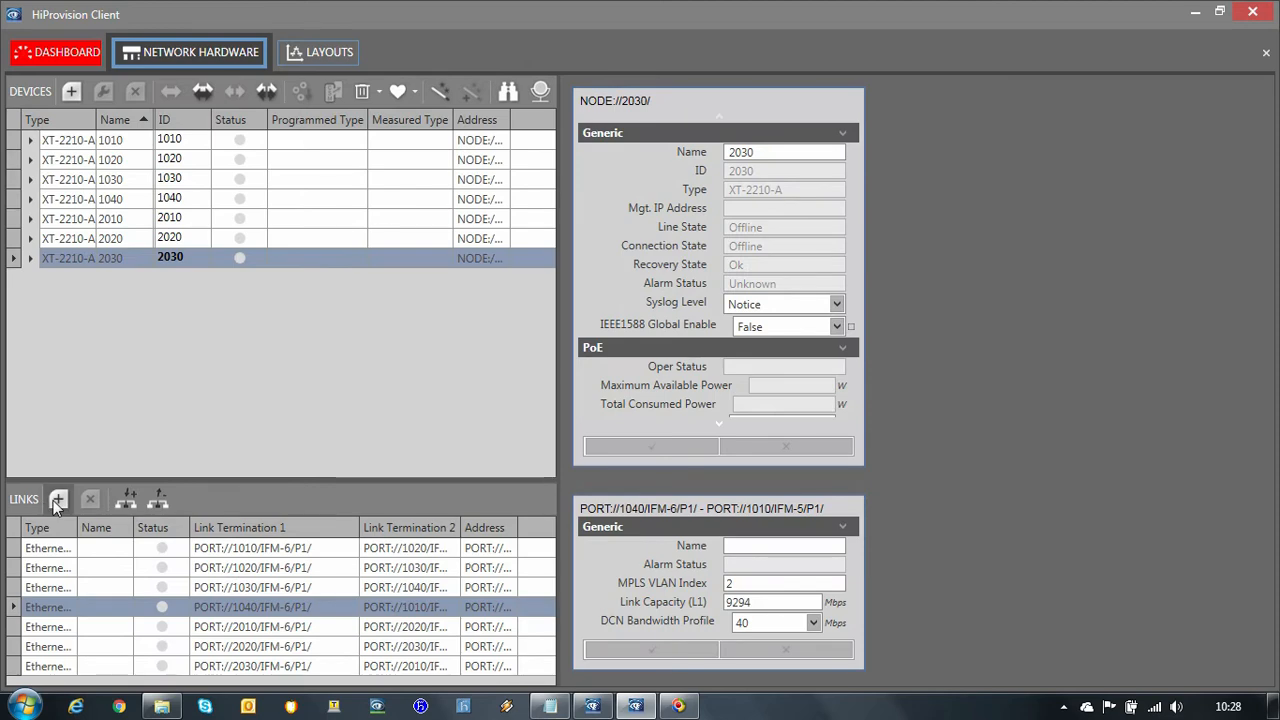
Add Ethernet 1G links joining the two rings, then view the updated layout.
click(56, 500)
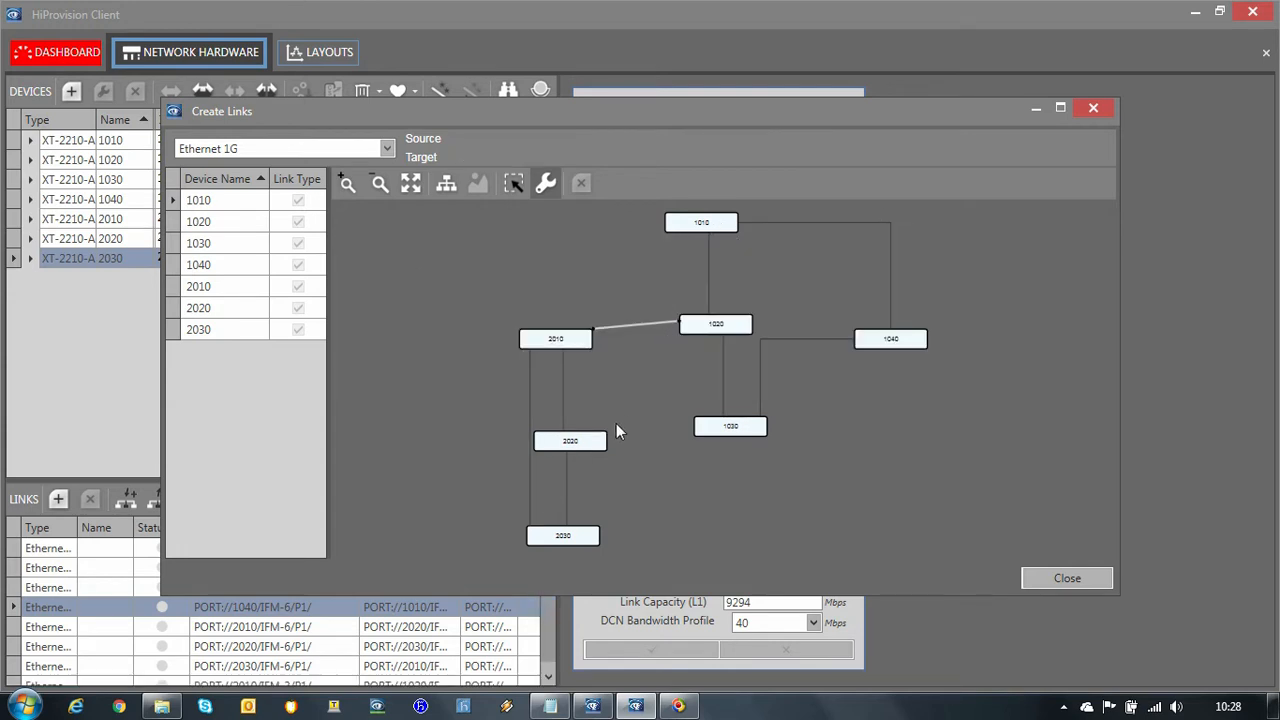
mouse_move(632, 504)
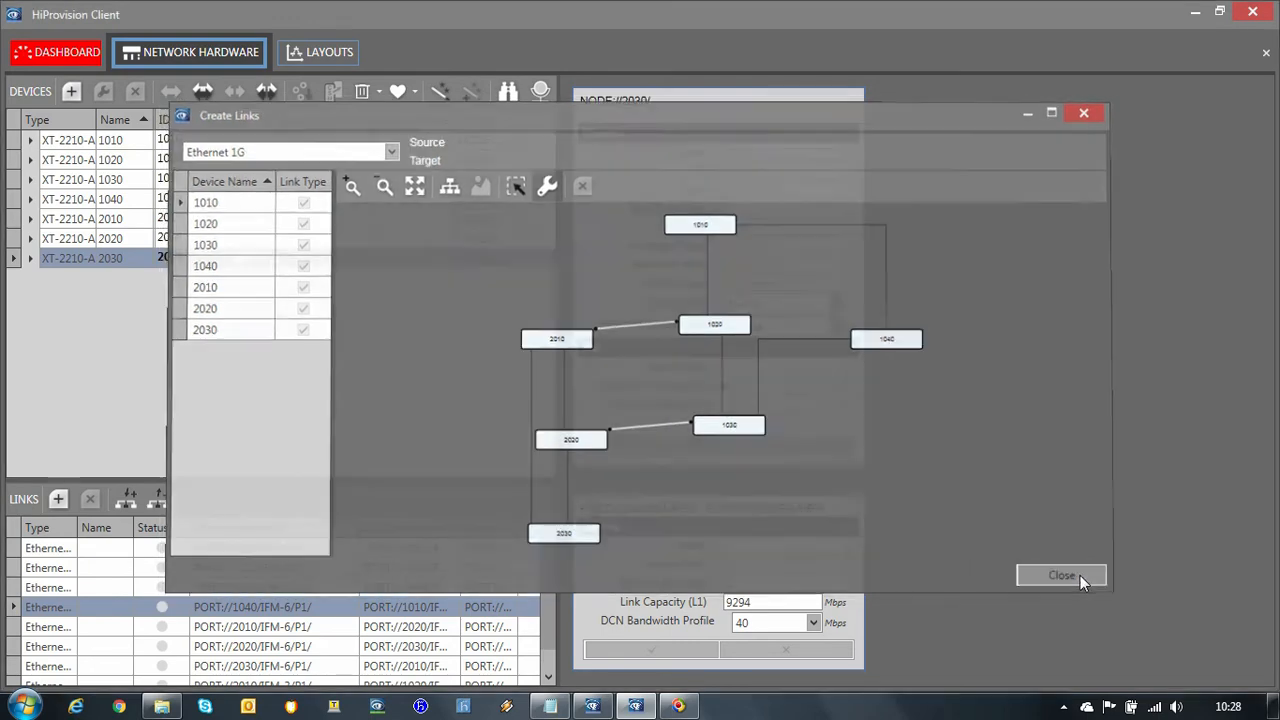
click(1060, 576)
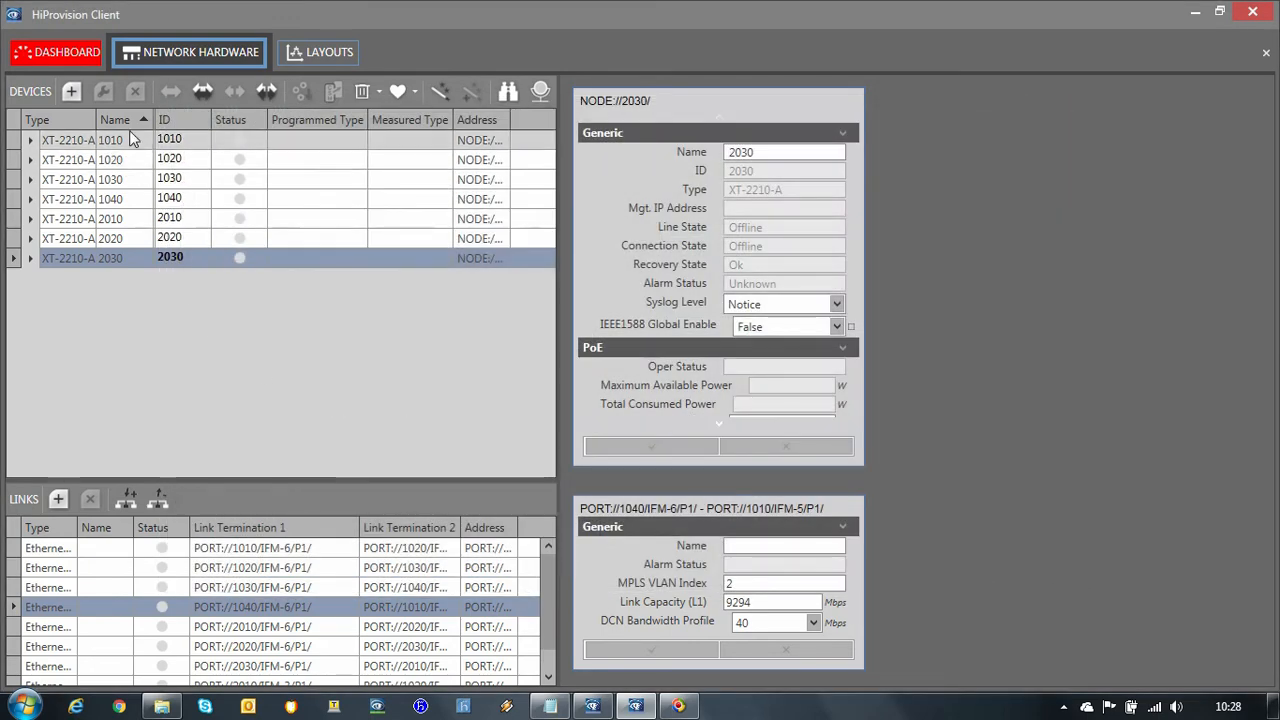
click(318, 52)
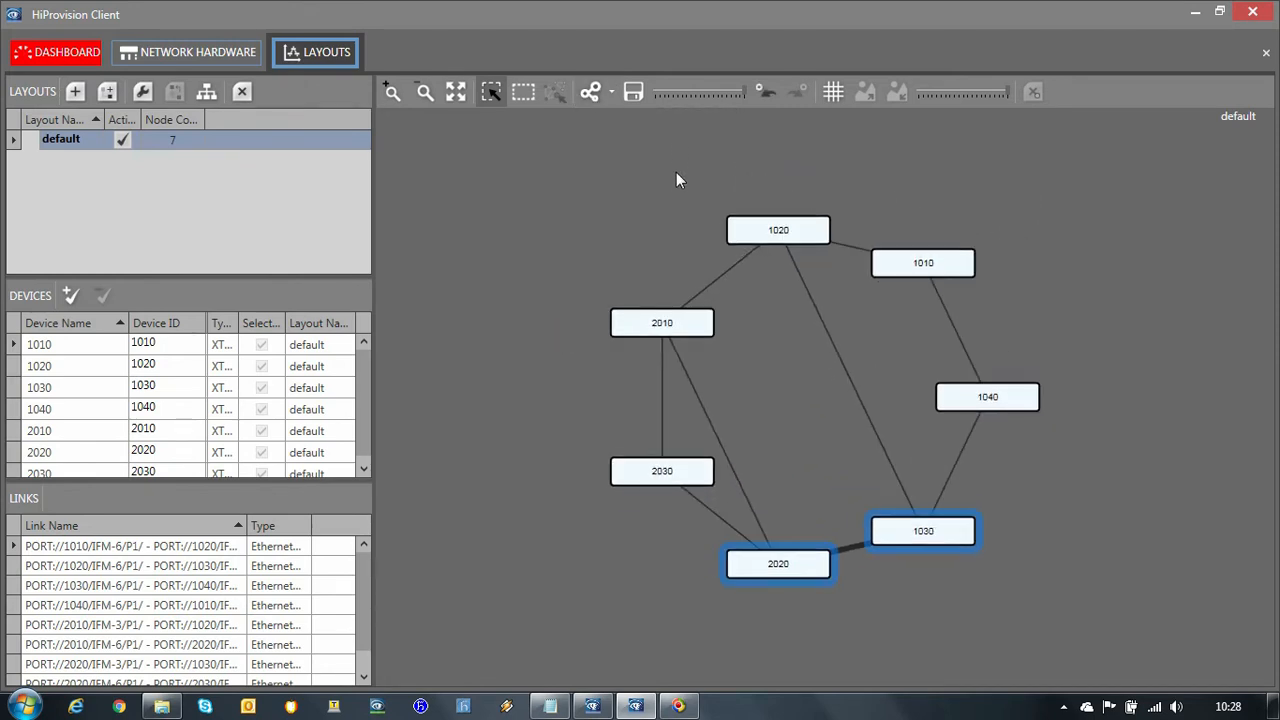
Re-apply a device layout, mark the tunnel and service steps in Notepad, and return to the dashboard.
click(590, 92)
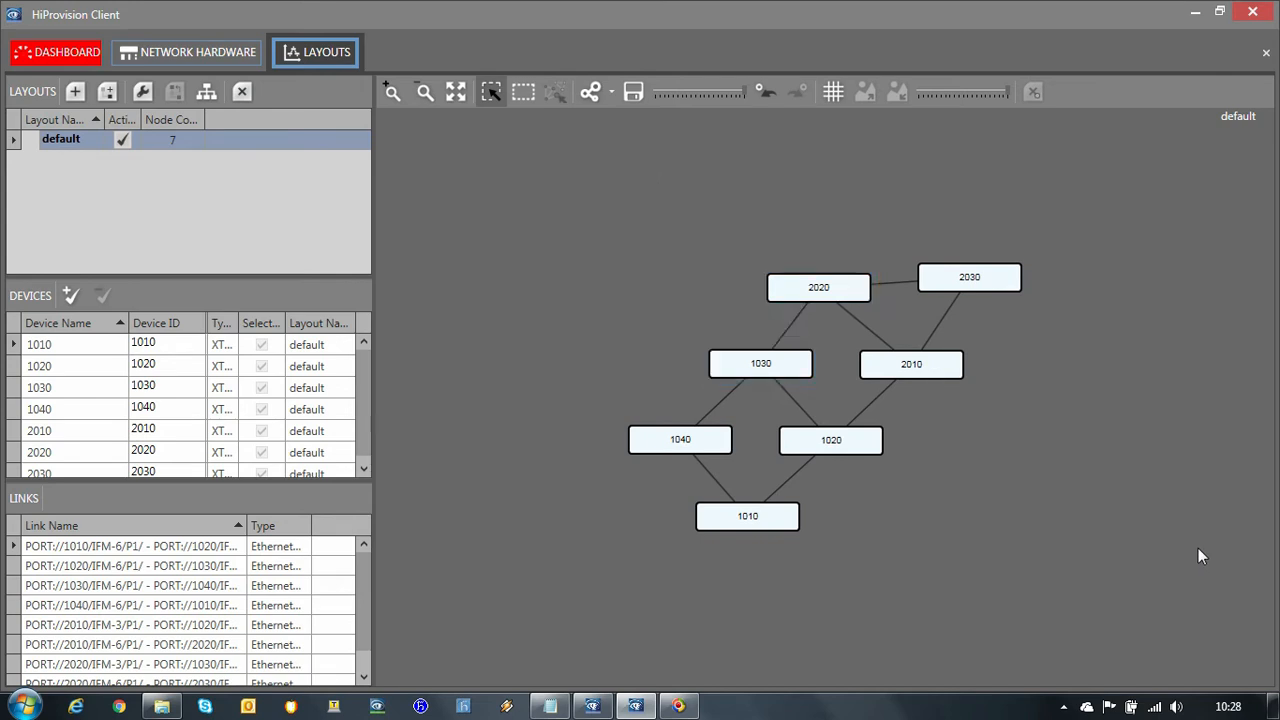
mouse_move(816, 614)
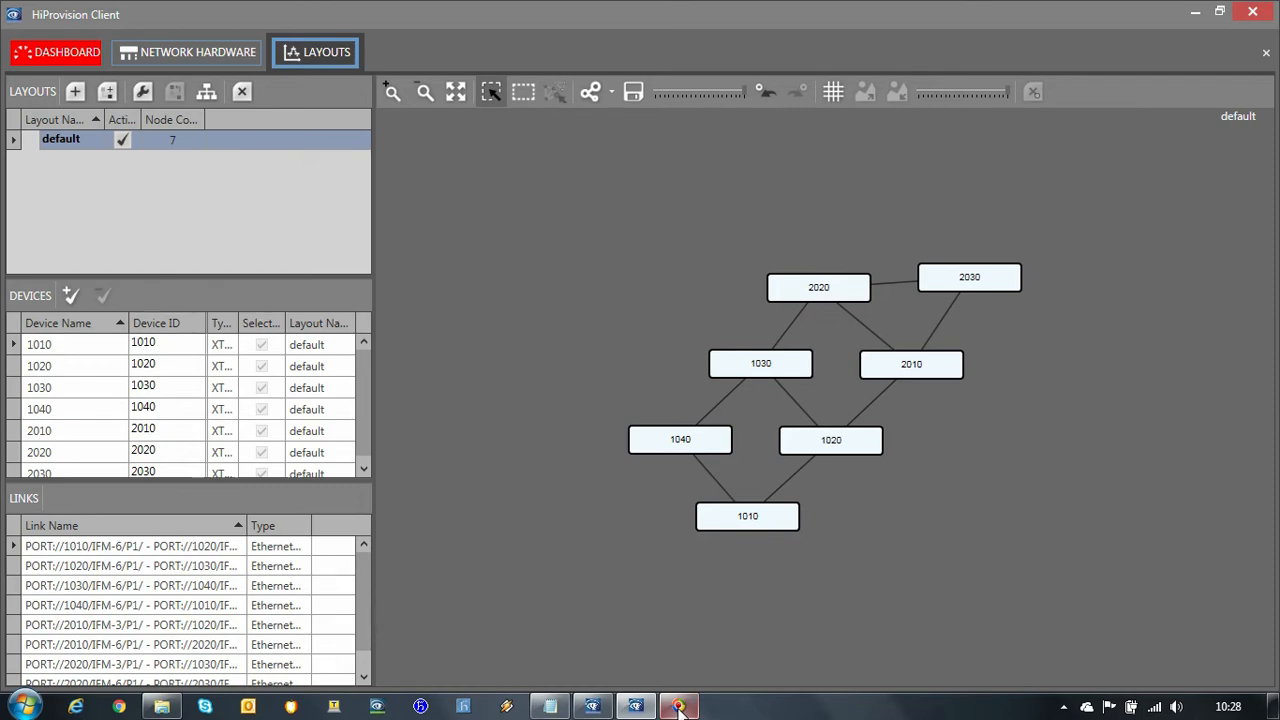
click(678, 708)
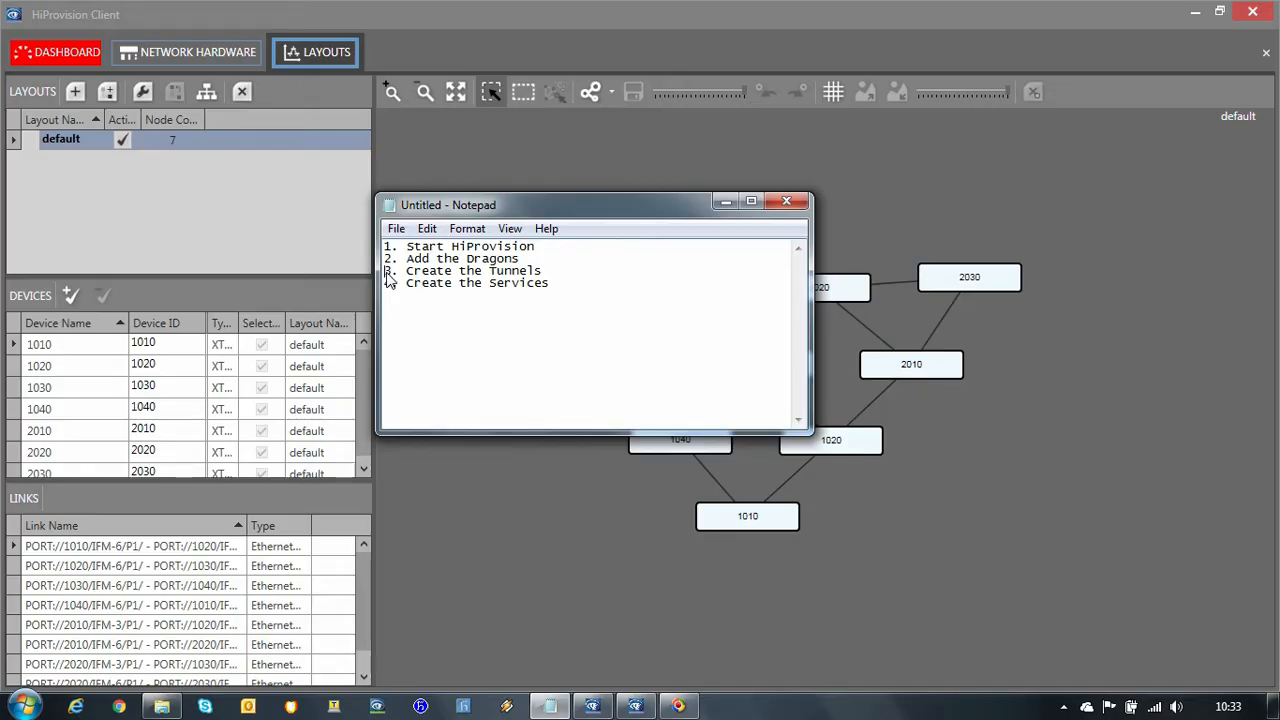
drag(388, 270, 548, 282)
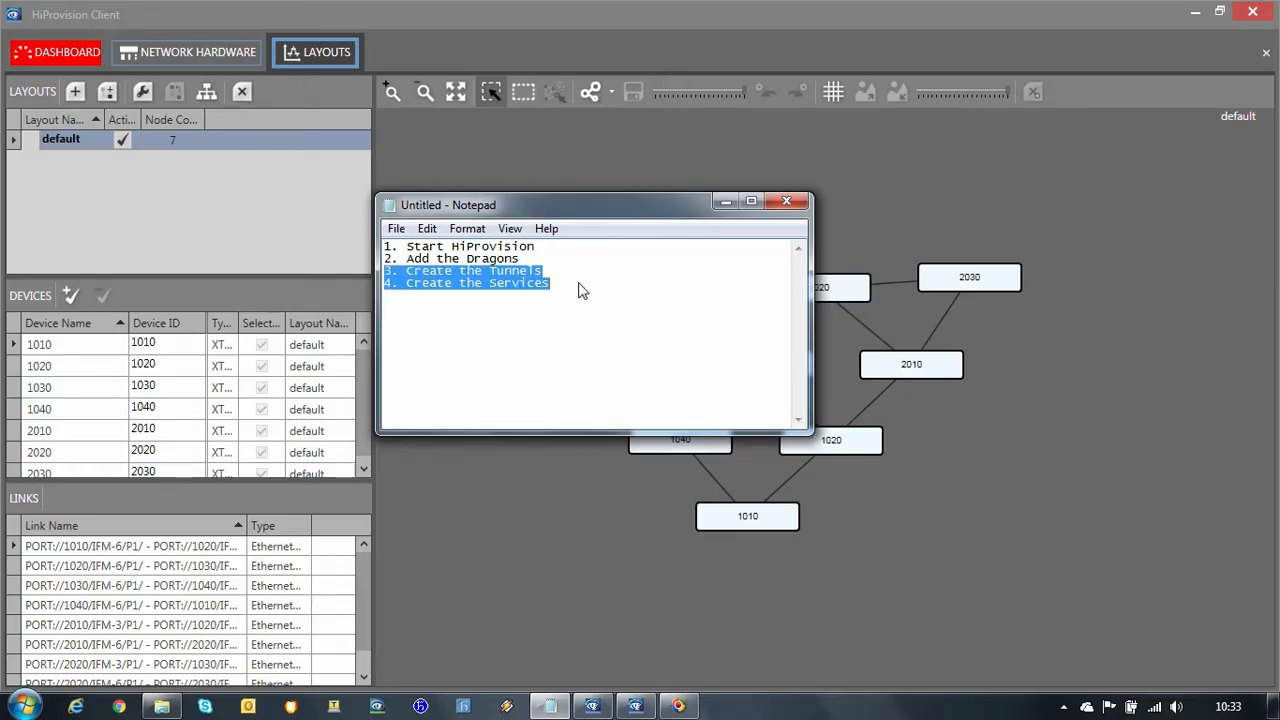
click(56, 52)
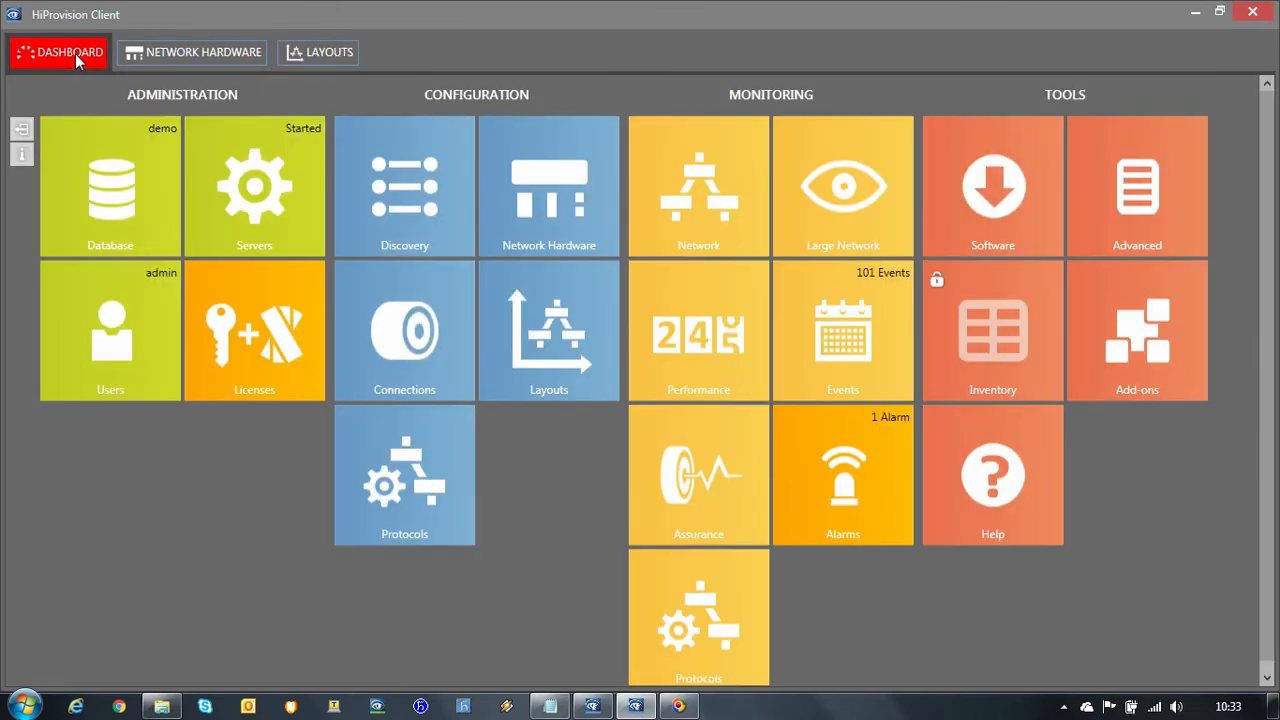
mouse_move(418, 348)
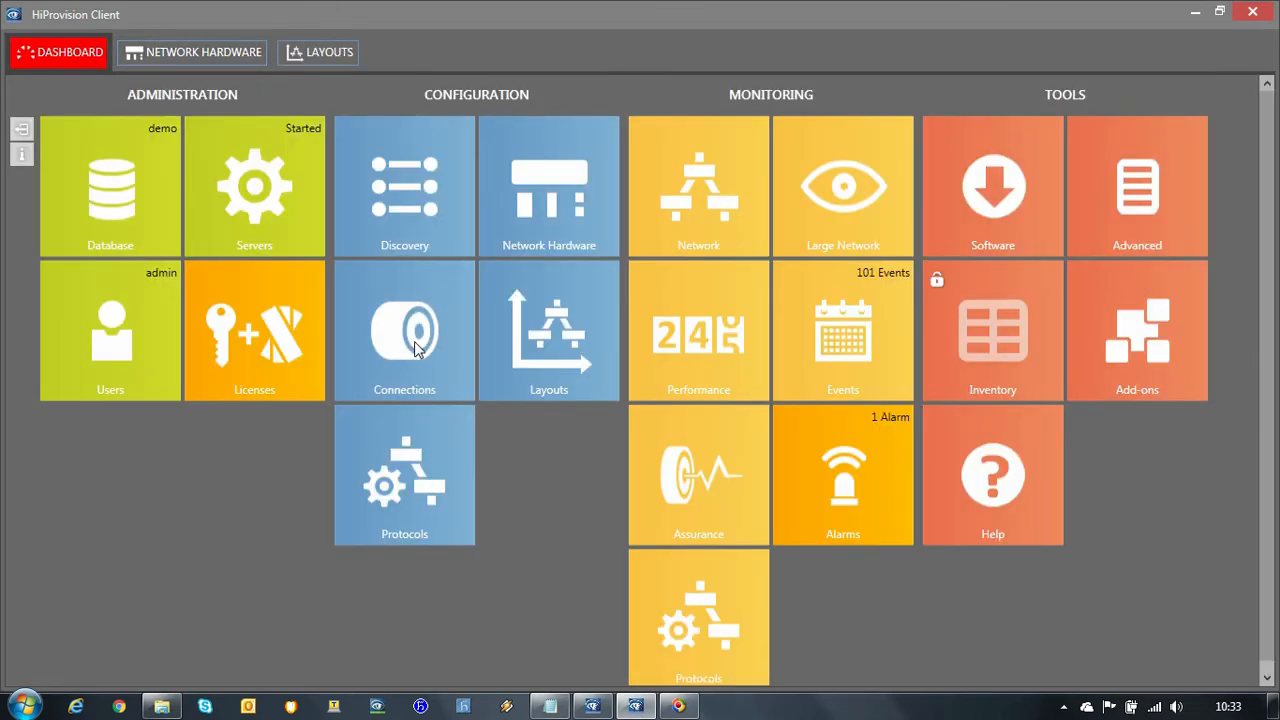
Switch to the Connections workspace and inspect the bandwidth of the 1030–1040 link.
click(404, 330)
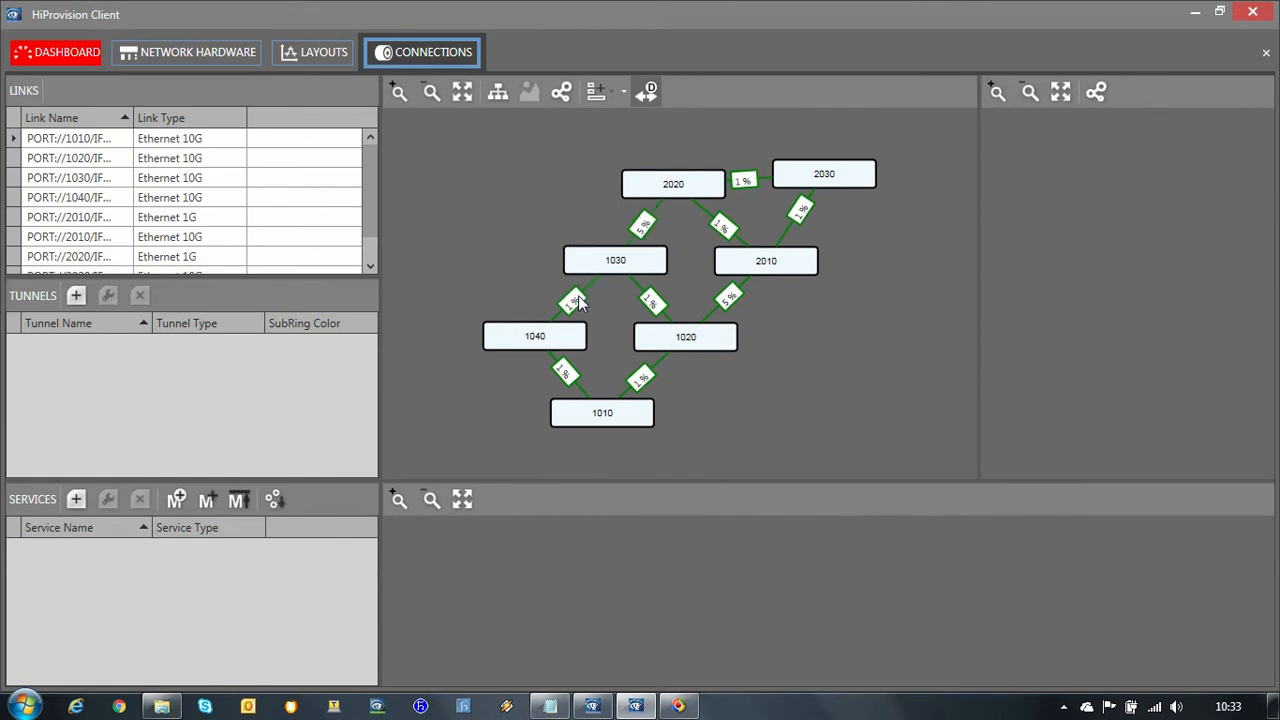
click(572, 300)
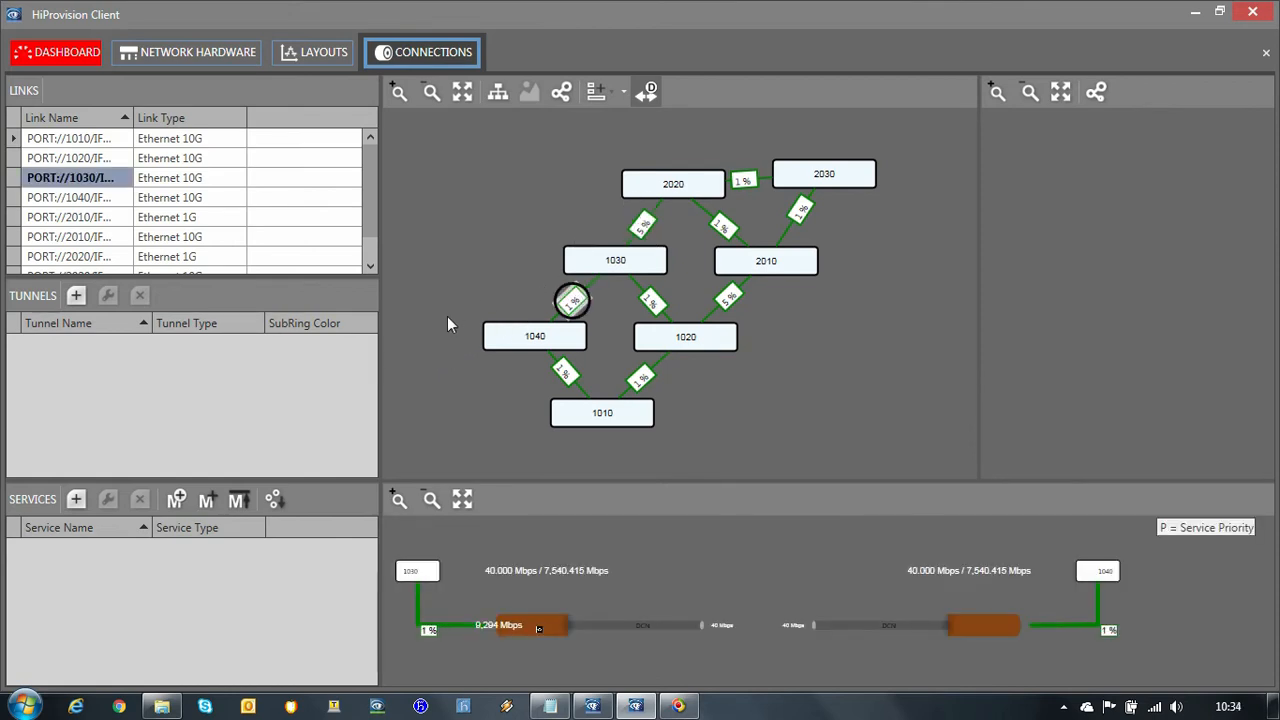
mouse_move(756, 578)
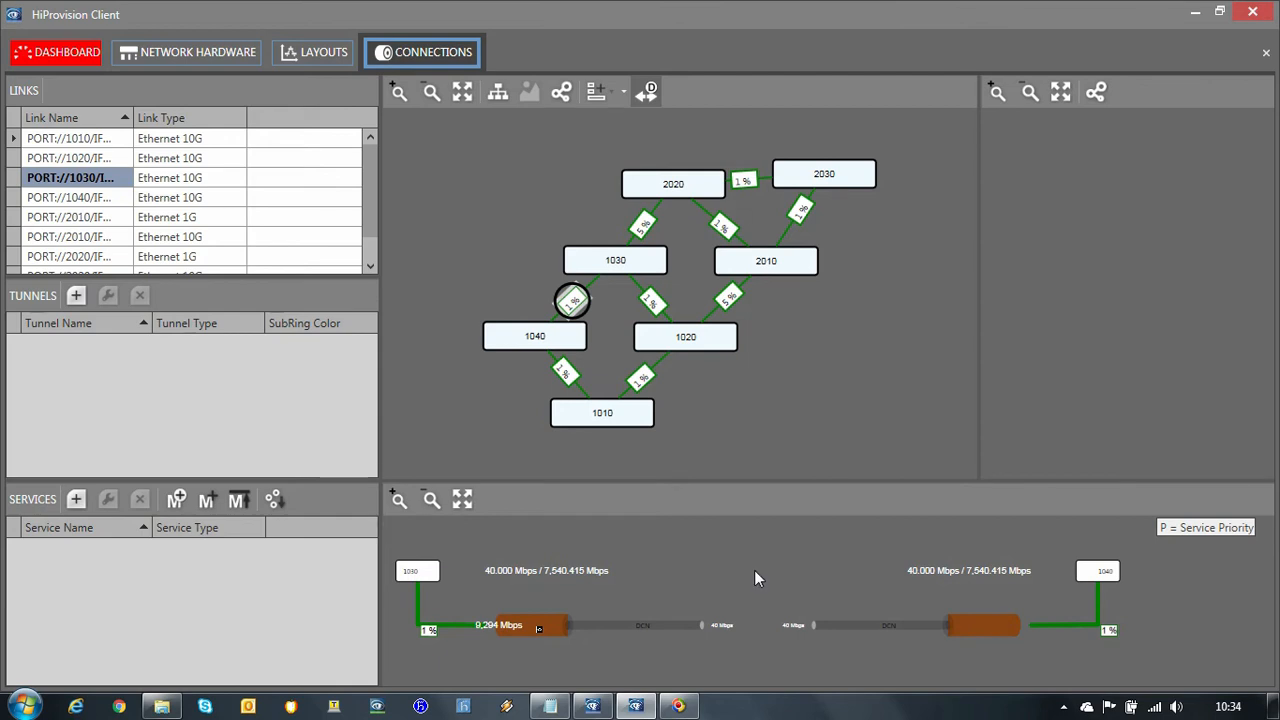
mouse_move(584, 666)
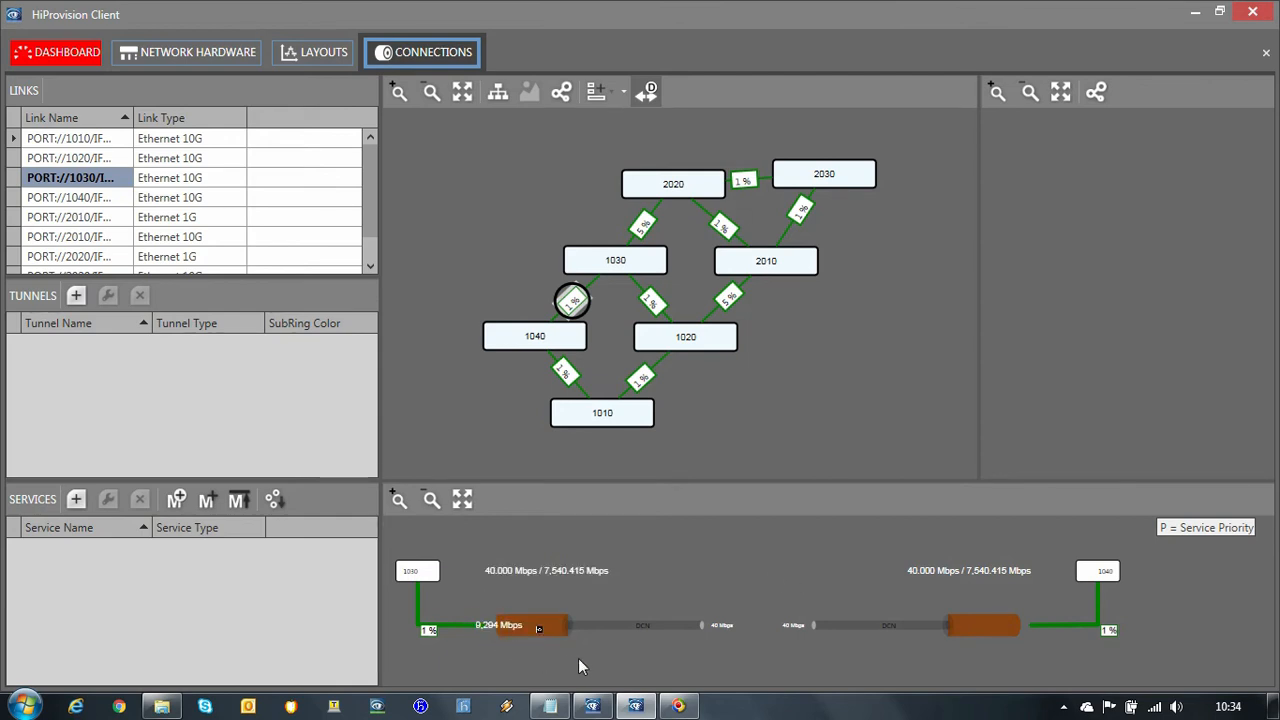
mouse_move(680, 504)
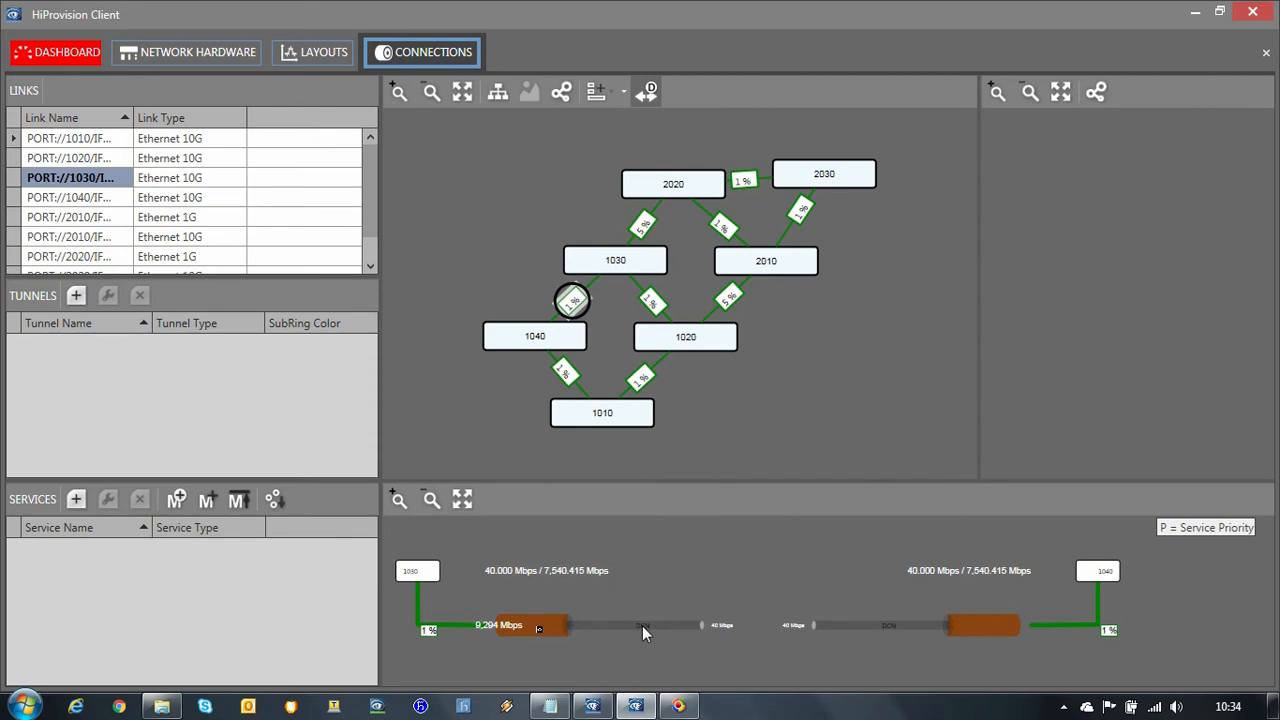
mouse_move(648, 644)
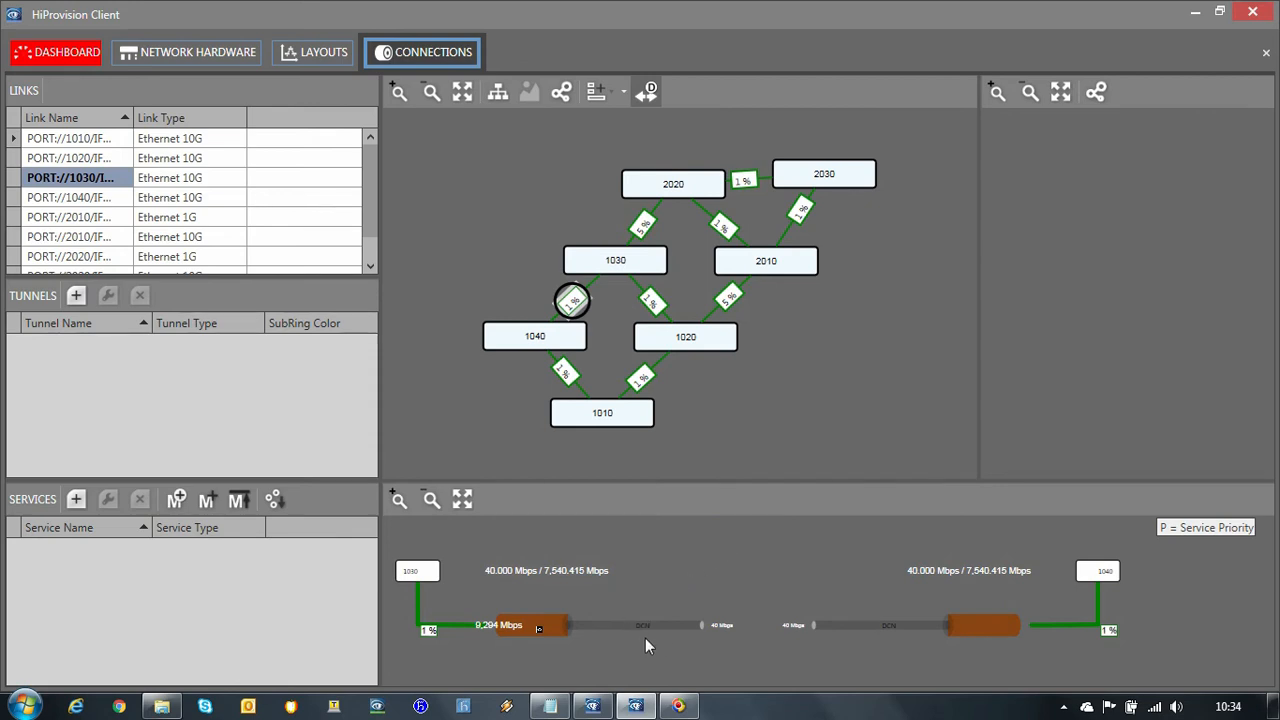
mouse_move(640, 640)
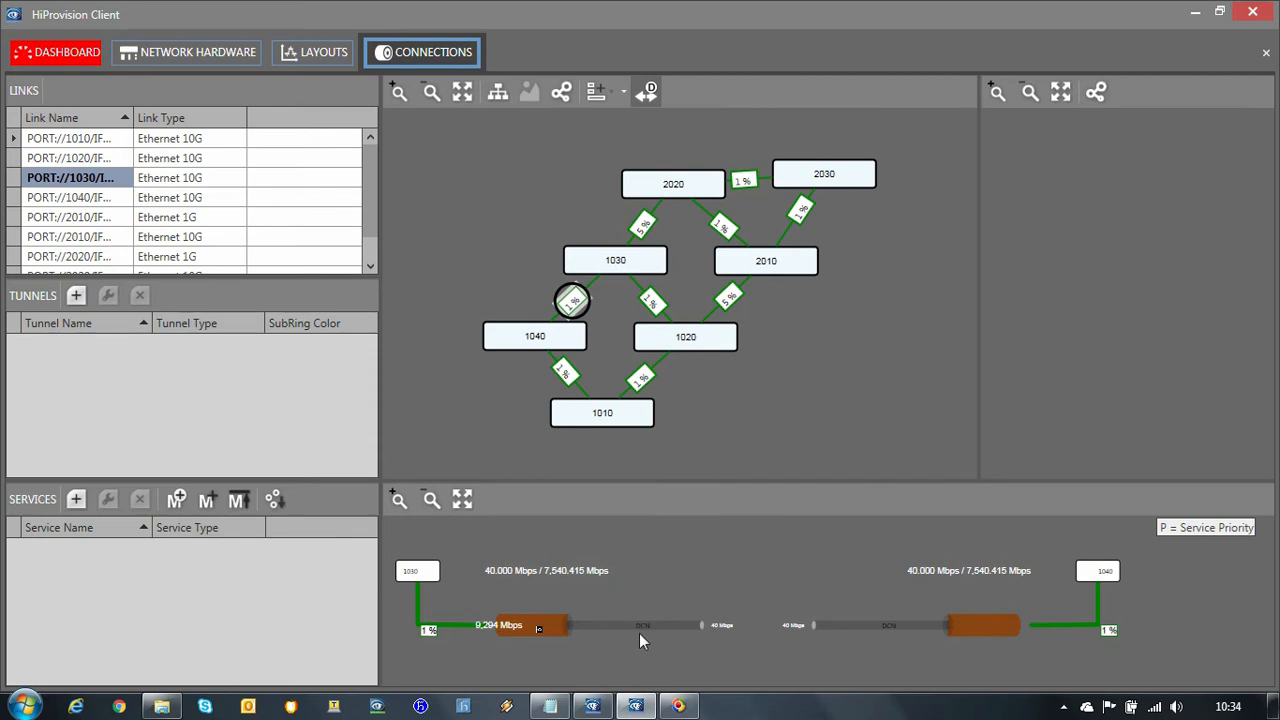
mouse_move(660, 638)
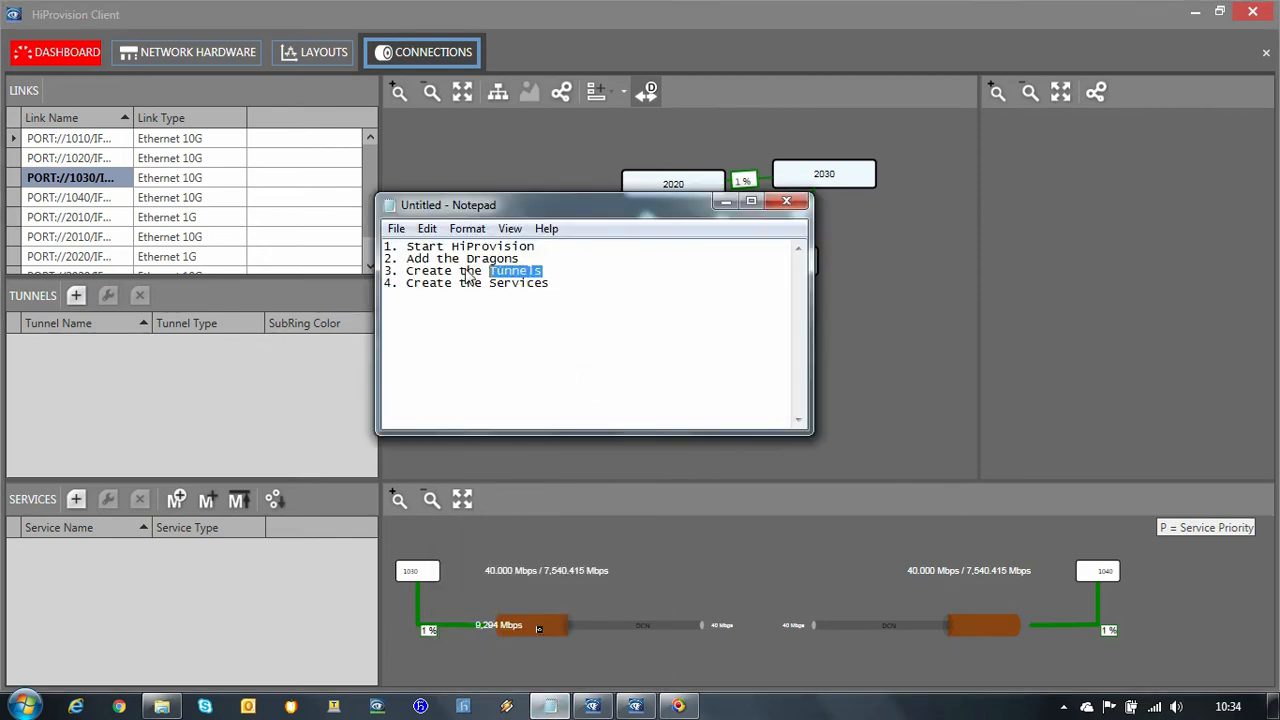
Start the Create Tunnel Wizard with a point-to-point tunnel named Tunnel-1, protection enabled.
click(788, 200)
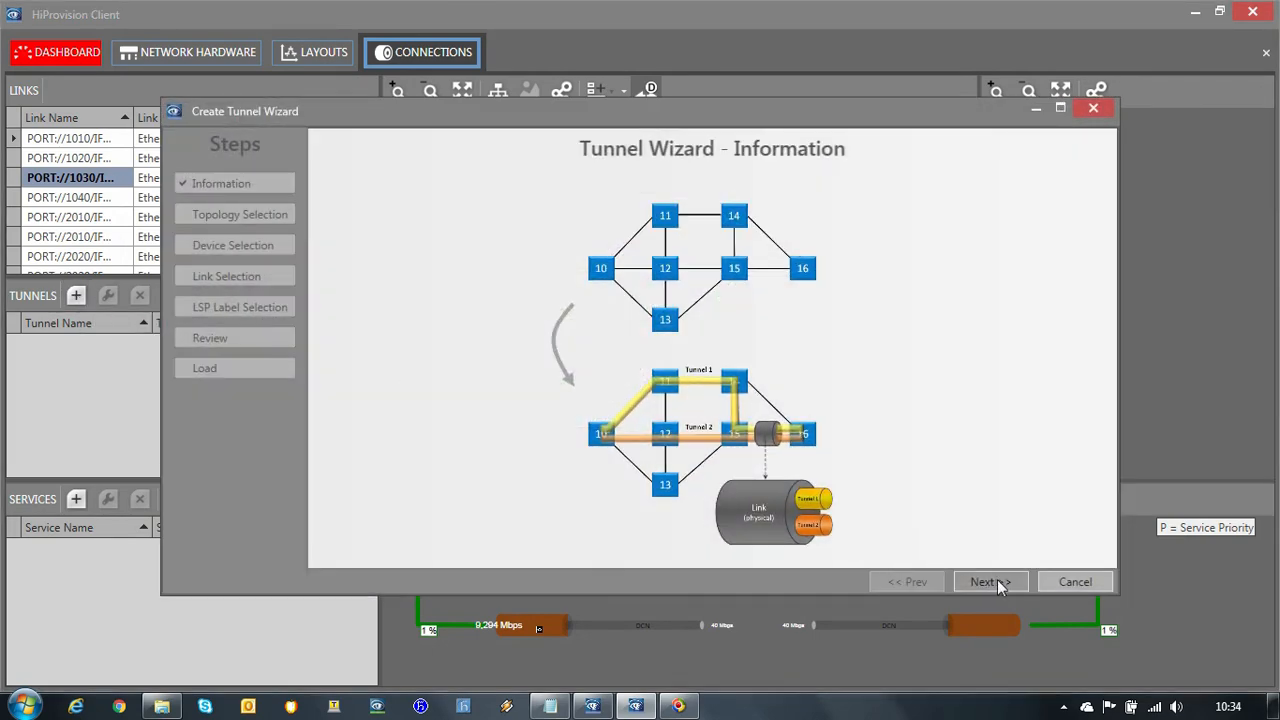
click(988, 580)
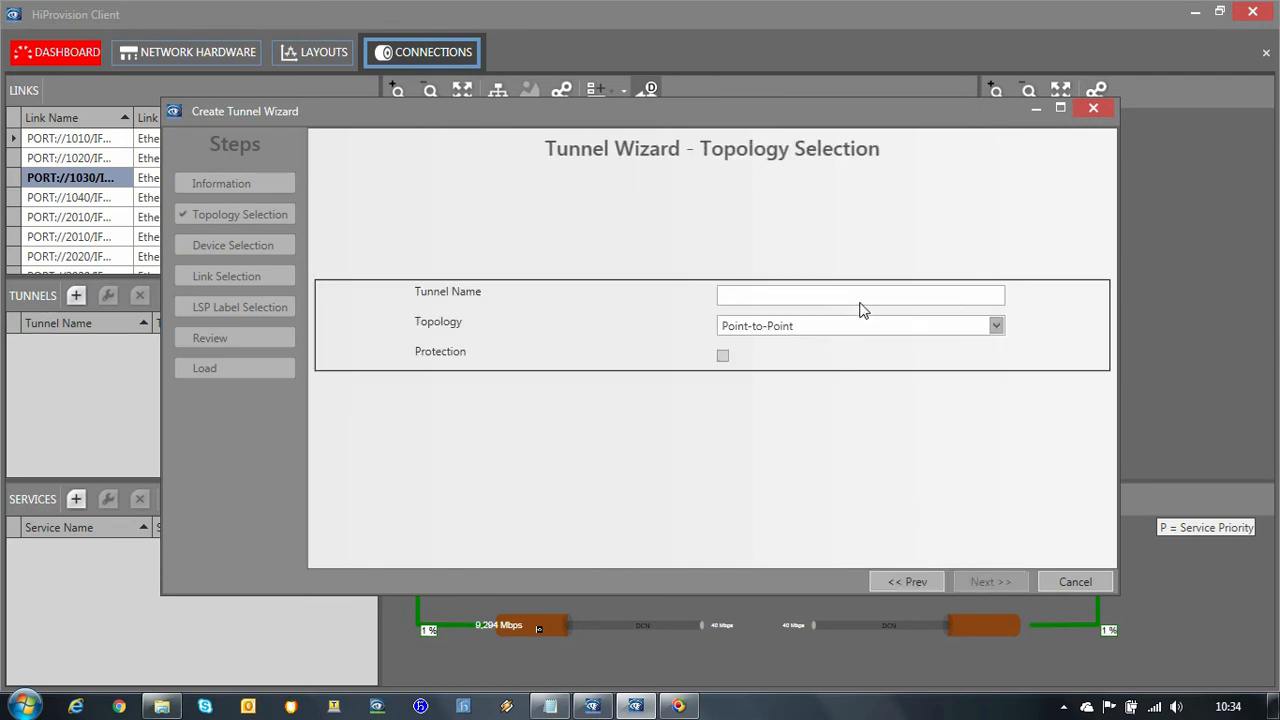
click(996, 324)
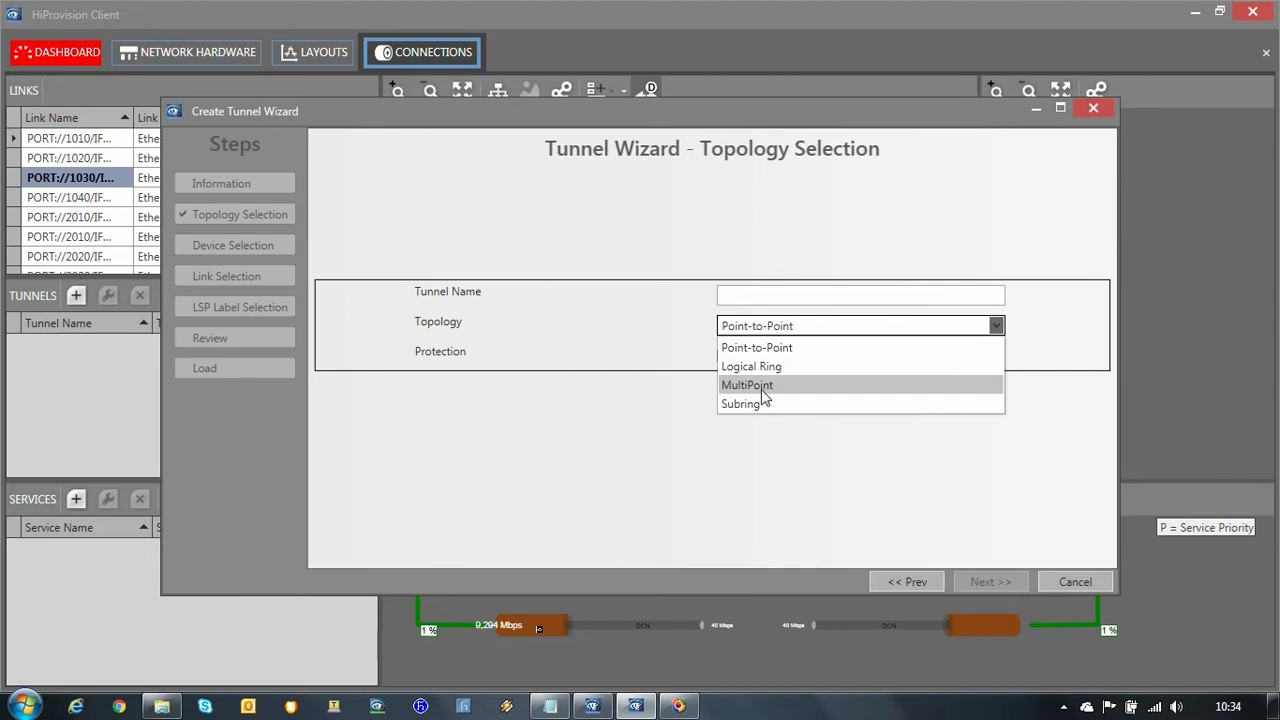
mouse_move(756, 348)
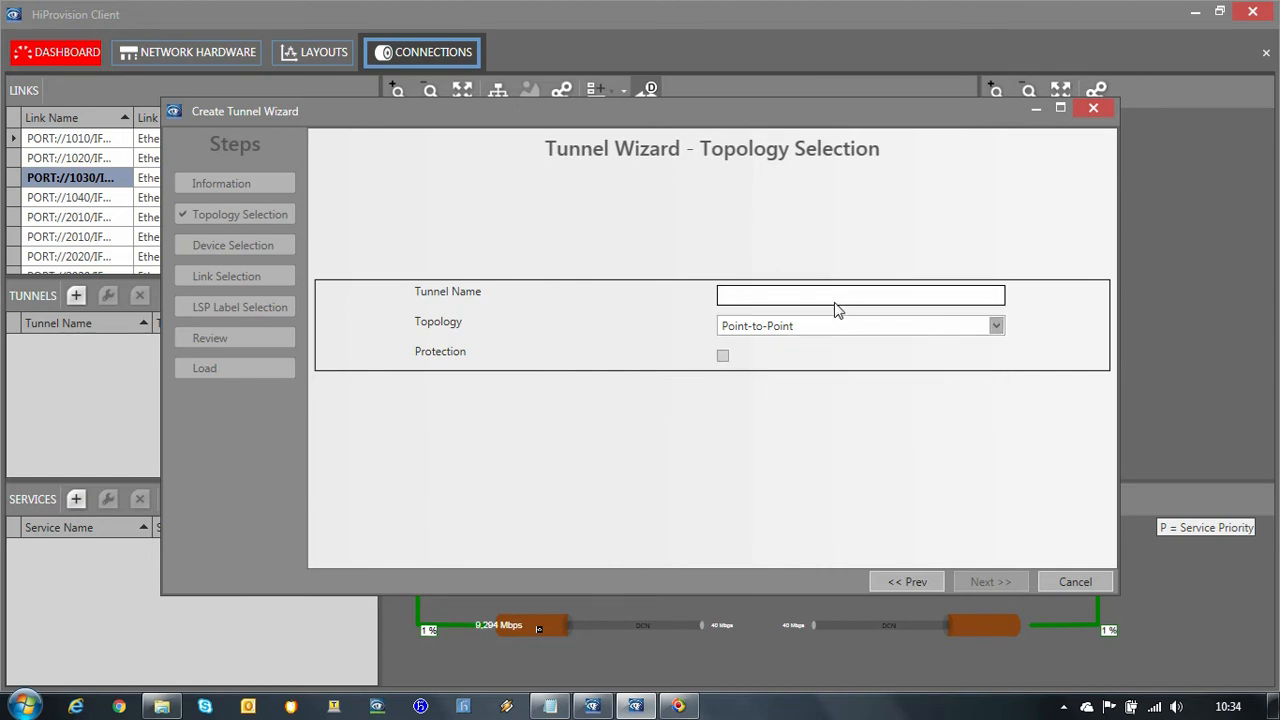
text(Tunnel-1)
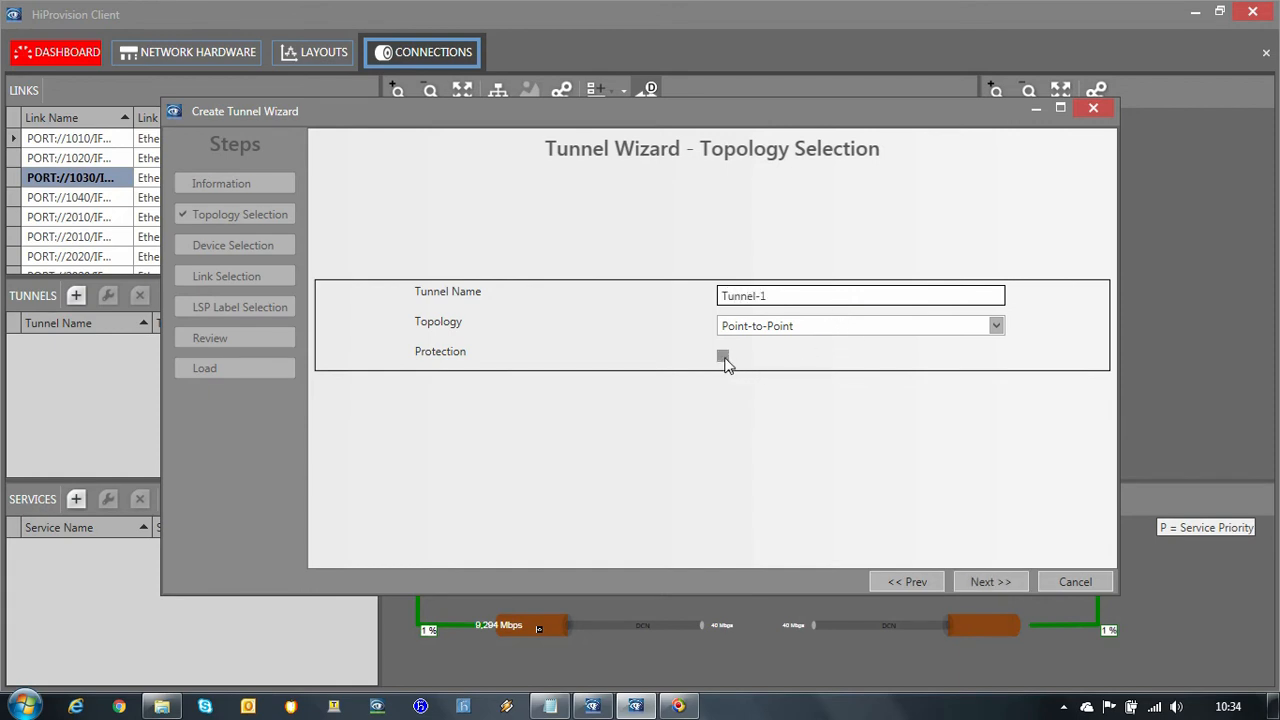
click(724, 356)
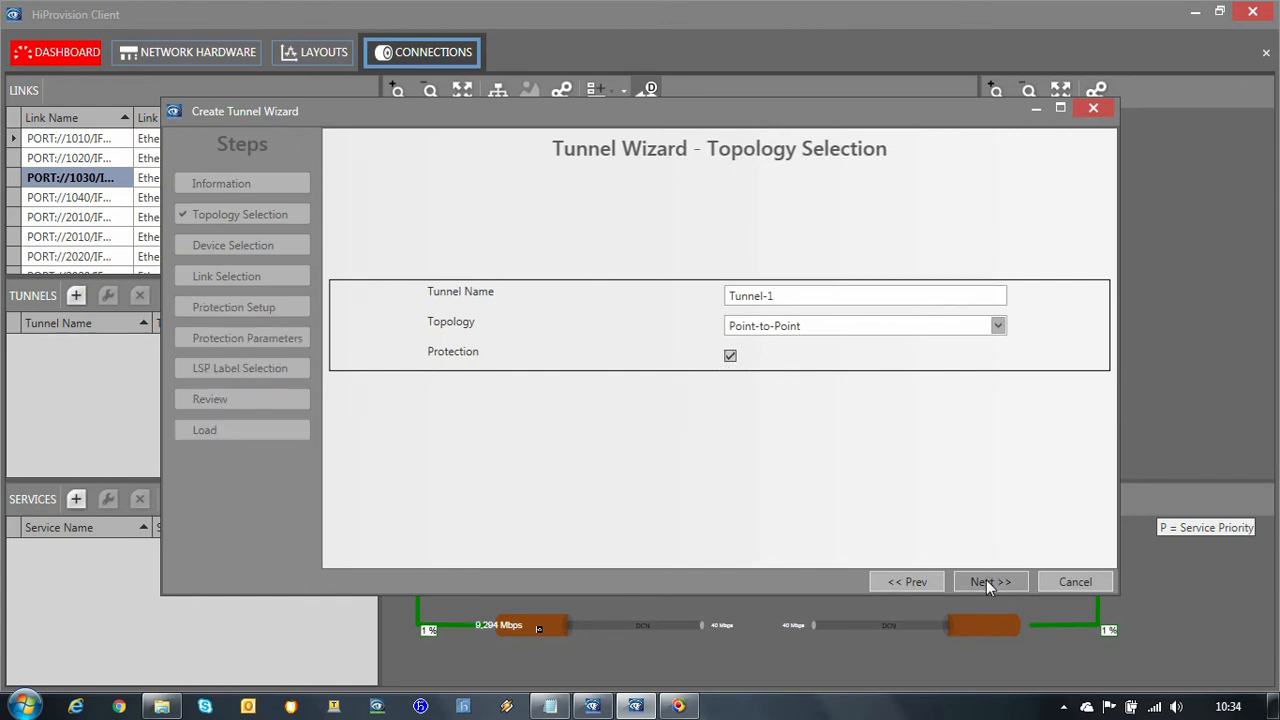
click(988, 580)
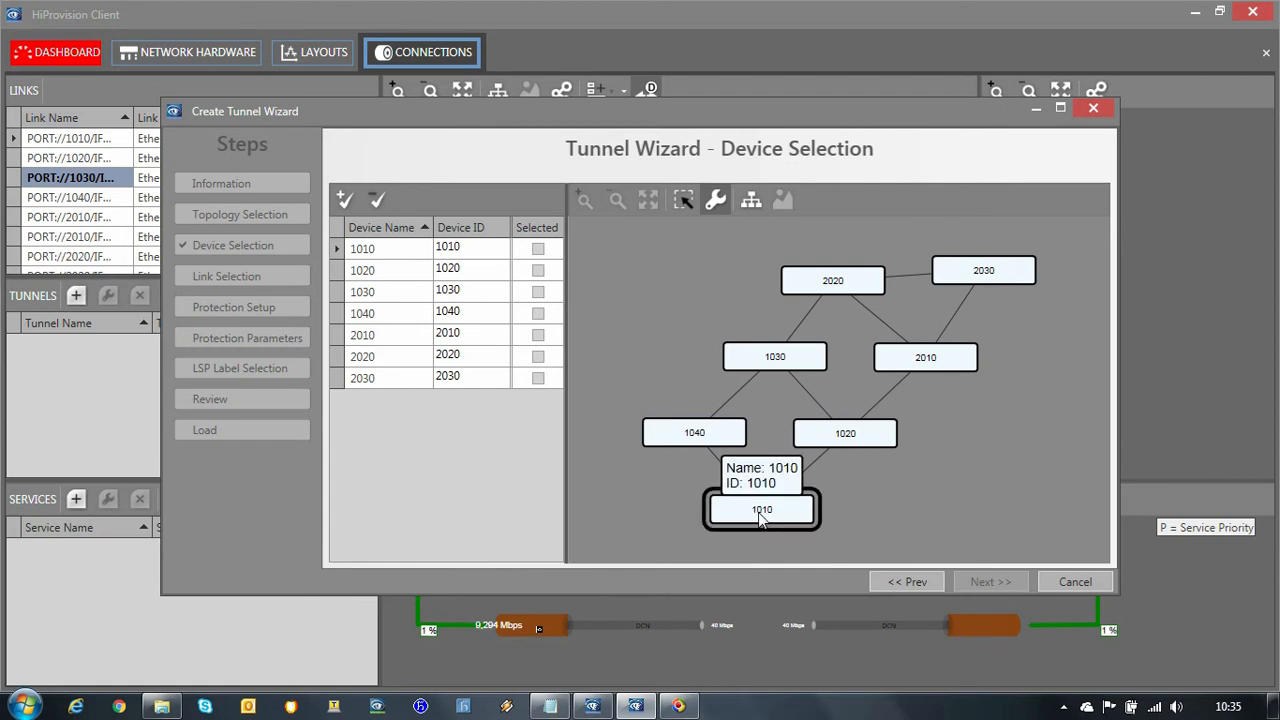
Use nodes 1010 and 2030 as endpoints, accept the links and add the 1030–1040 link as 1:1 protection path.
click(984, 270)
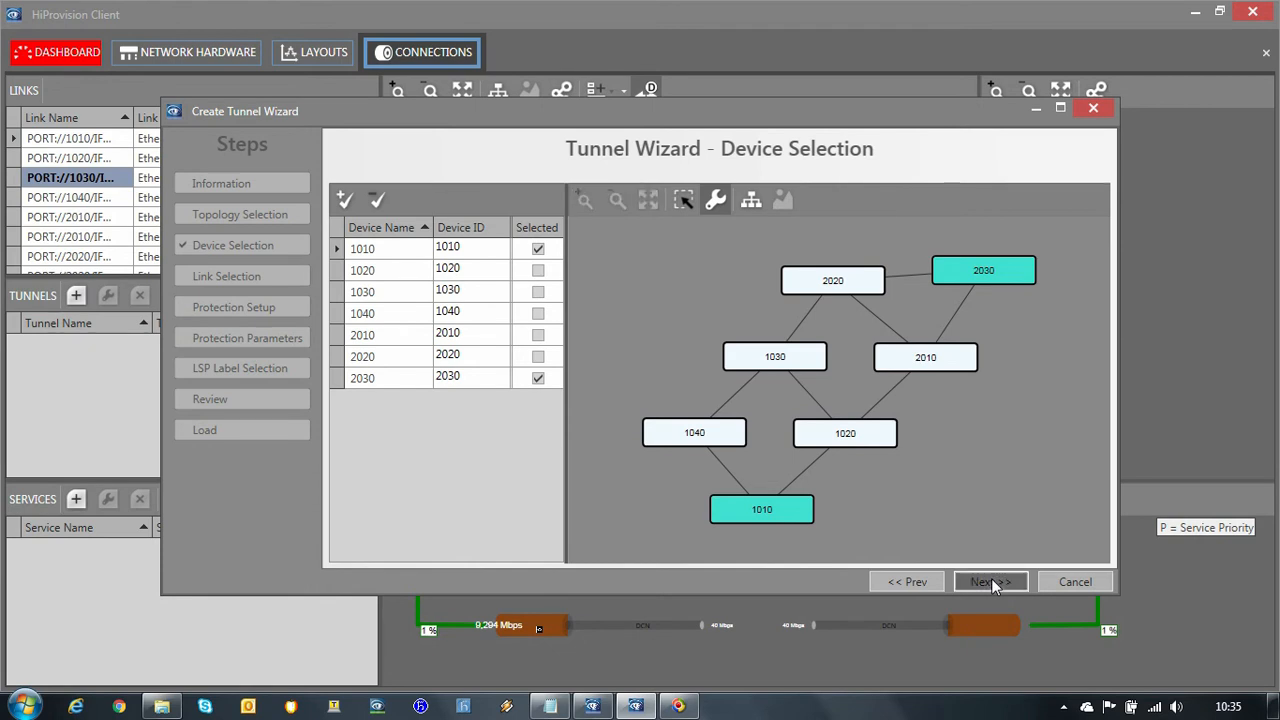
click(988, 580)
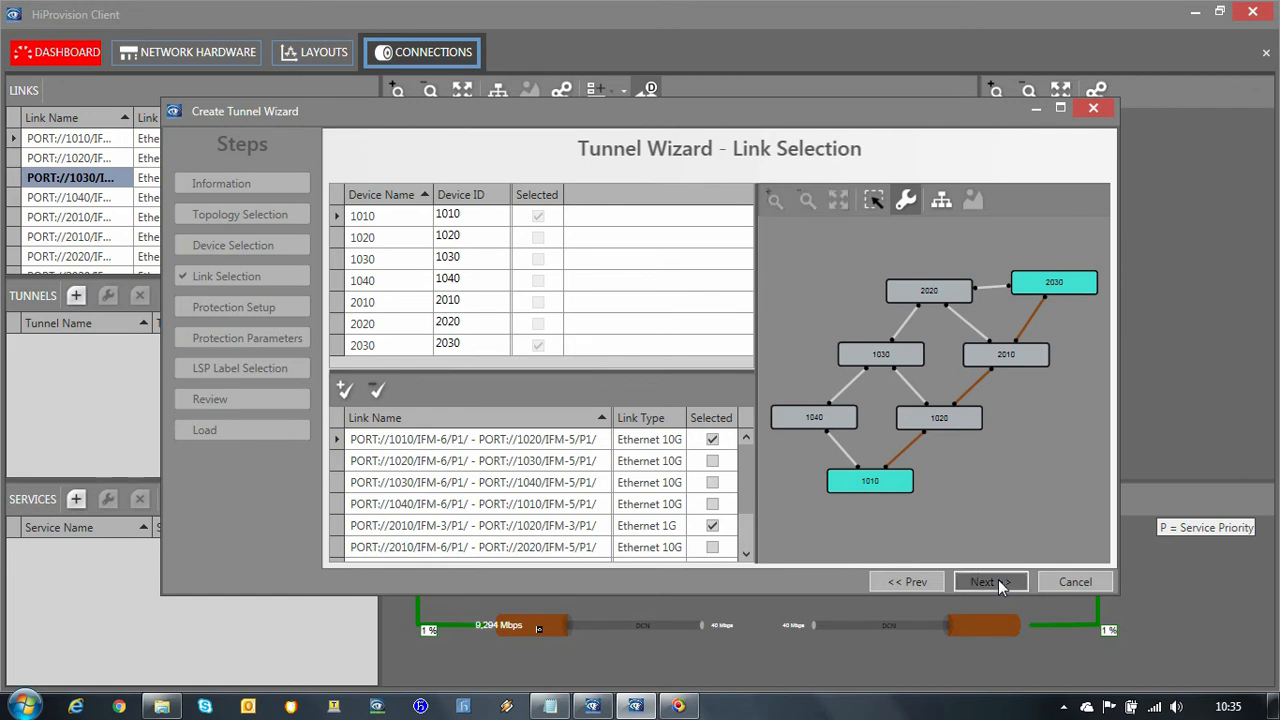
click(988, 580)
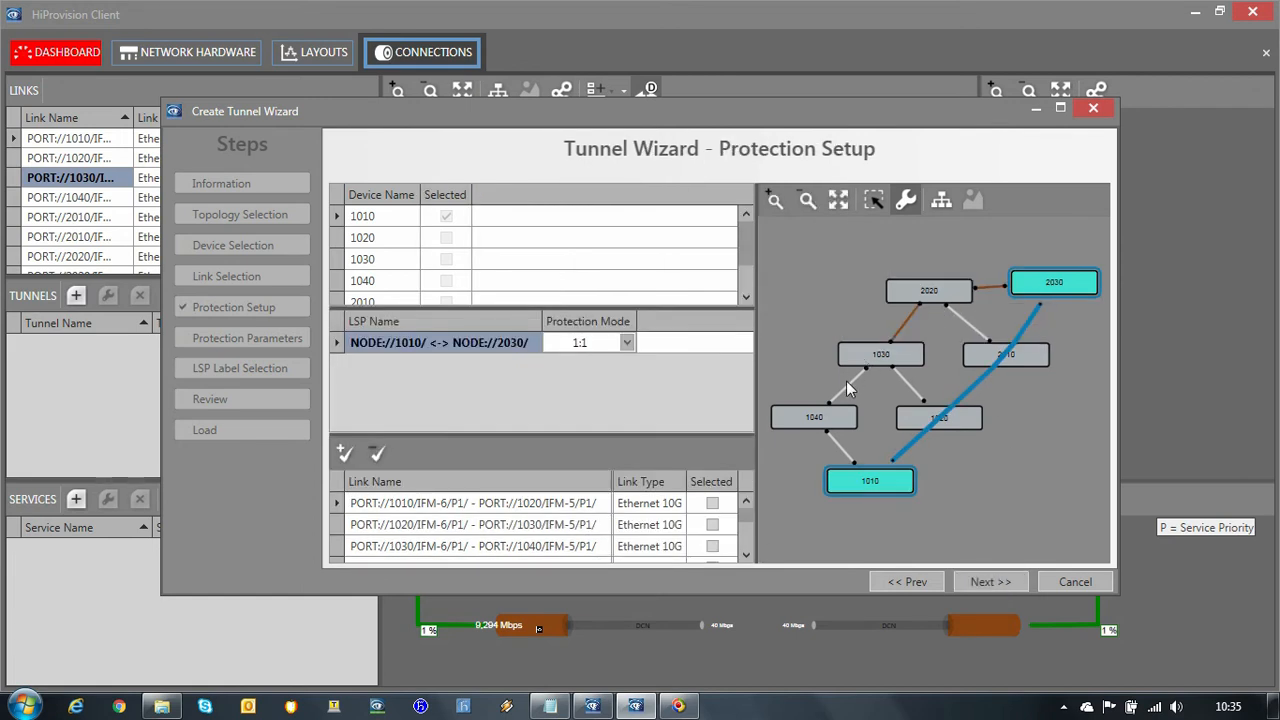
click(712, 546)
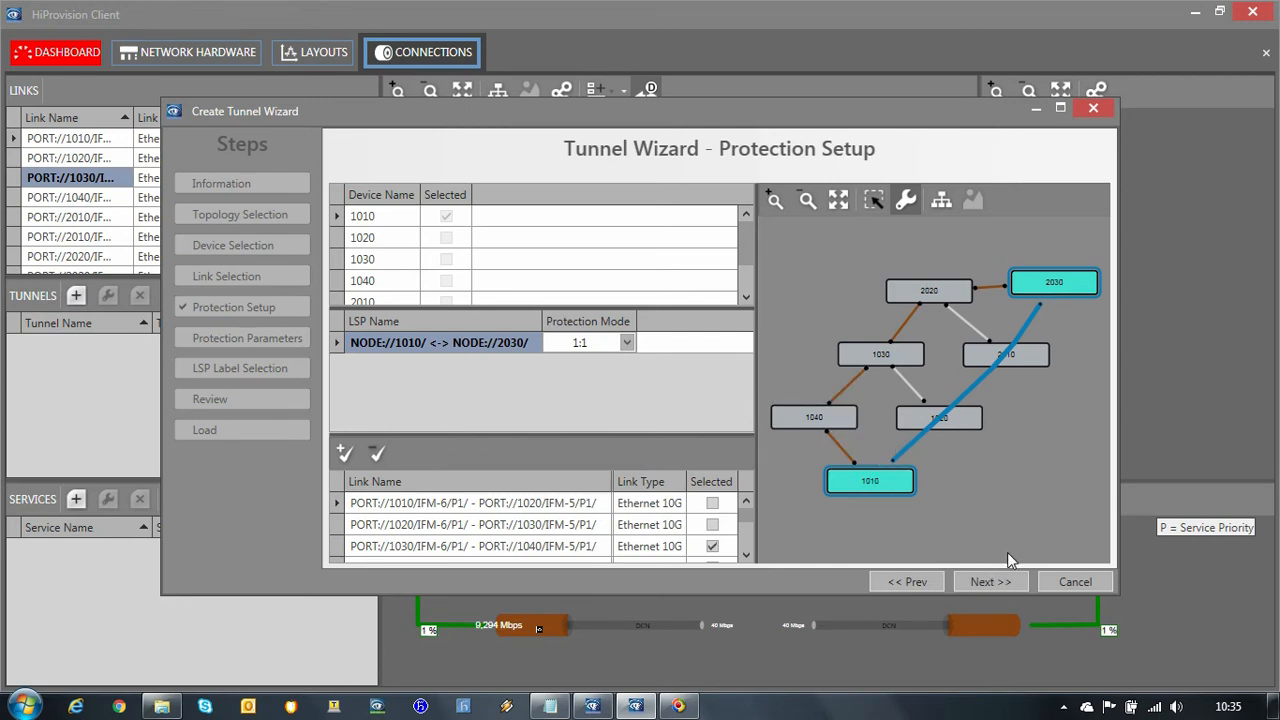
mouse_move(990, 580)
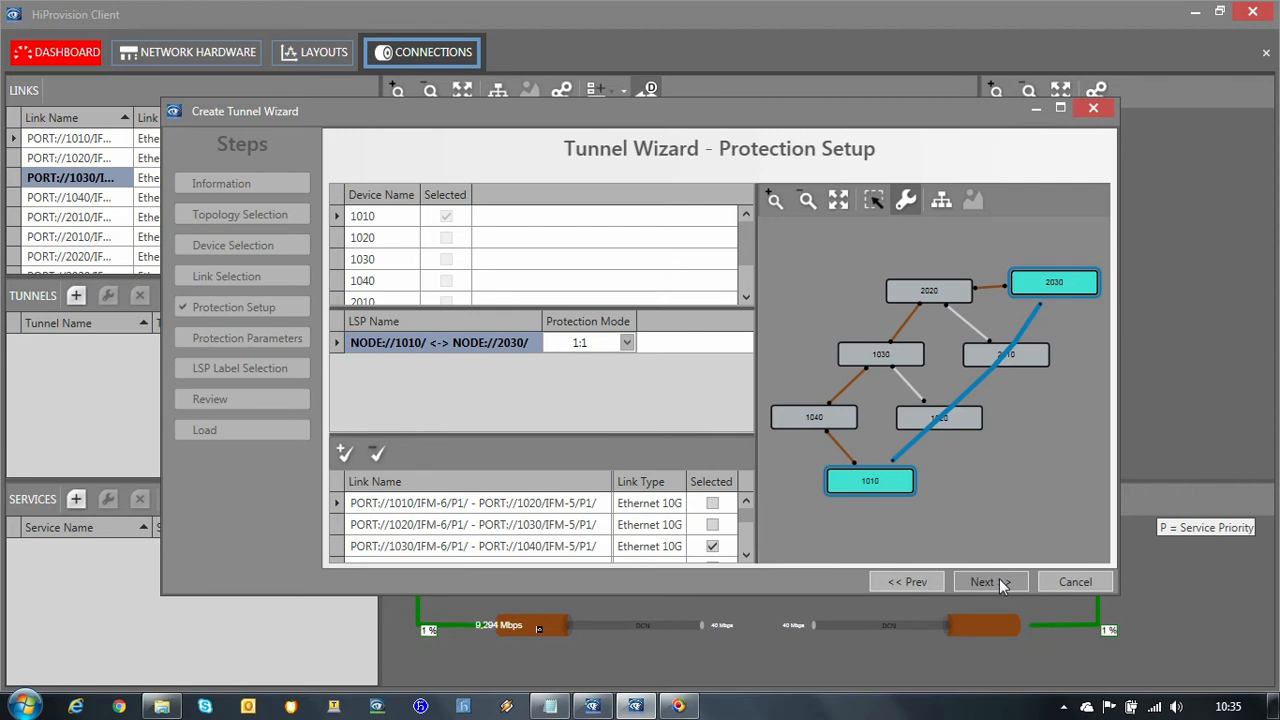
click(982, 580)
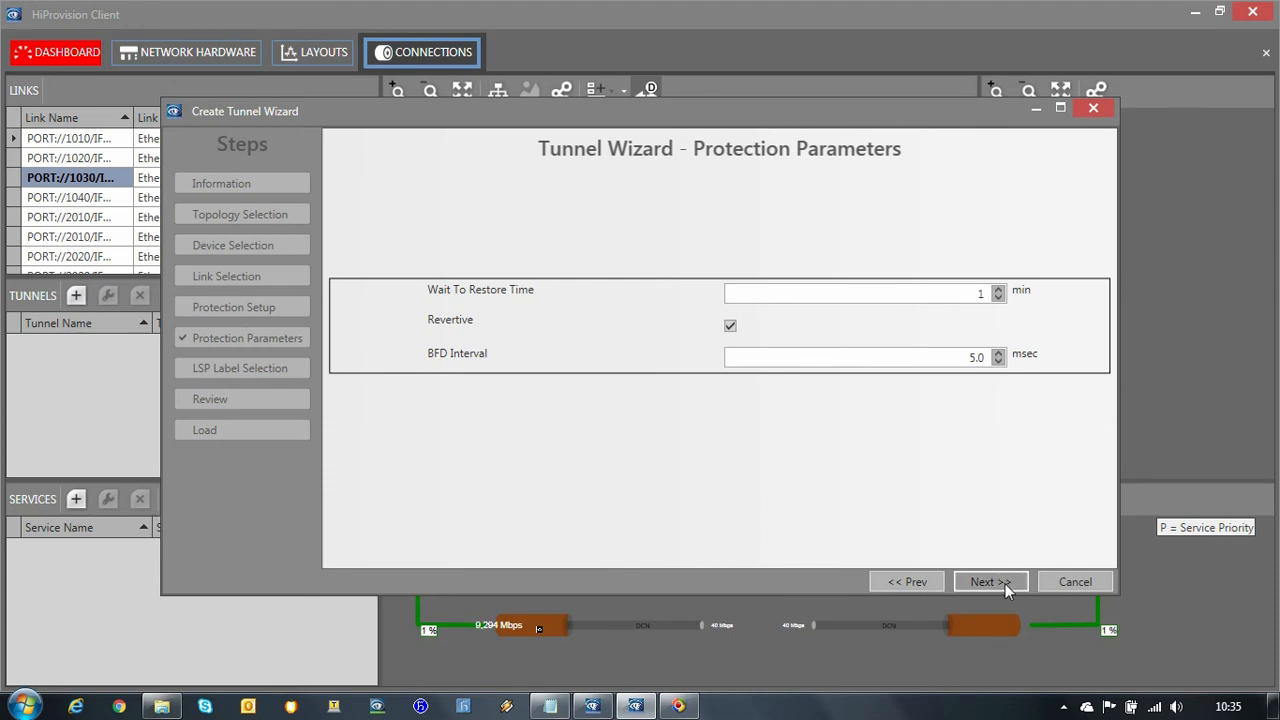
Accept default protection parameters and LSP labels, finish Tunnel-1, fetch its load scenarios and close the wizard.
click(990, 580)
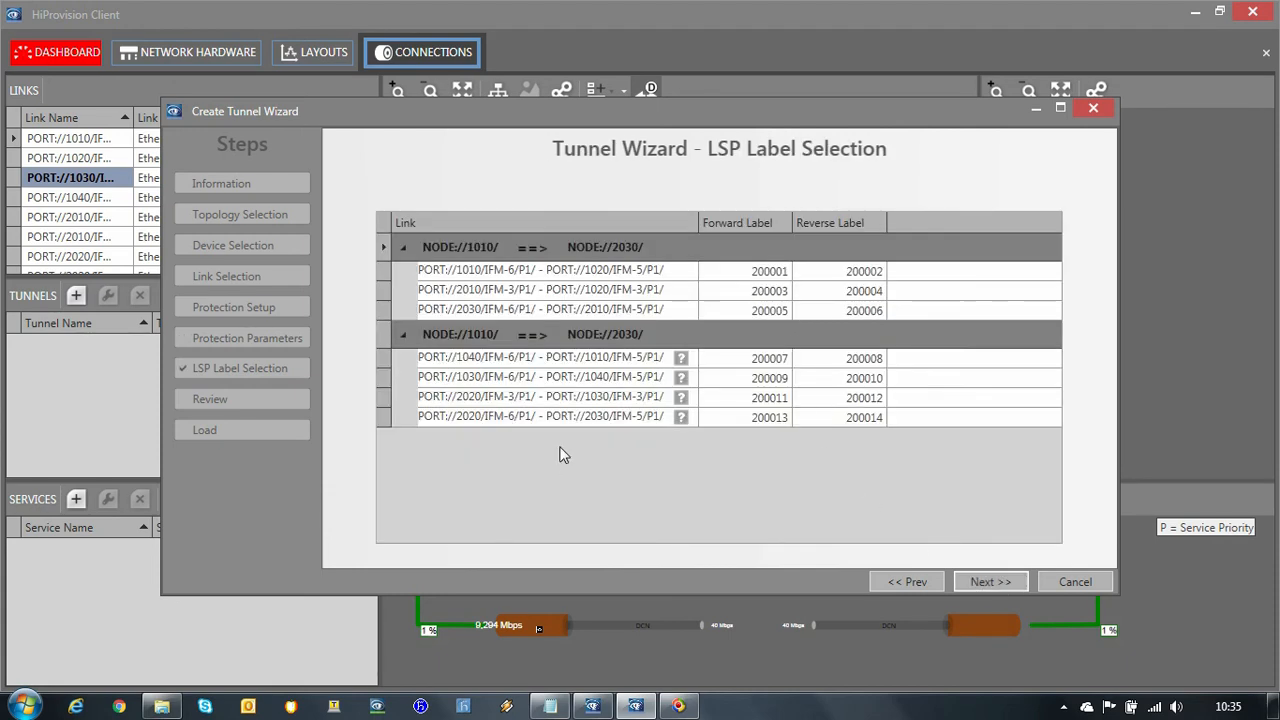
click(988, 580)
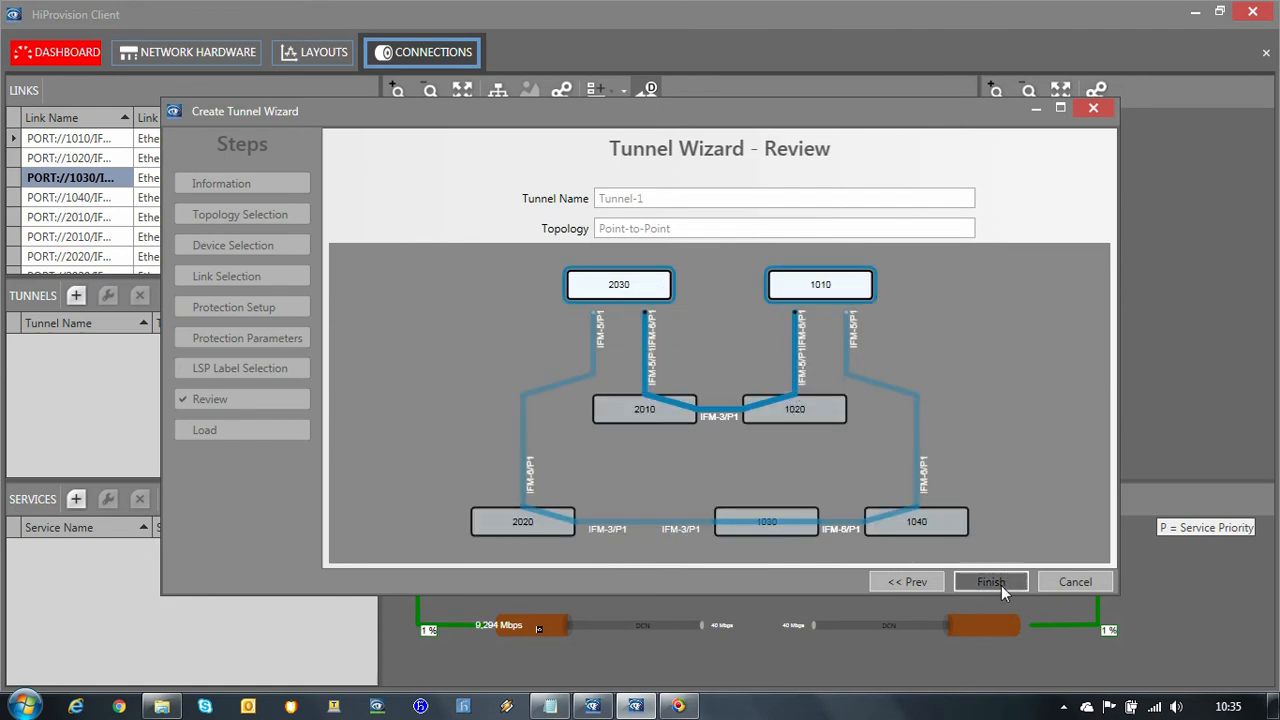
click(990, 580)
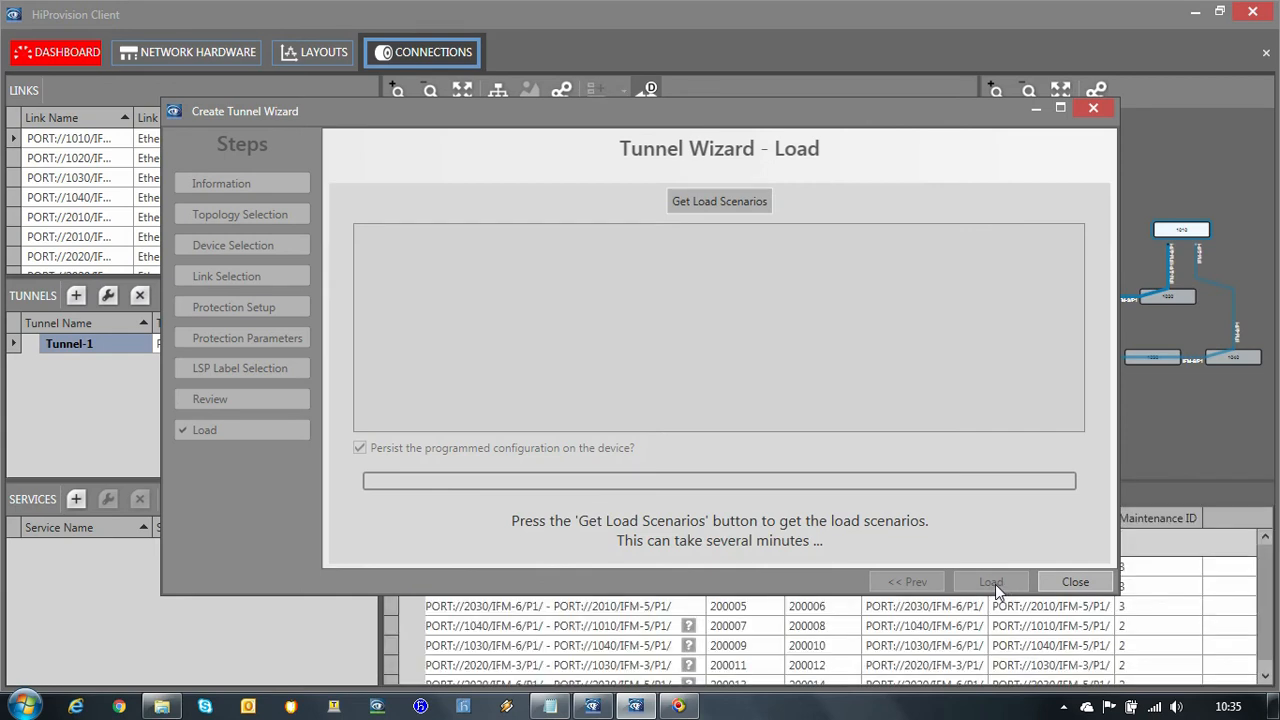
mouse_move(990, 550)
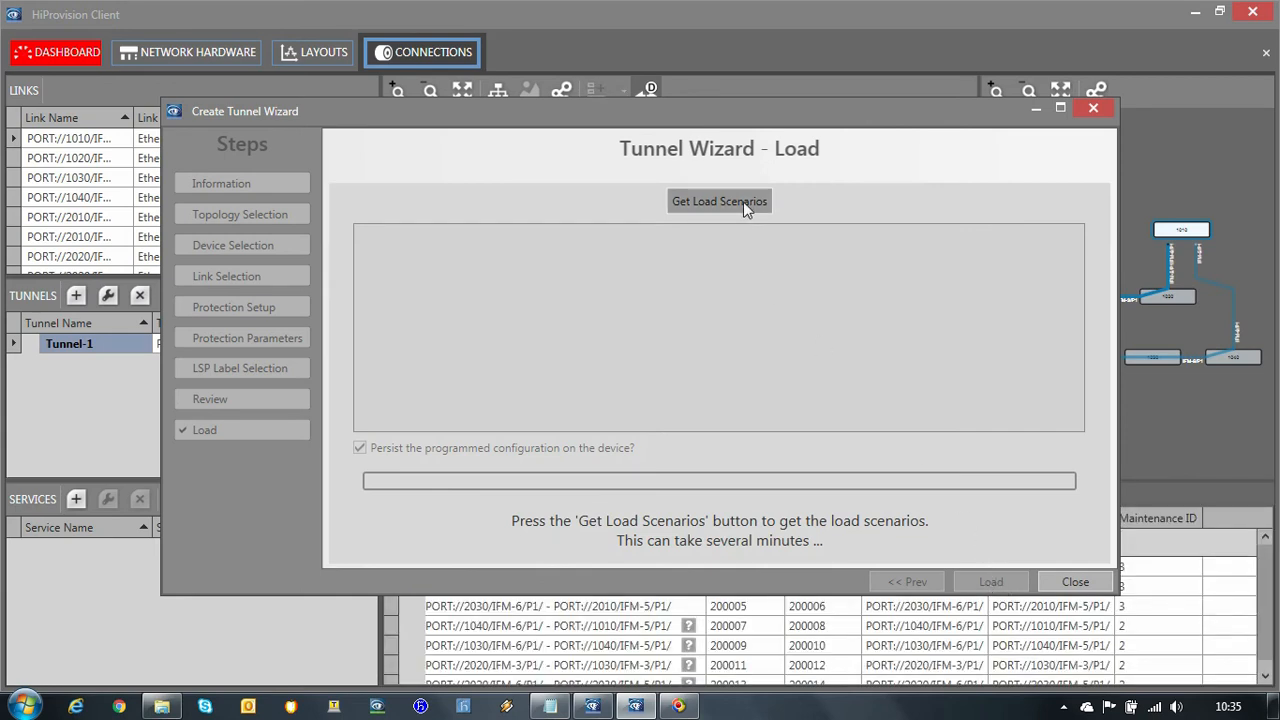
click(720, 200)
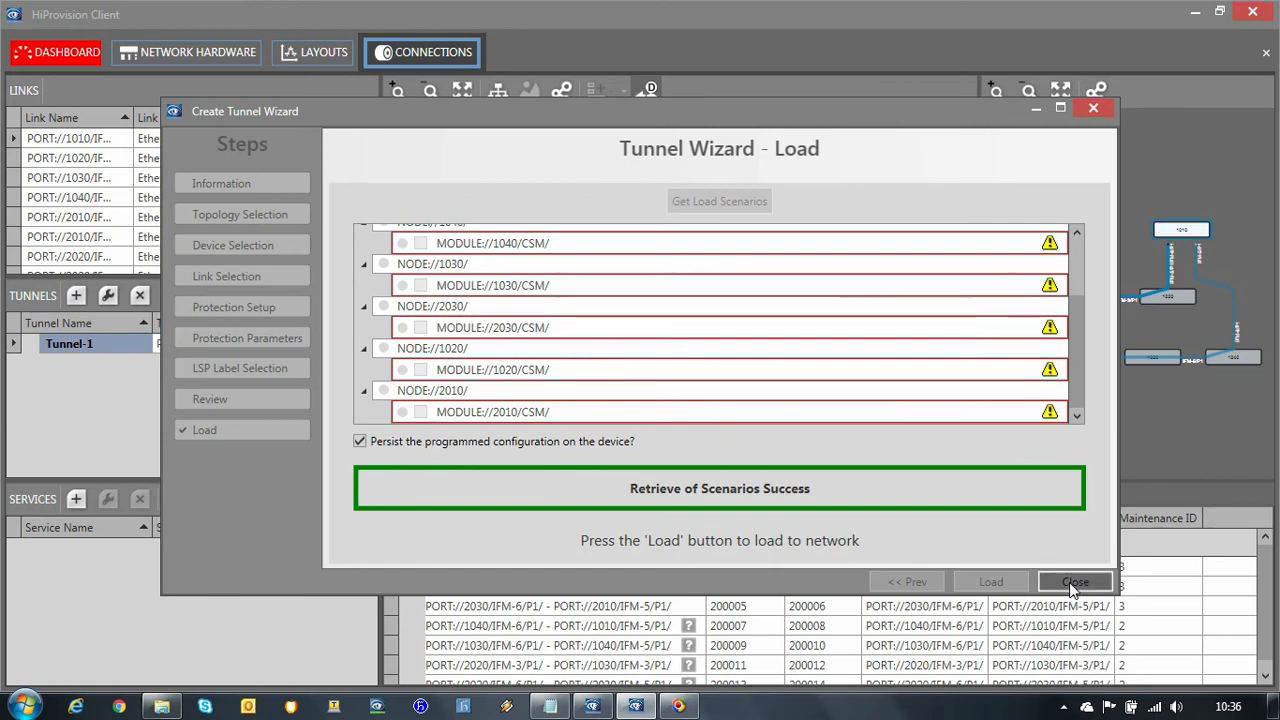
click(1074, 582)
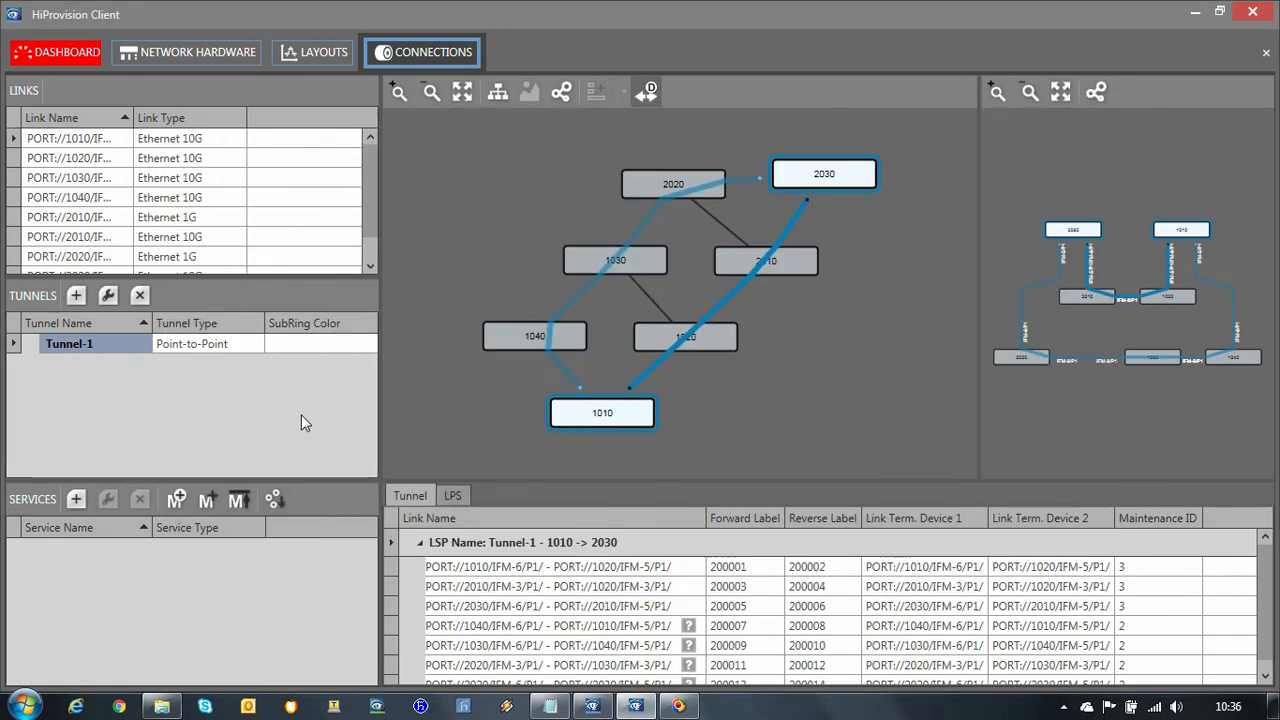
mouse_move(756, 284)
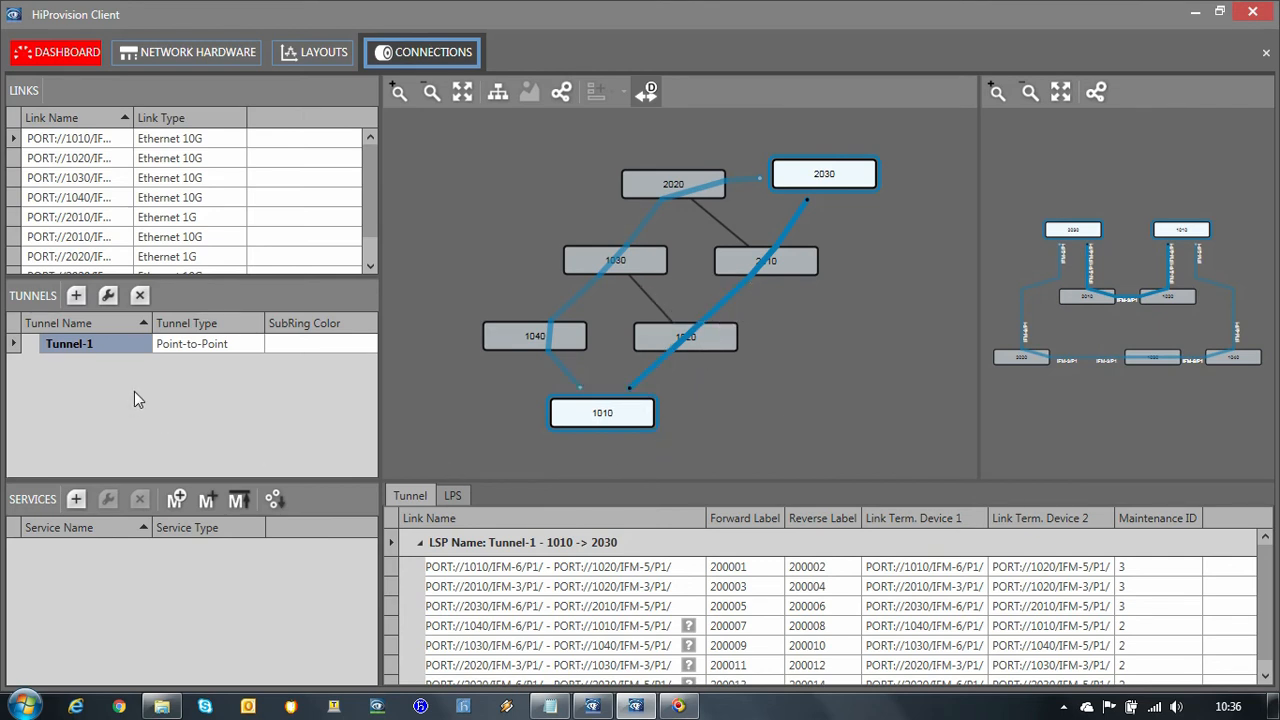
mouse_move(462, 692)
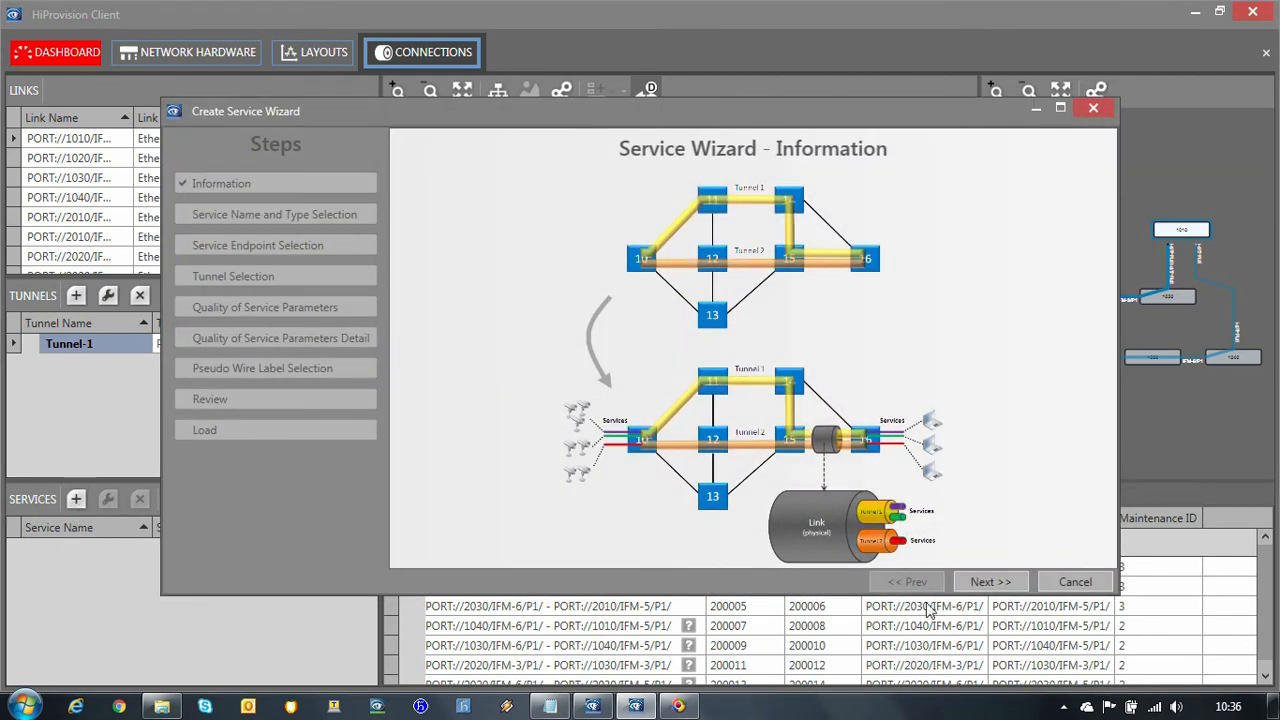
Name the new Ethernet service GOOSE and continue to endpoint selection.
click(988, 580)
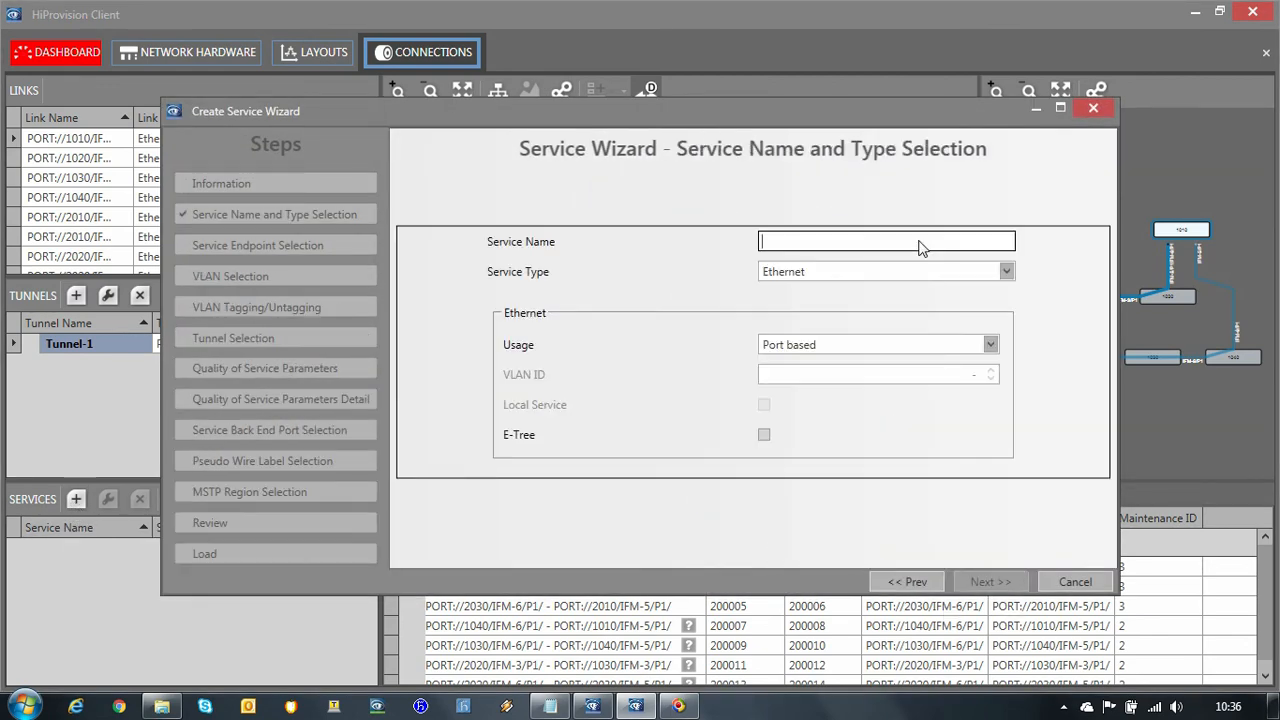
text(GOOSE)
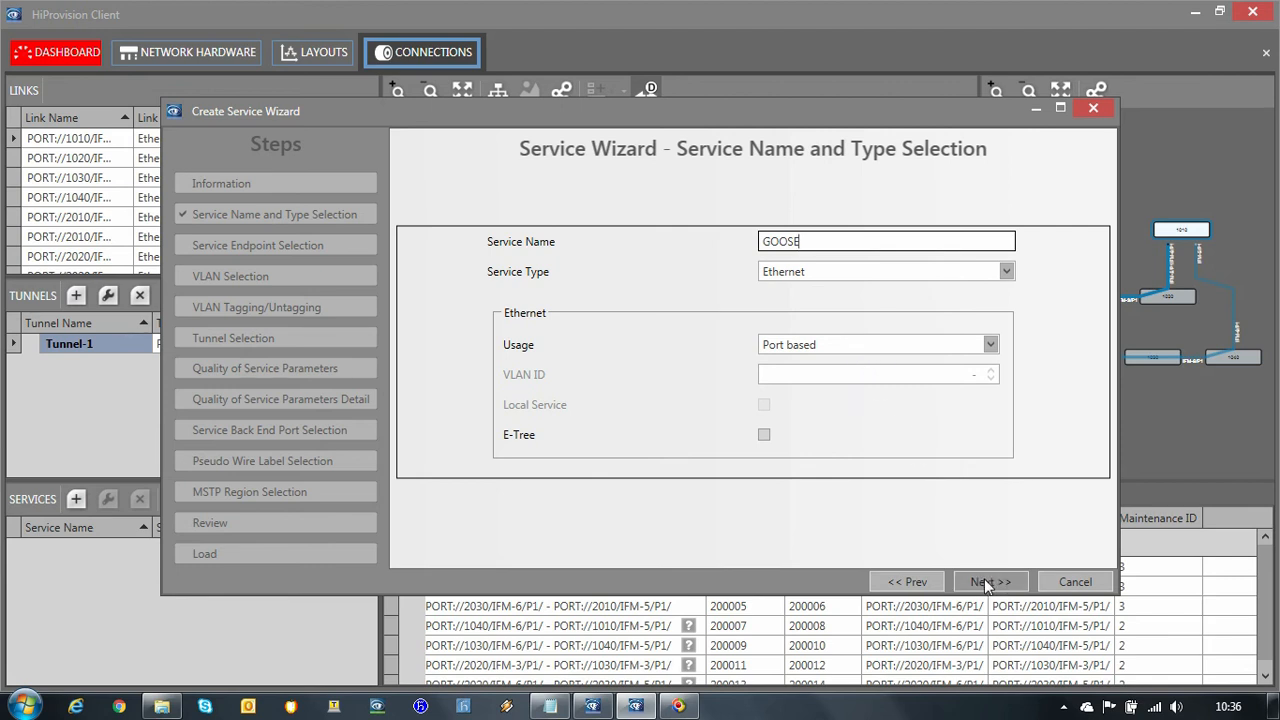
click(988, 580)
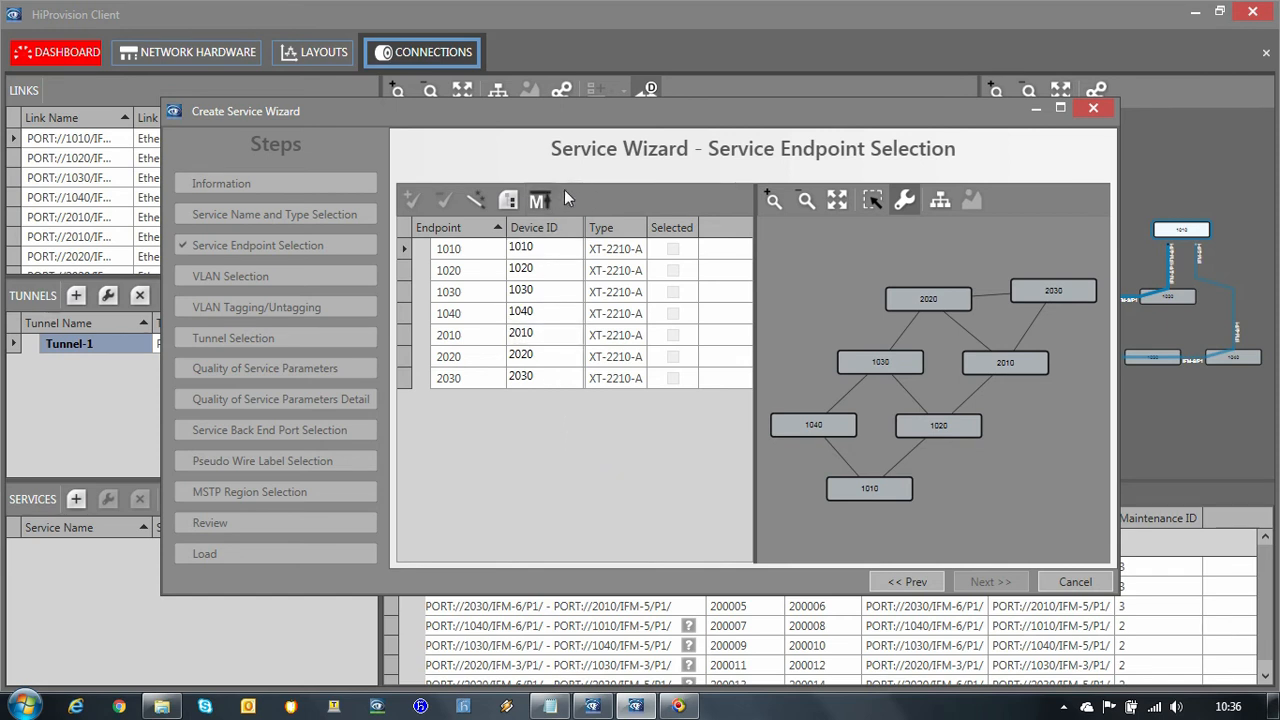
mouse_move(480, 170)
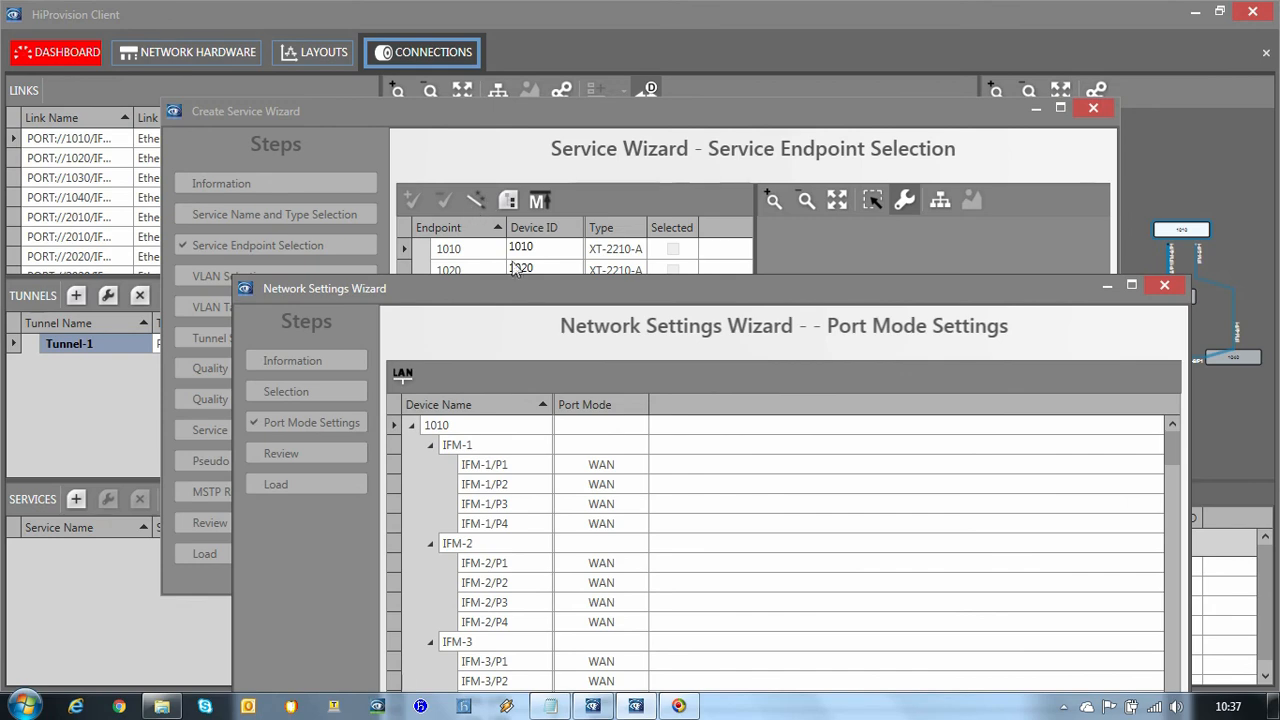
Set all listed interface ports to LAN mode, review the changes and load them onto the devices.
drag(324, 288, 302, 128)
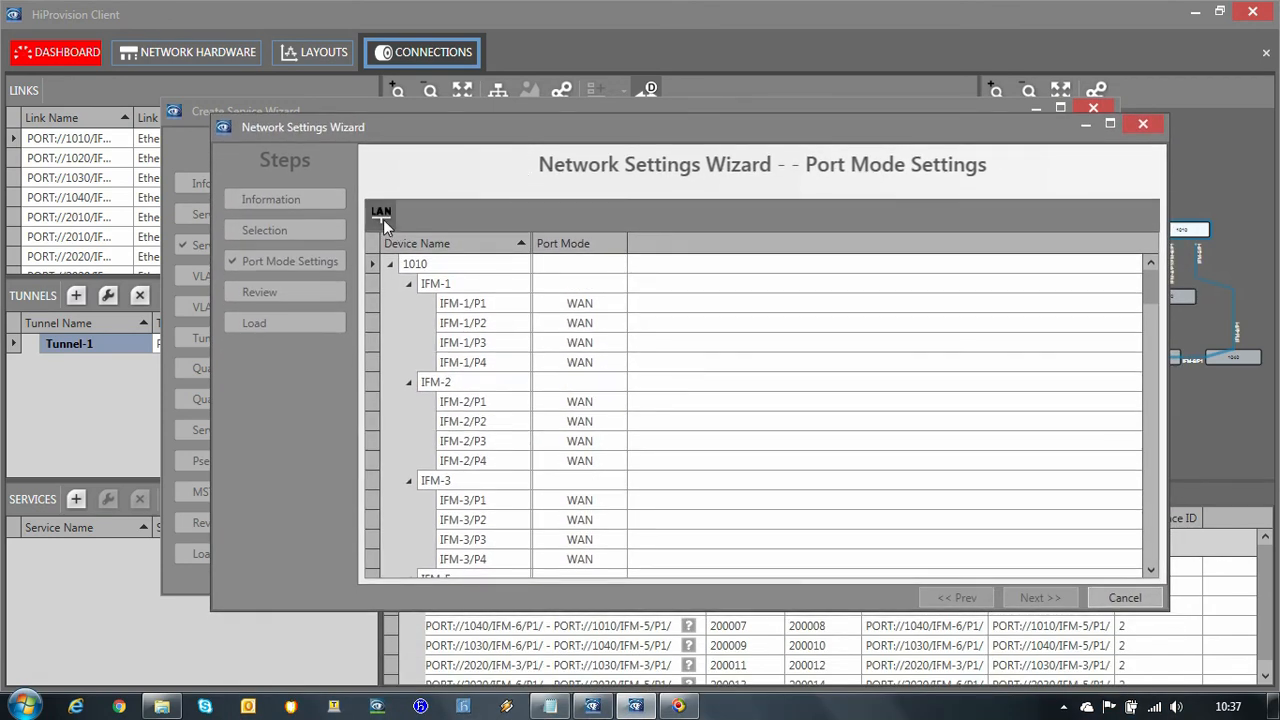
click(380, 212)
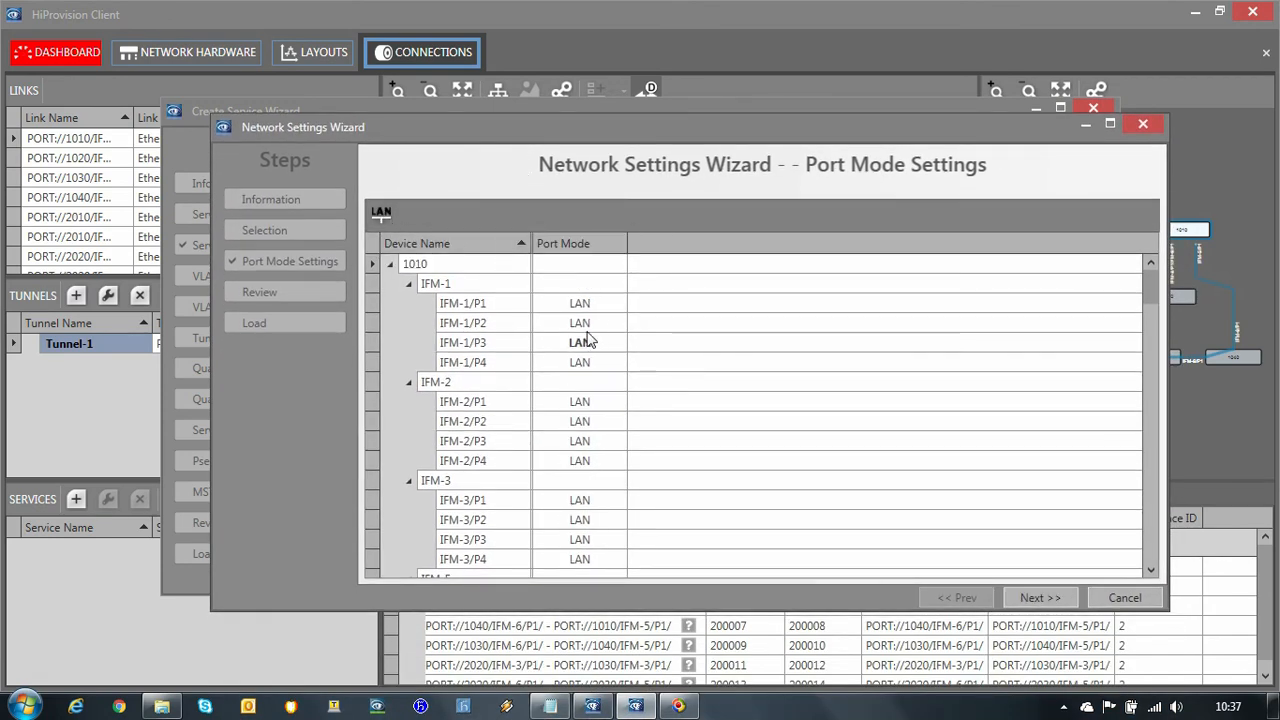
scroll(down, 3)
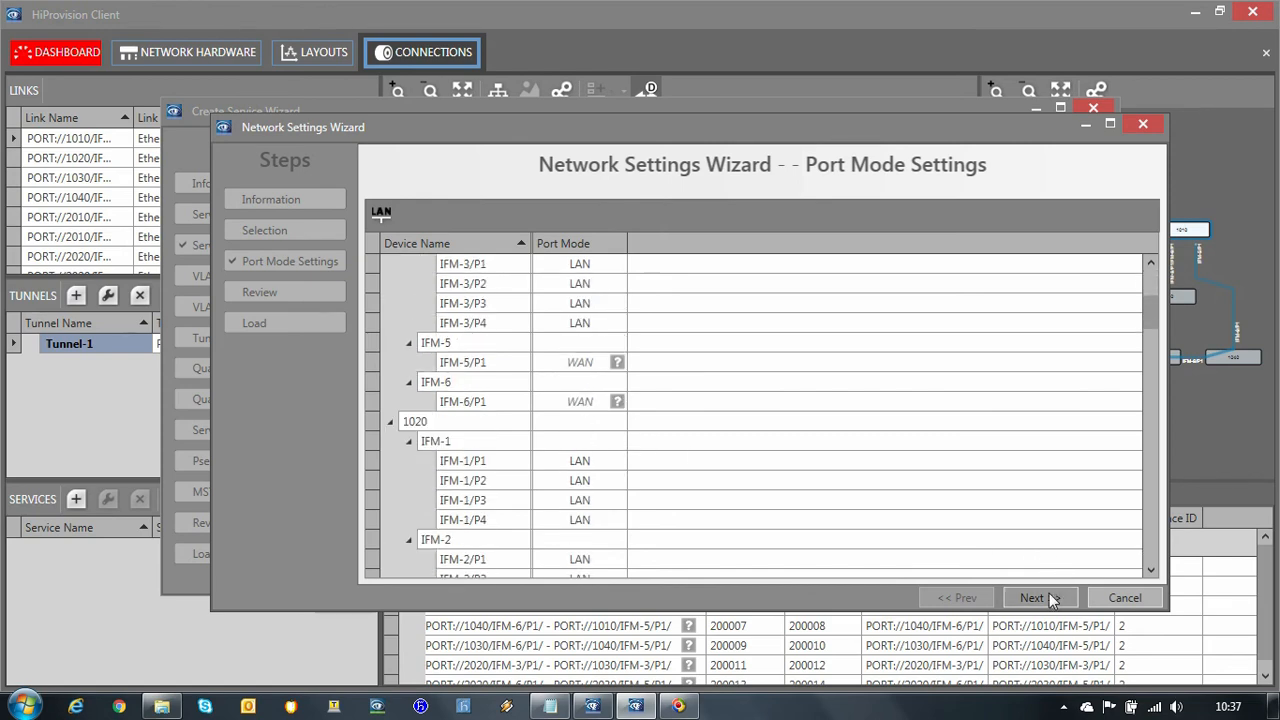
mouse_move(1006, 128)
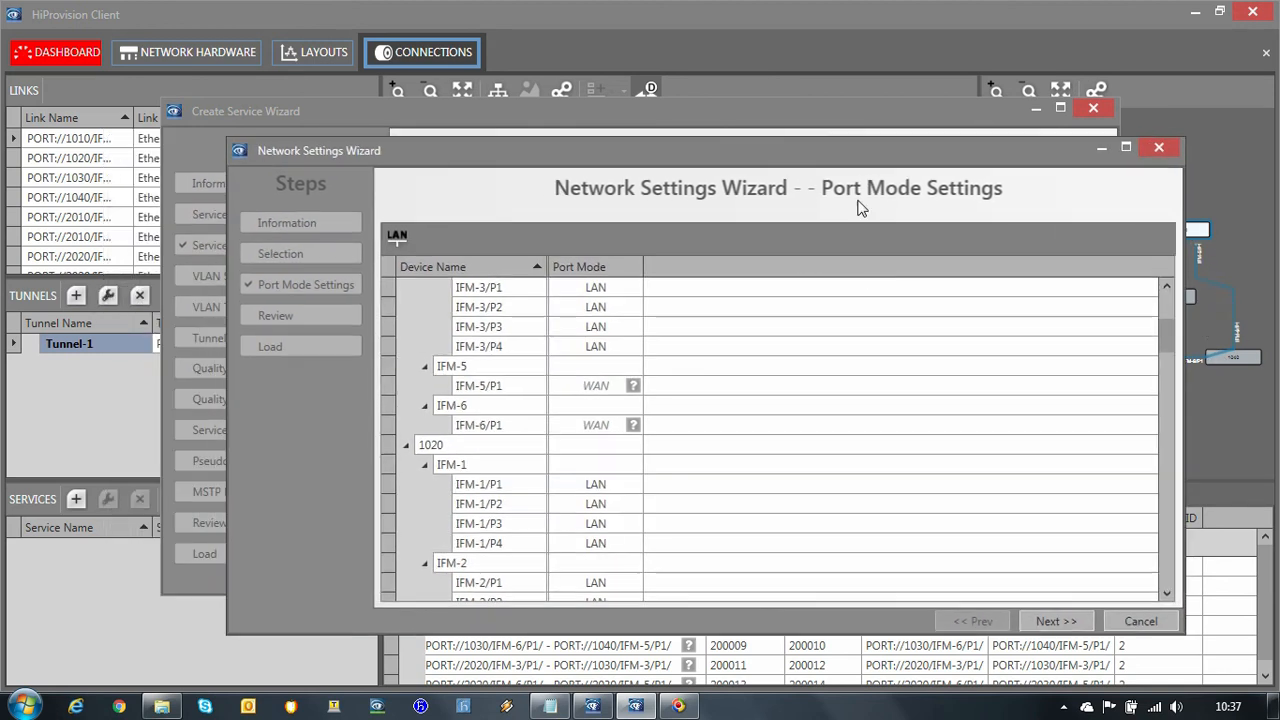
click(1056, 620)
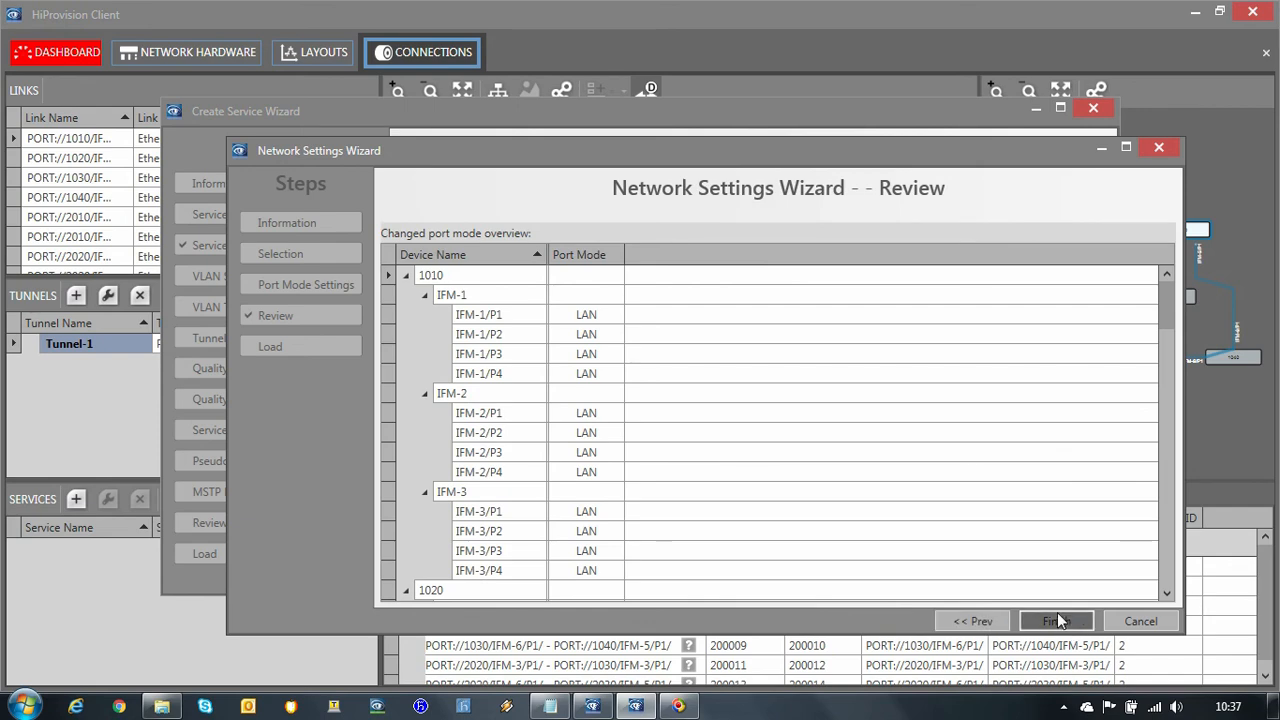
click(1056, 620)
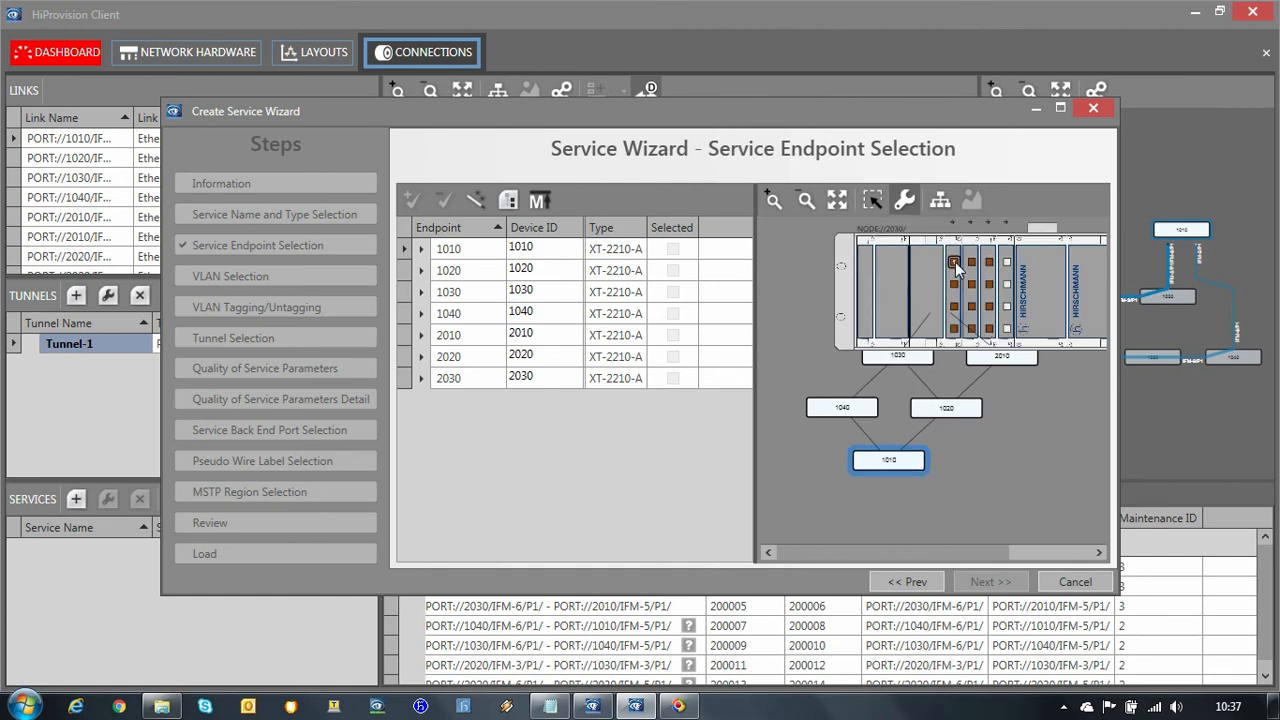
Use IFM-1/P1 on nodes 1010 and 2030 as endpoints with egress mode Keep Tag.
click(420, 378)
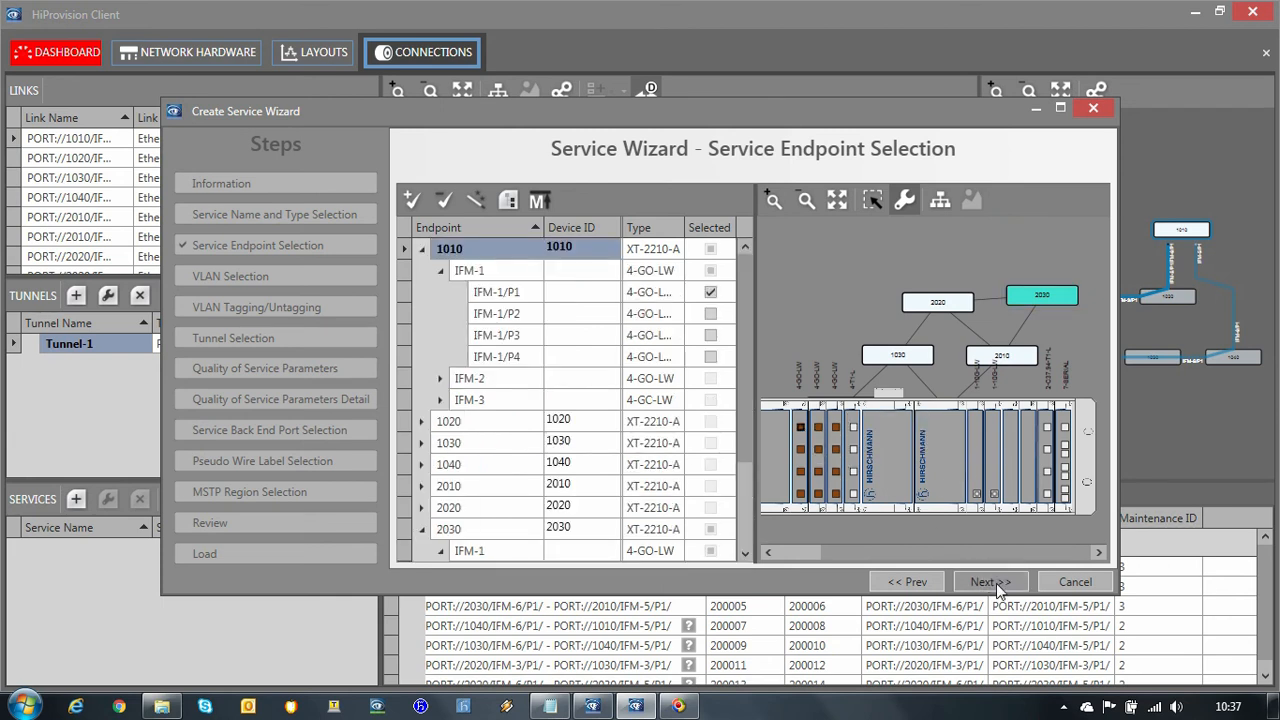
click(988, 580)
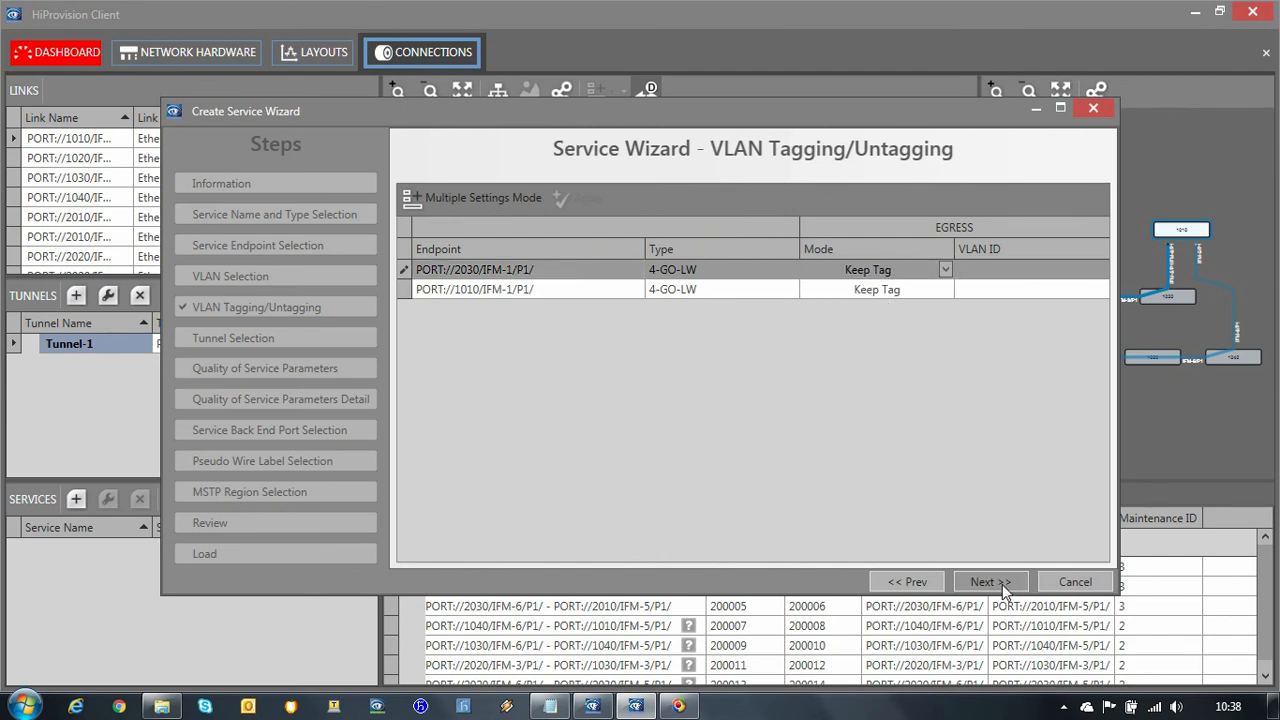
click(988, 580)
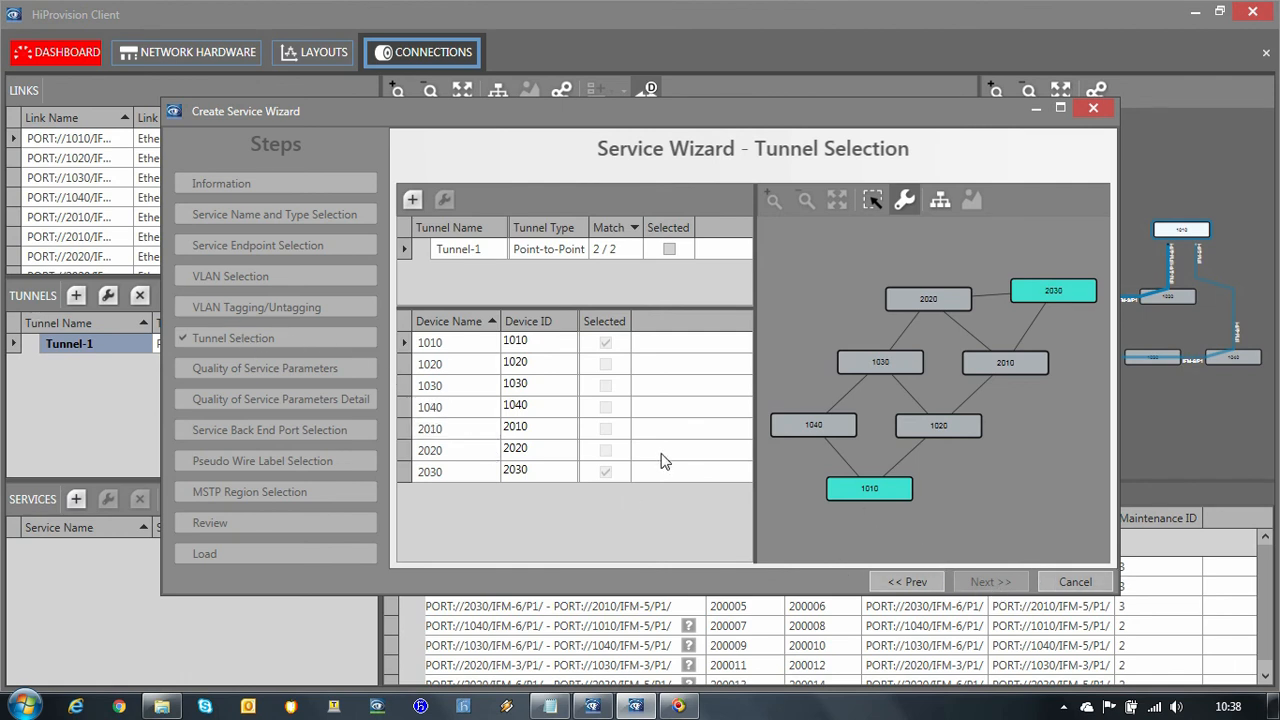
Carry the GOOSE service over Tunnel-1 with 100,000 kbps reserved service bandwidth.
click(668, 248)
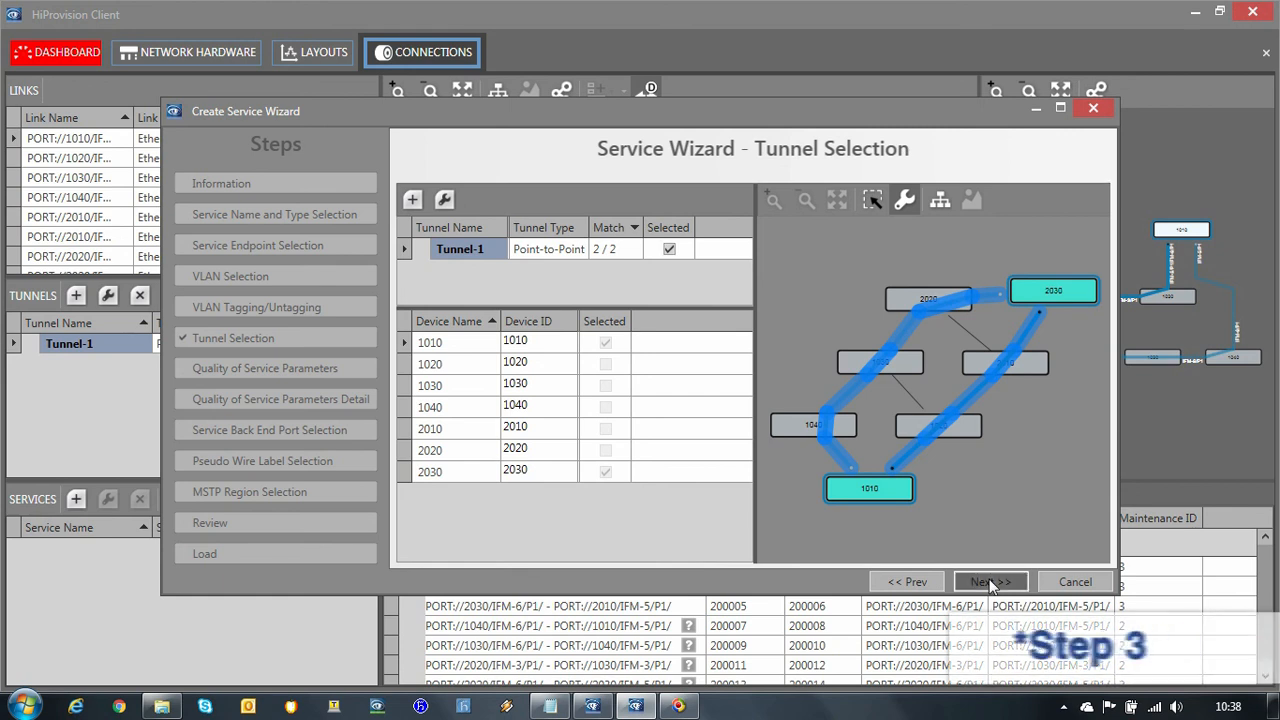
click(988, 580)
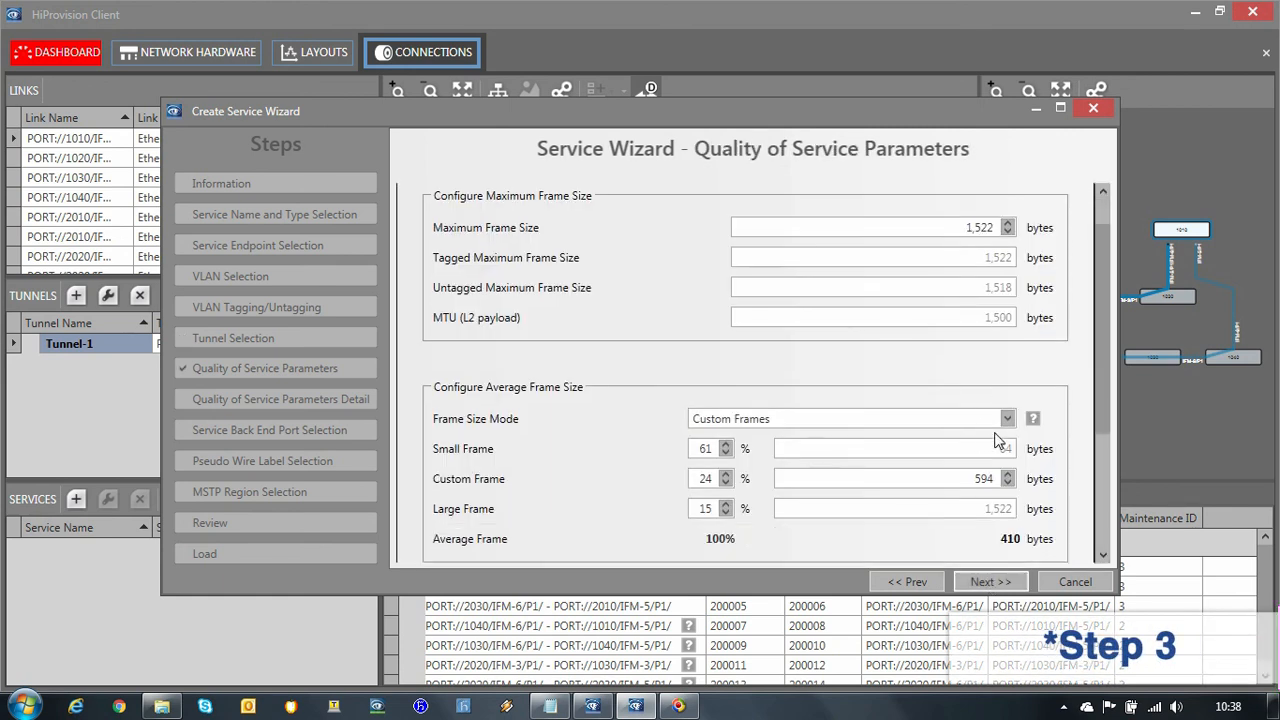
scroll(down, 3)
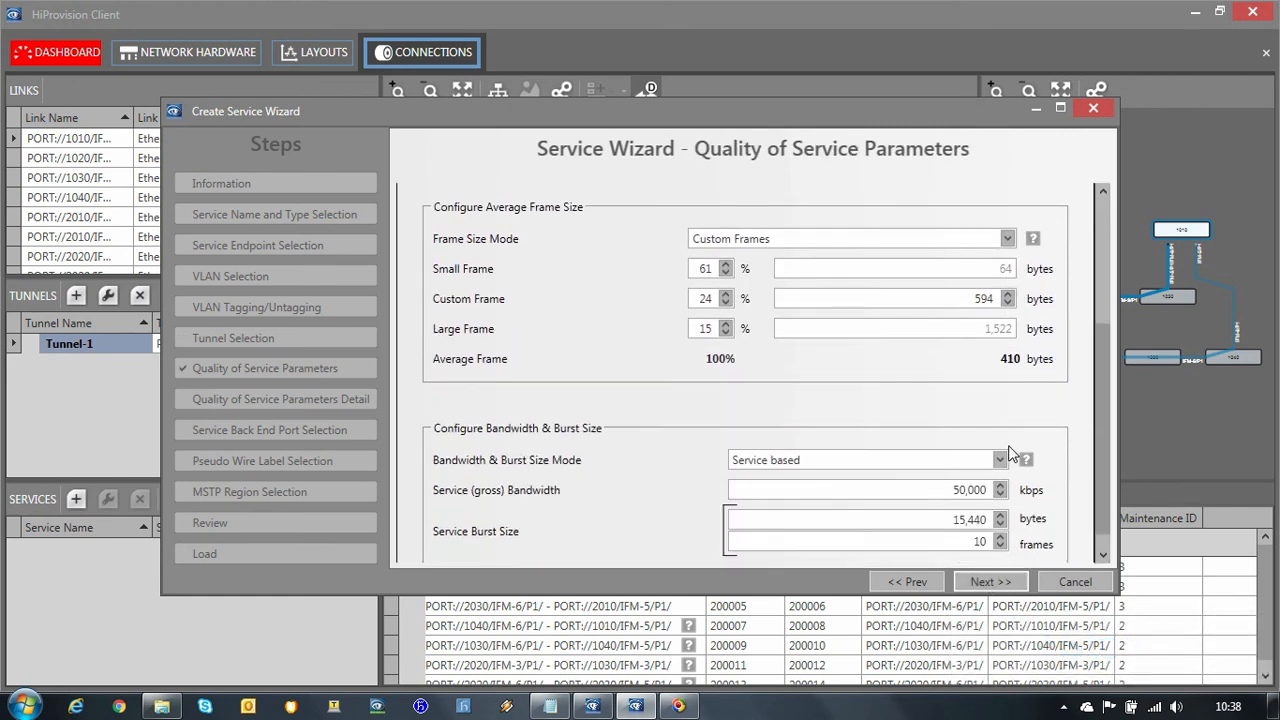
click(864, 488)
text(100,000)
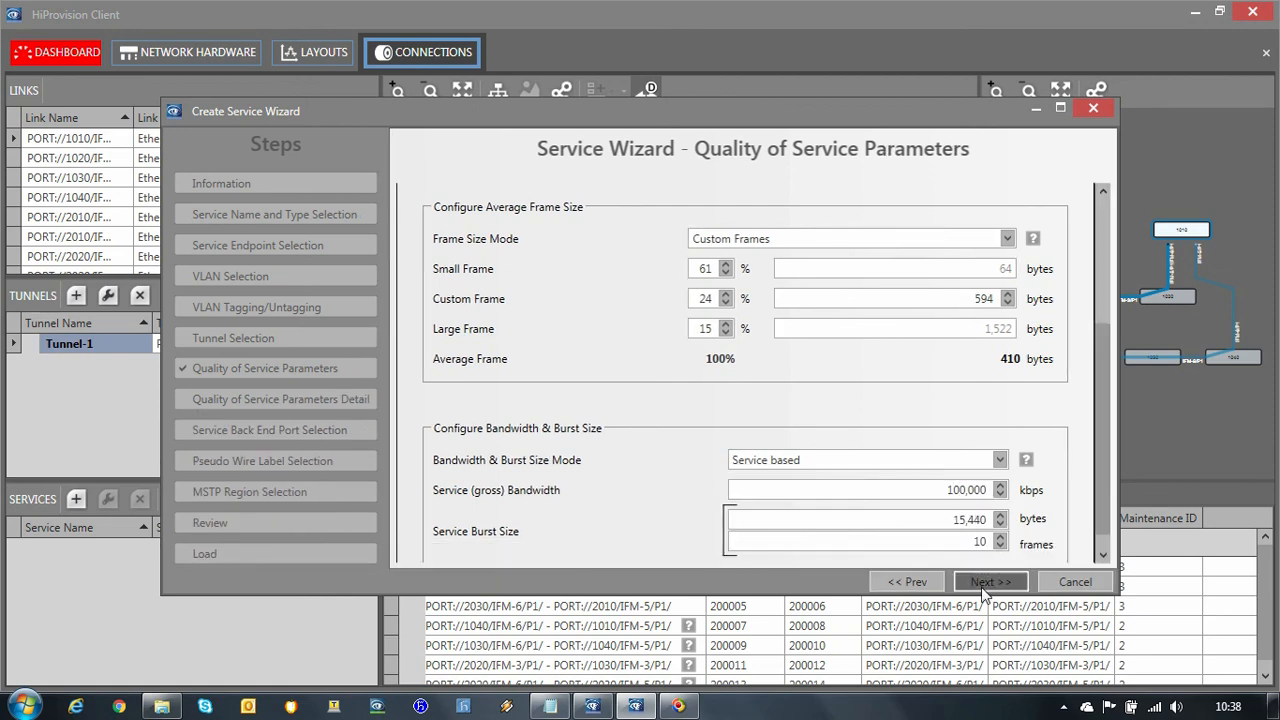
Accept the bandwidth overview and pseudo wire labels, then load the GOOSE service onto the network.
click(988, 580)
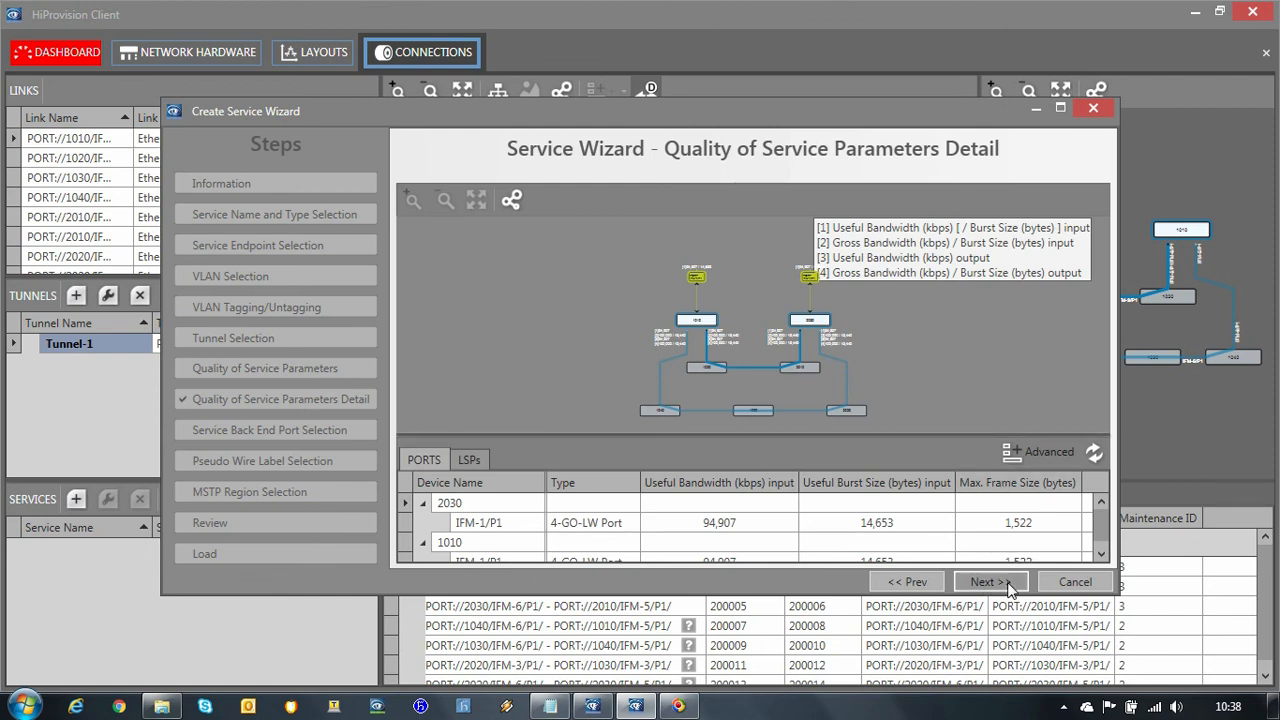
click(988, 580)
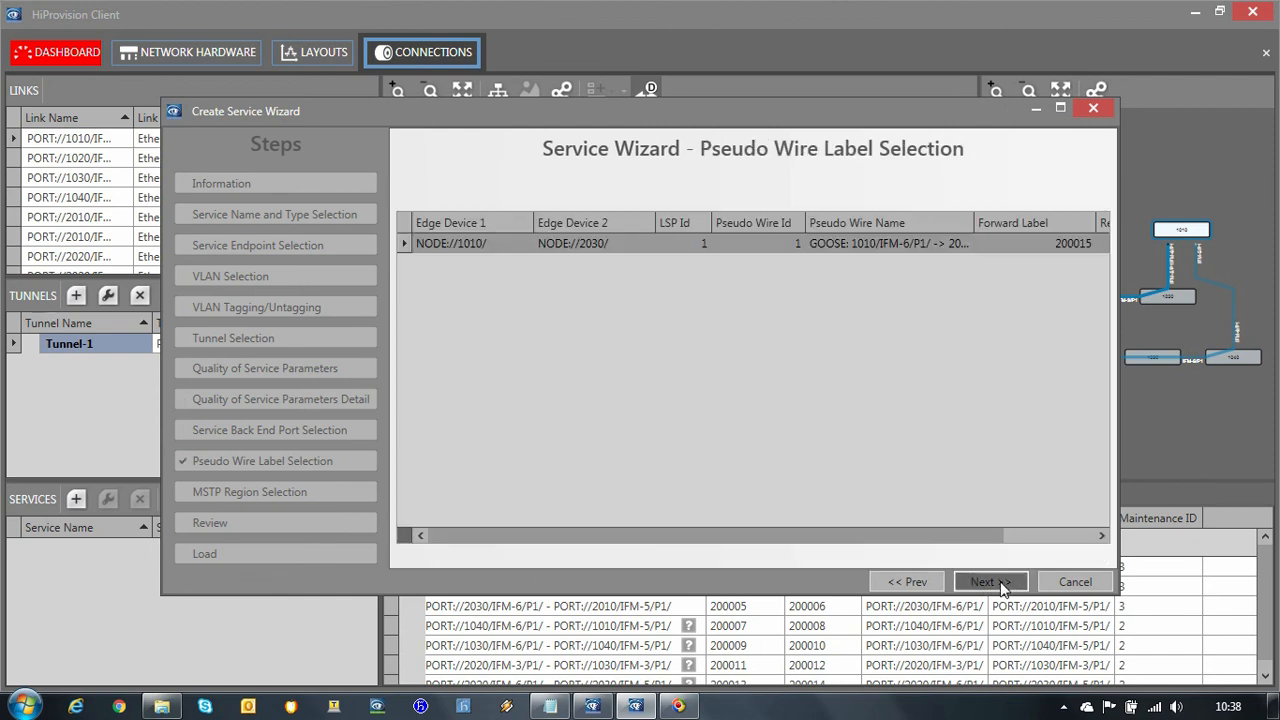
click(990, 580)
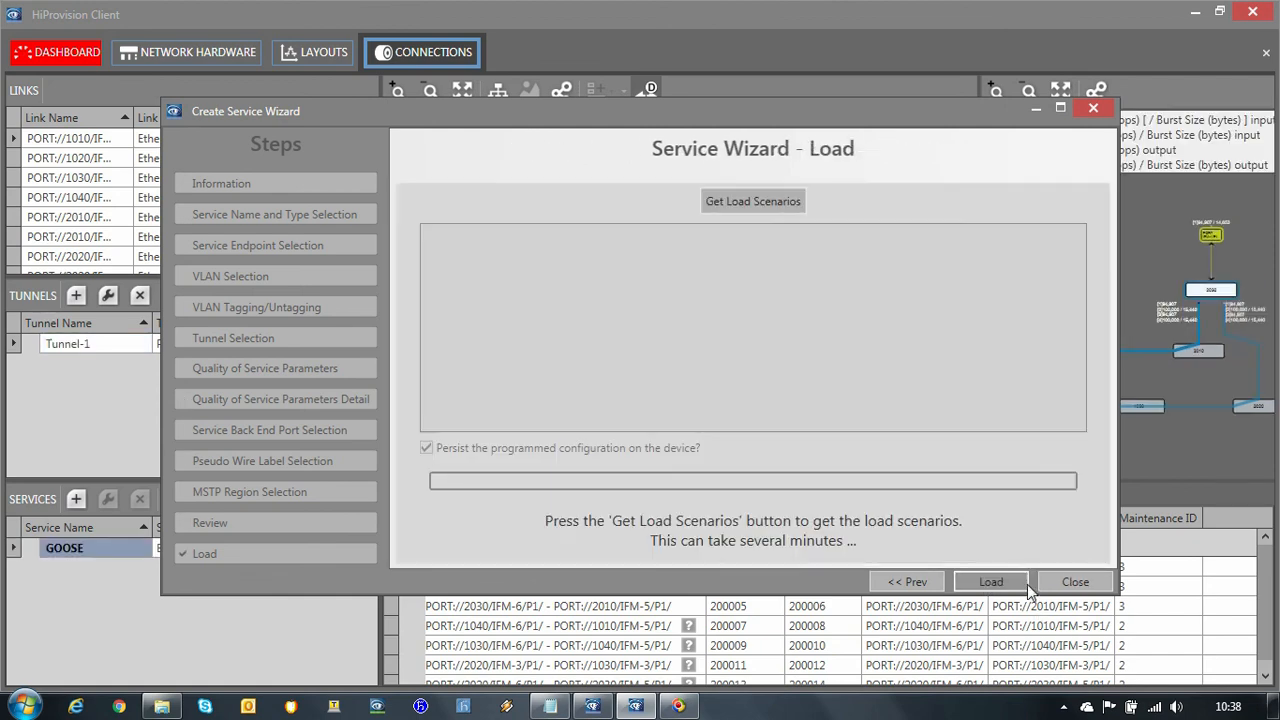
click(1074, 580)
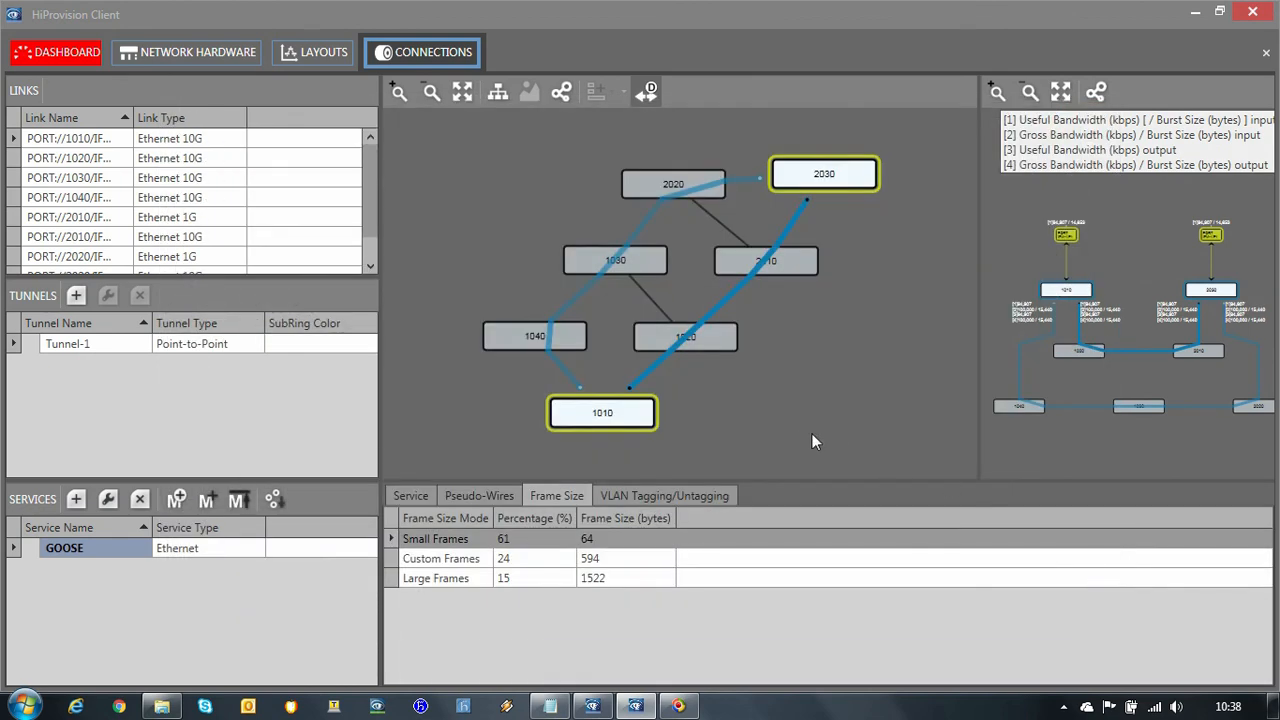
mouse_move(668, 376)
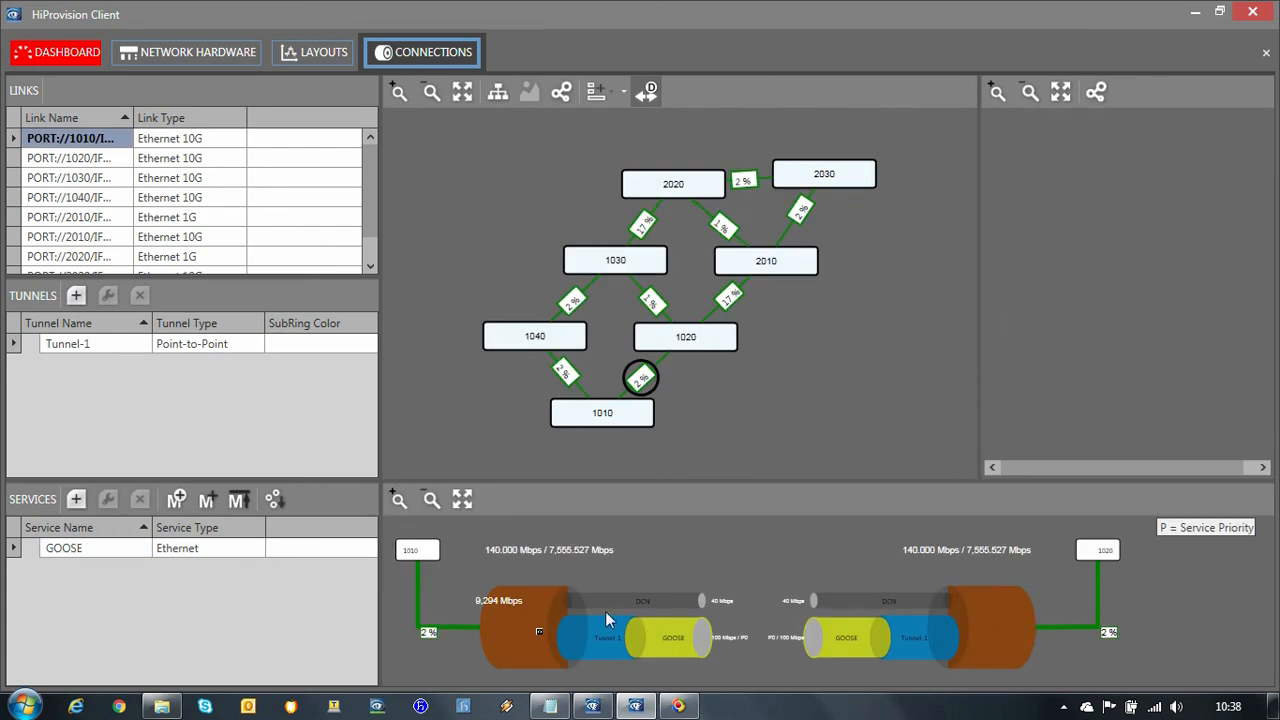
mouse_move(700, 660)
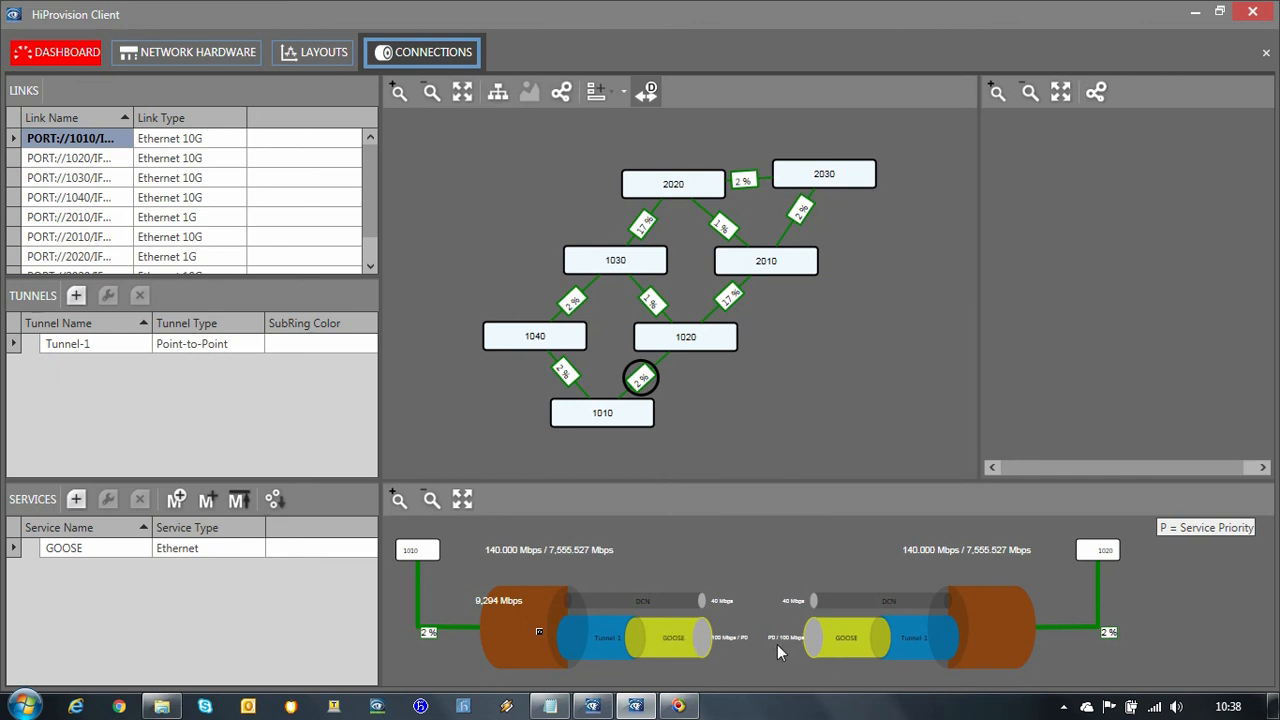
mouse_move(848, 656)
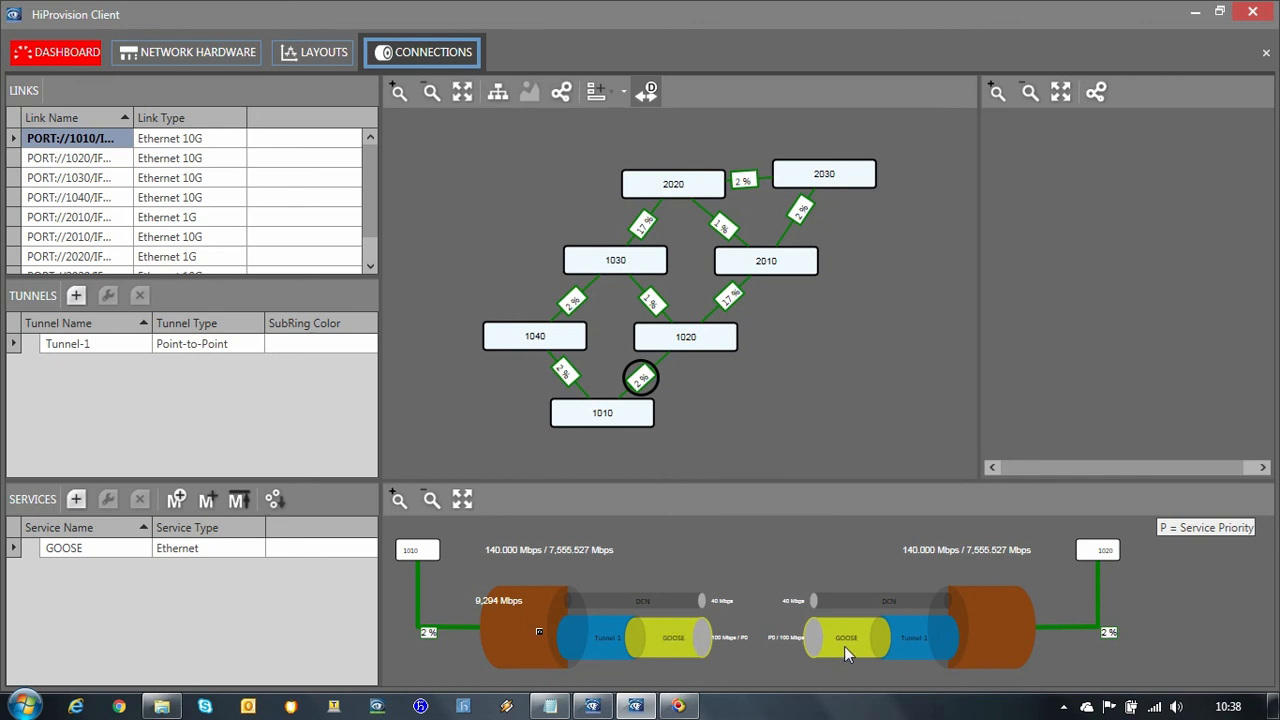